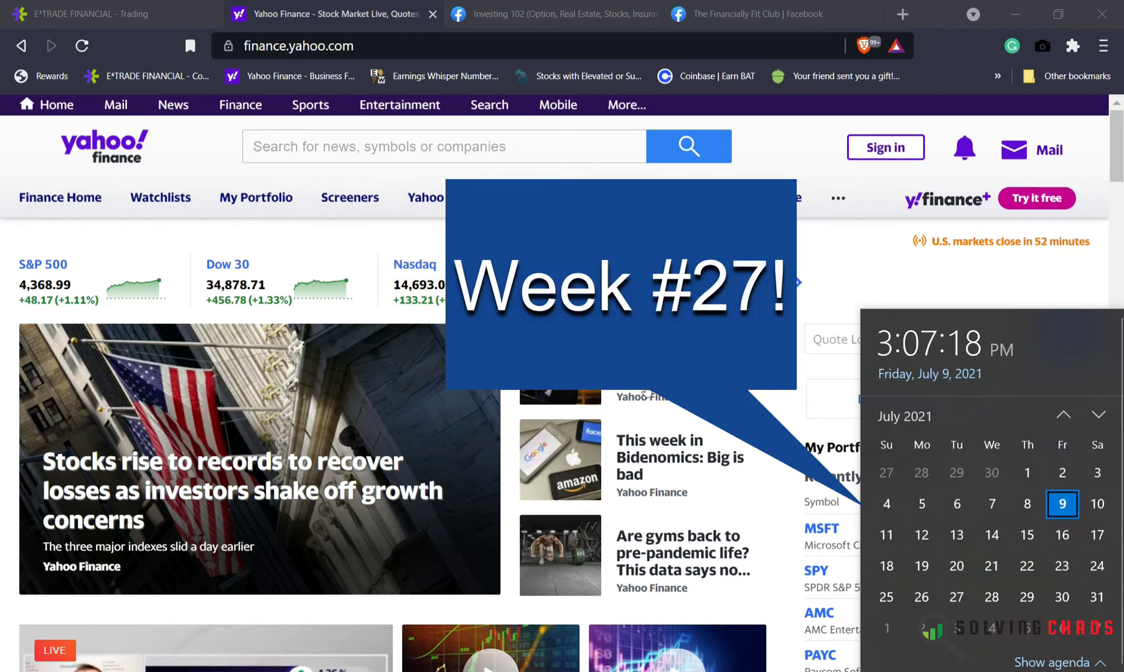
pyautogui.moveTo(141, 313)
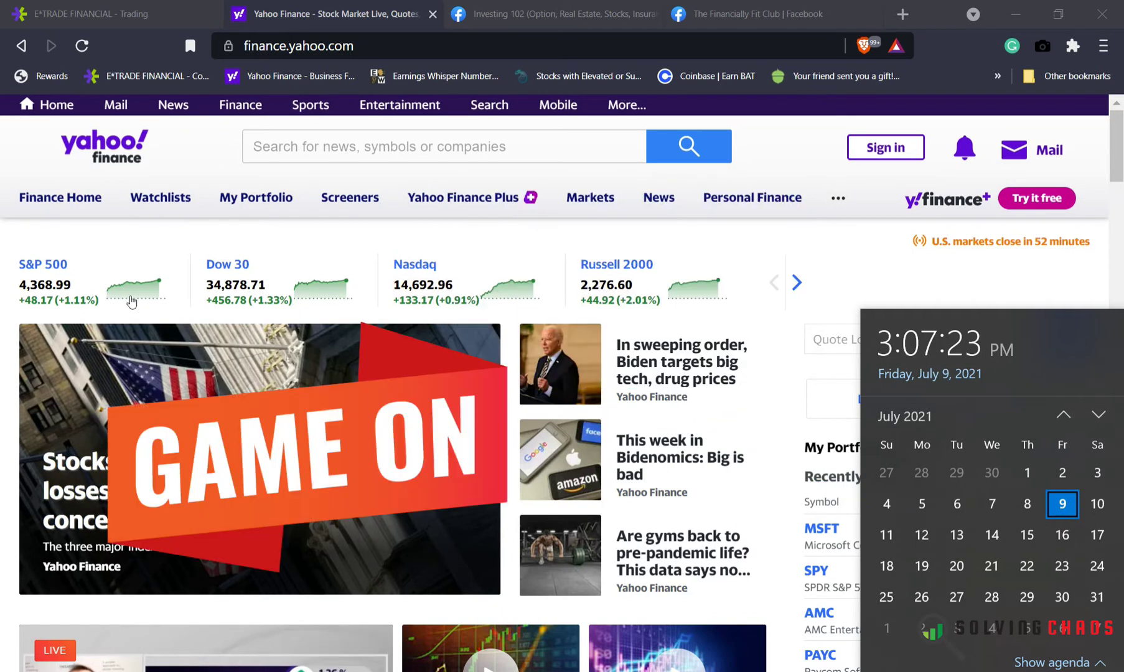
pyautogui.moveTo(303, 367)
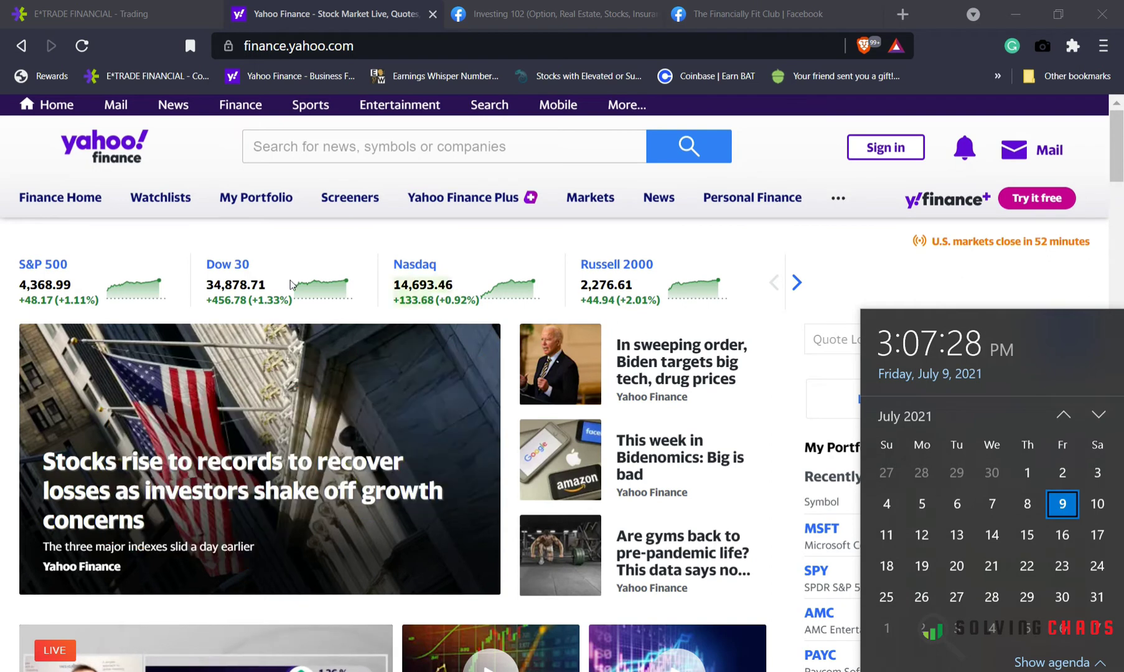
pyautogui.moveTo(159, 337)
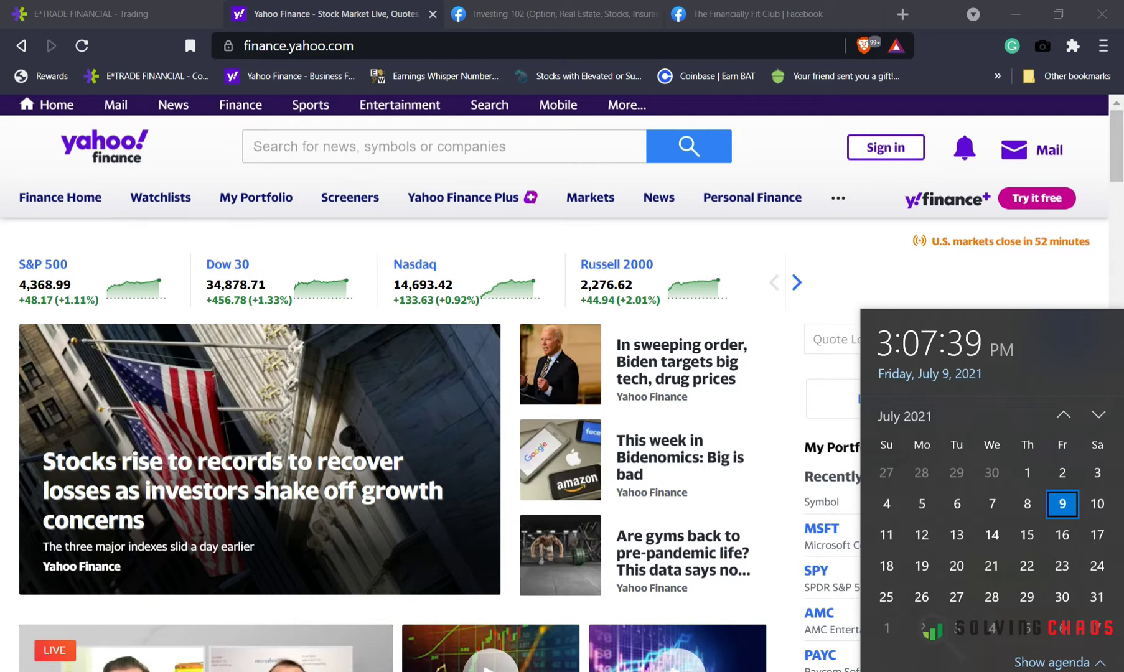
# Dismiss the July 2021 calendar flyout covering the Yahoo Finance home page.
pyautogui.click(126, 265)
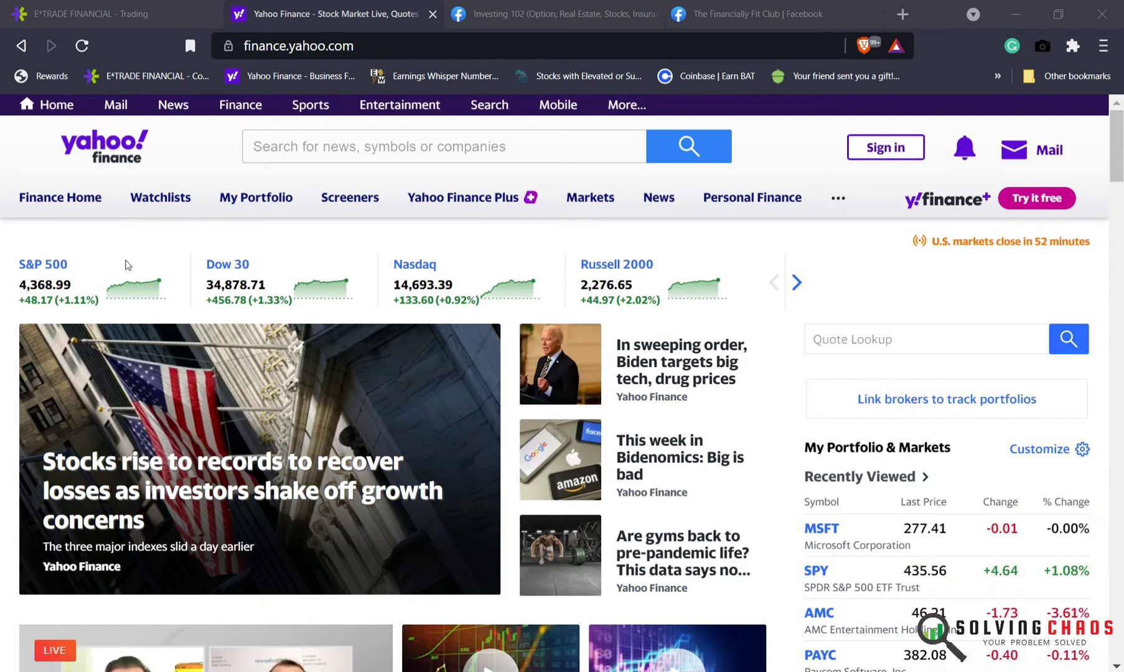
# Leave the Investing 102 group and land on The Financially Fit Club group page.
pyautogui.click(551, 13)
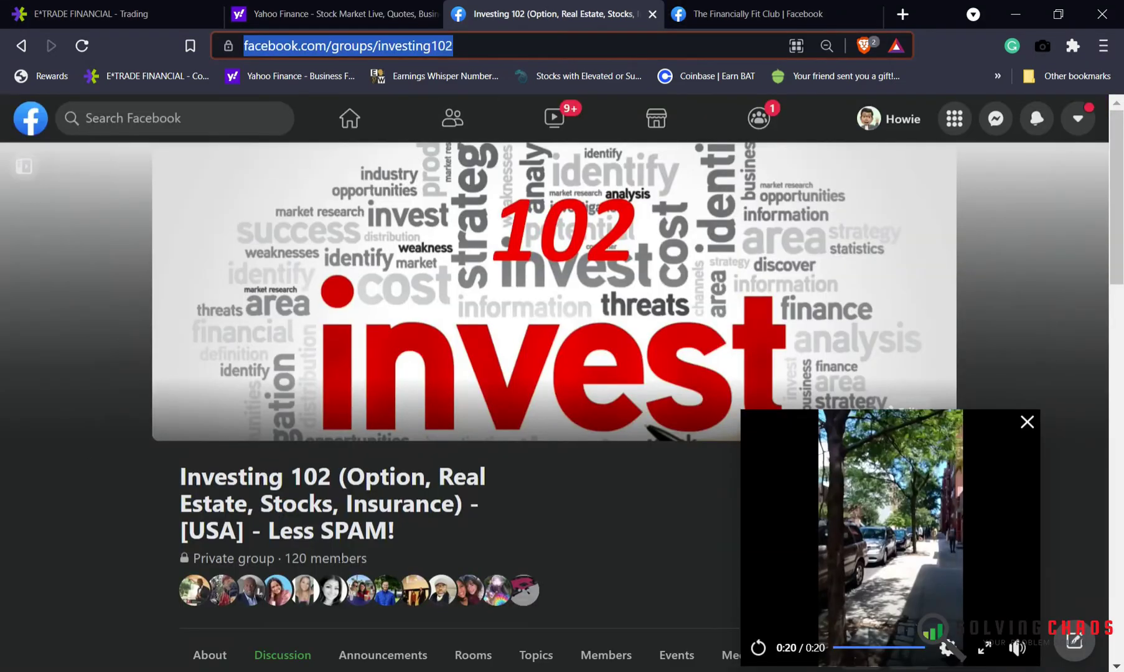
pyautogui.moveTo(478, 399)
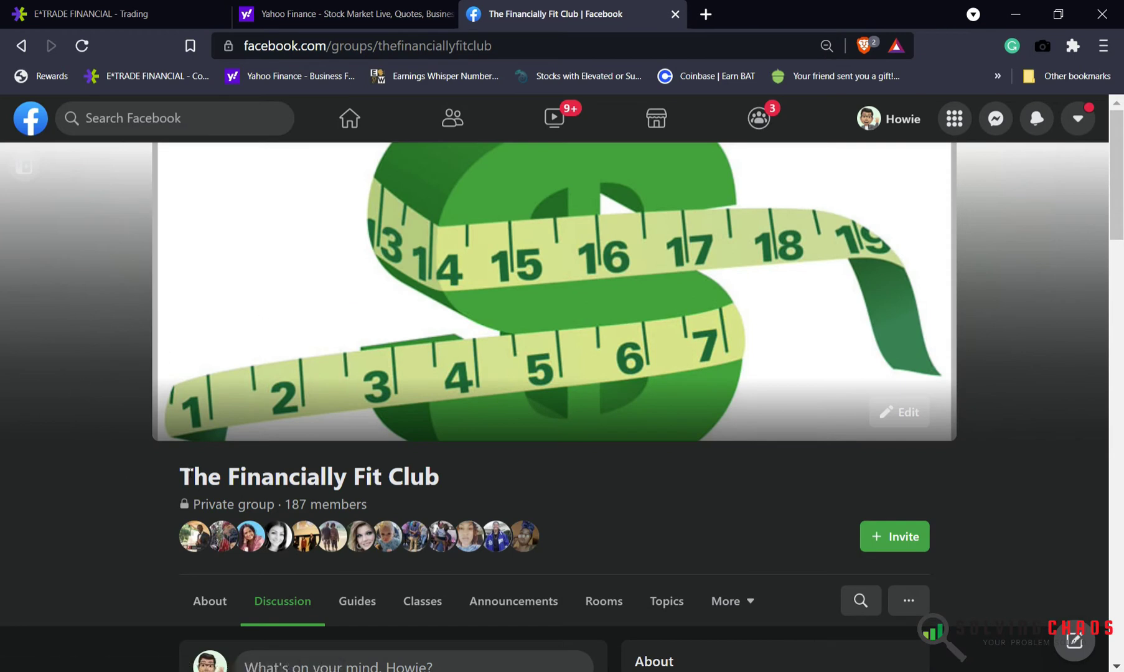
pyautogui.moveTo(176, 463)
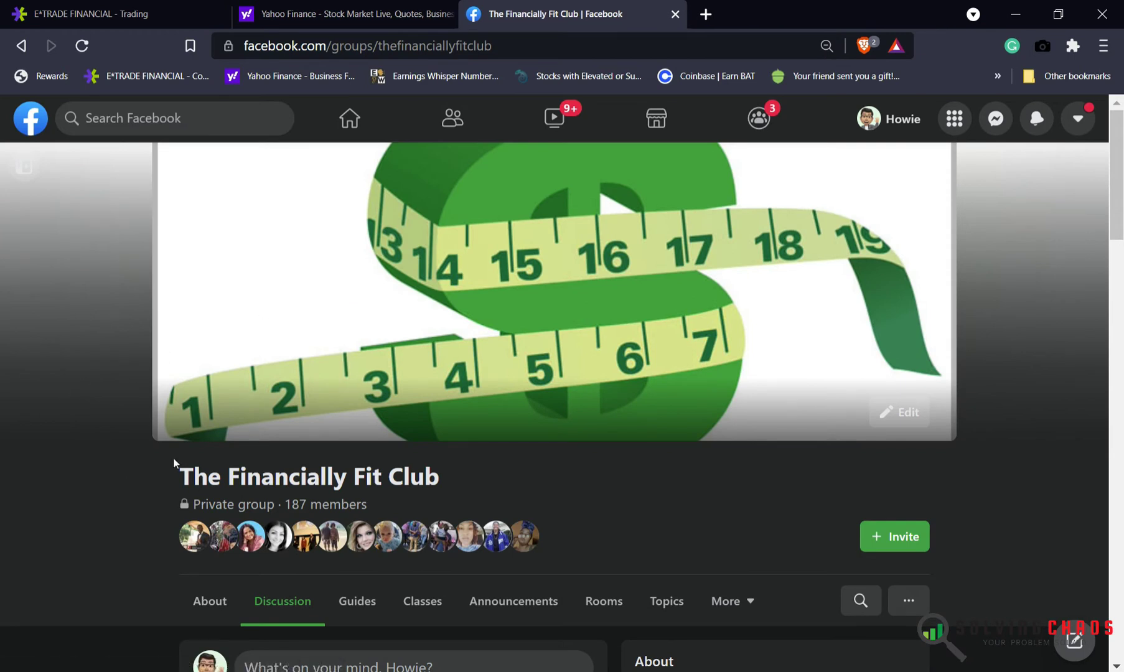
pyautogui.scroll(-3)
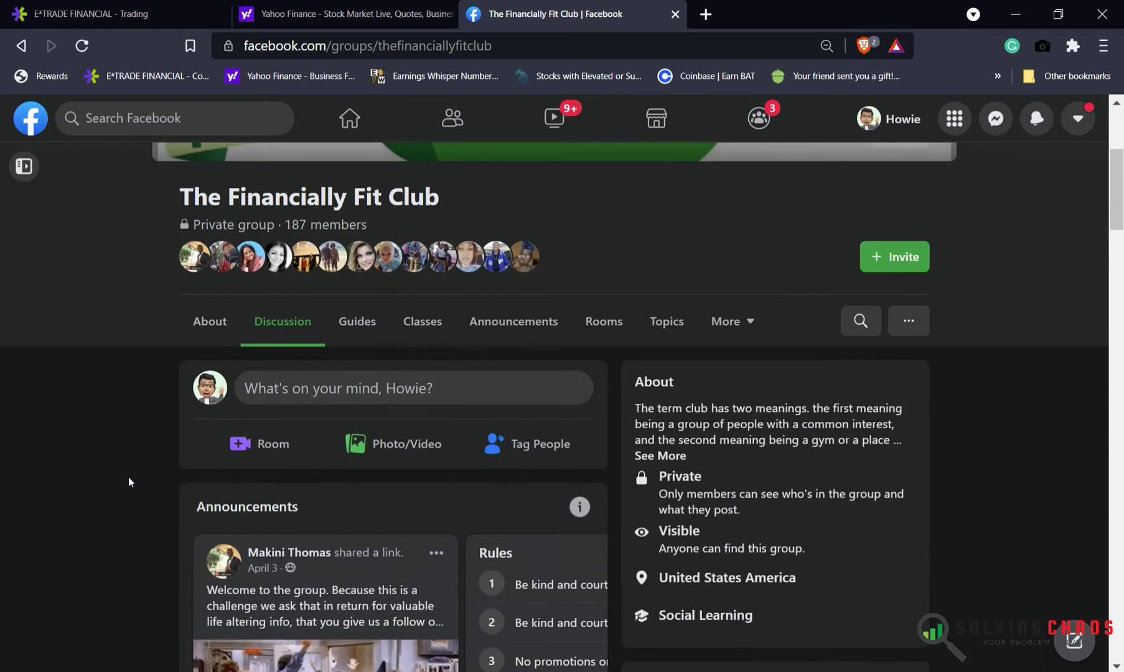
pyautogui.scroll(3)
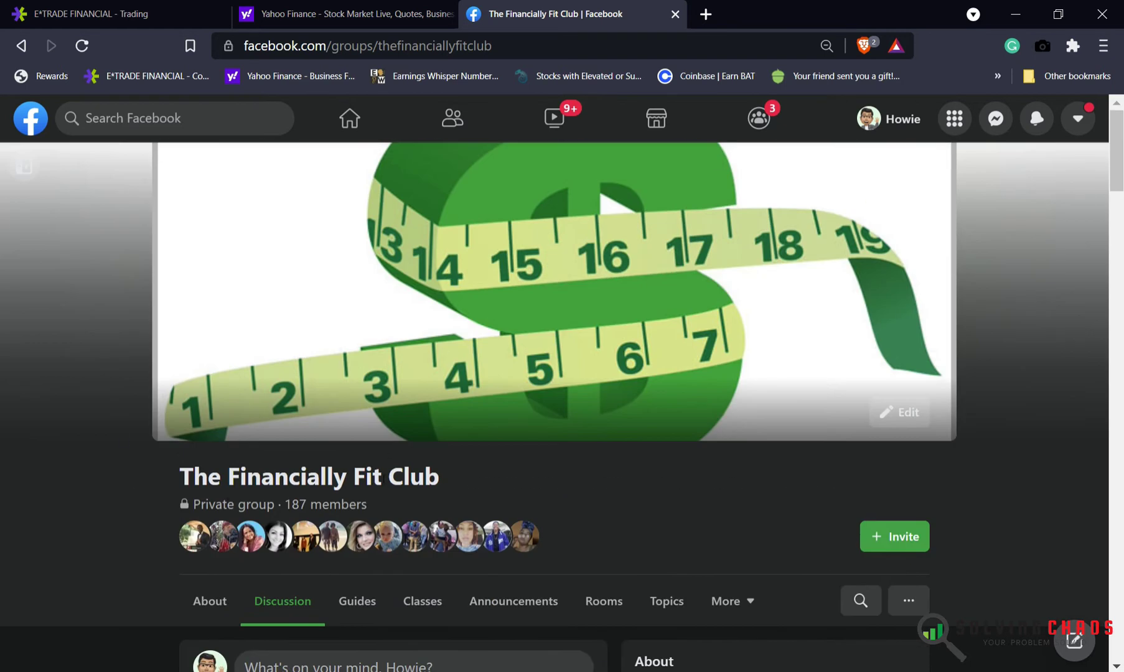
pyautogui.moveTo(588, 135)
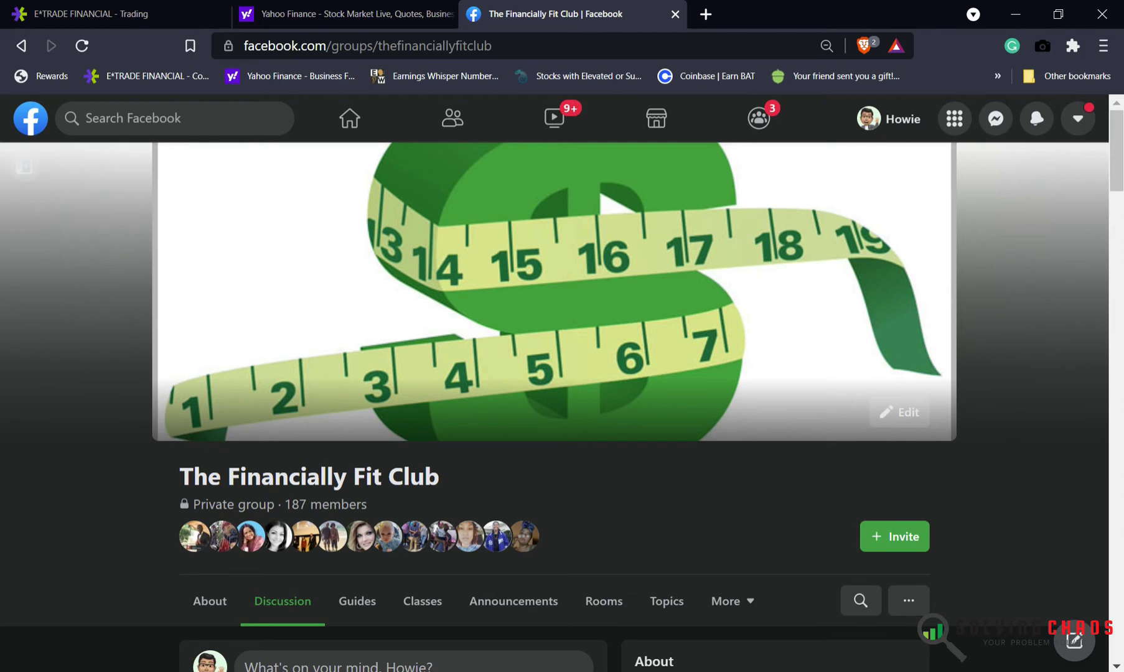
pyautogui.click(322, 13)
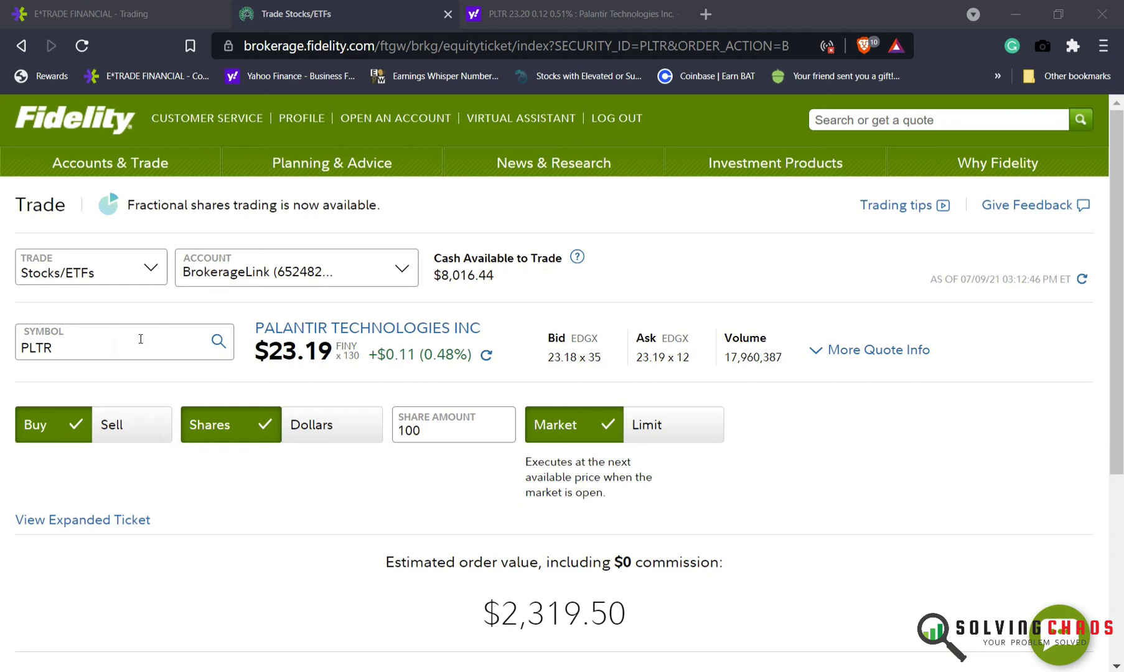
pyautogui.moveTo(272, 328)
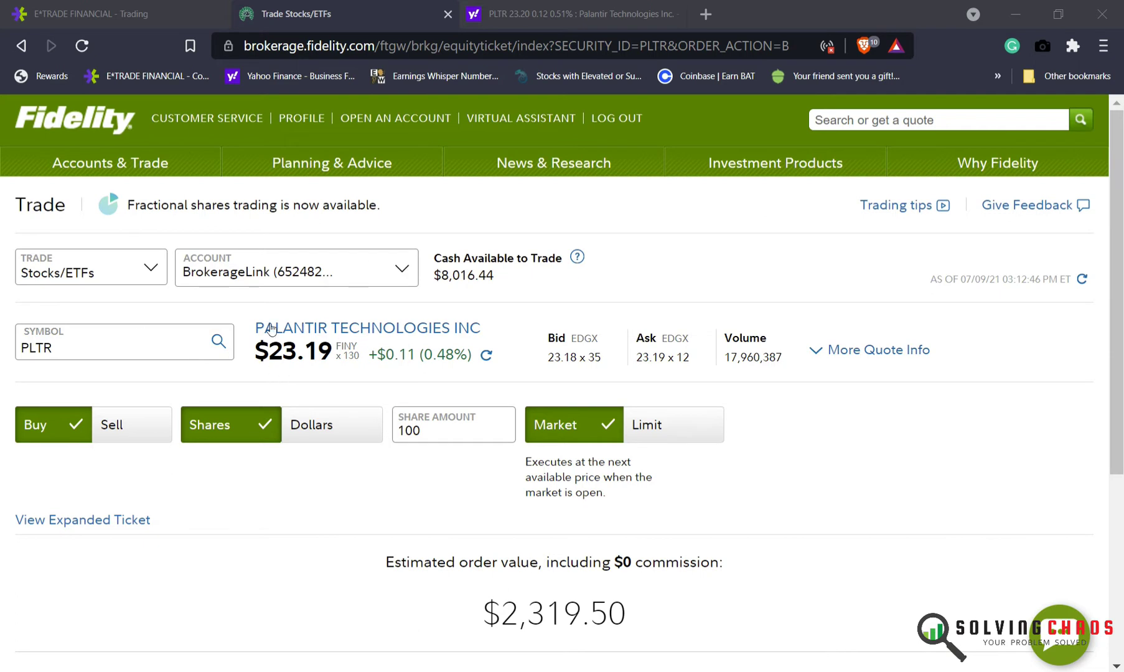
pyautogui.moveTo(358, 349)
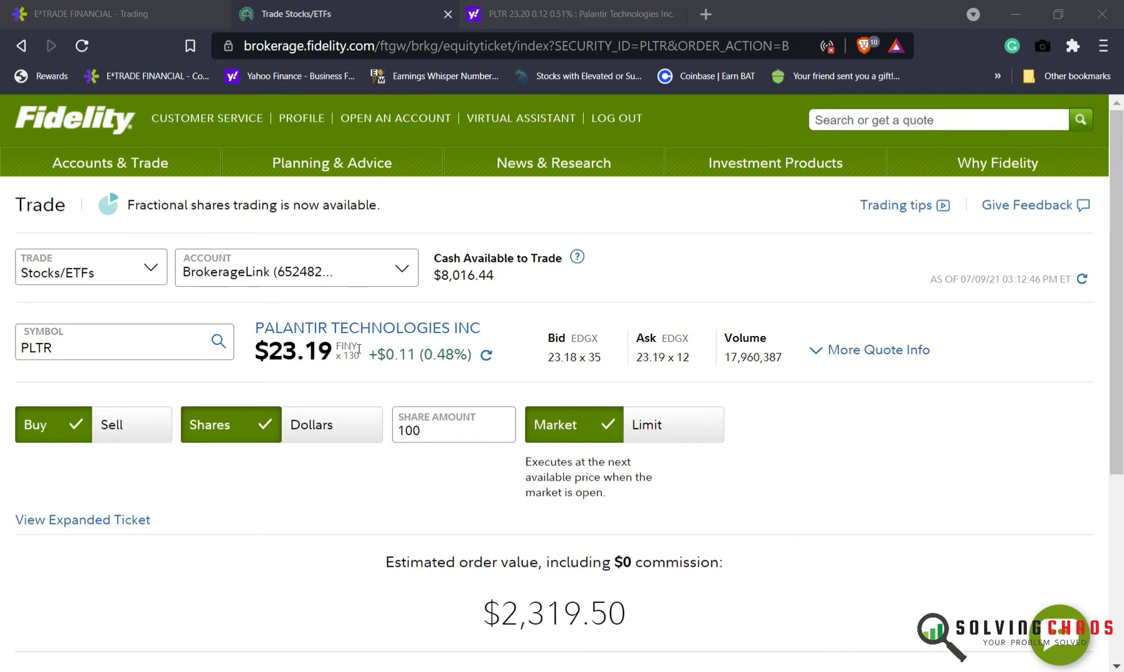
# Review the 100-share PLTR market buy (~$2,319.50) and switch to Palantir's Yahoo Finance quote.
pyautogui.scroll(-3)
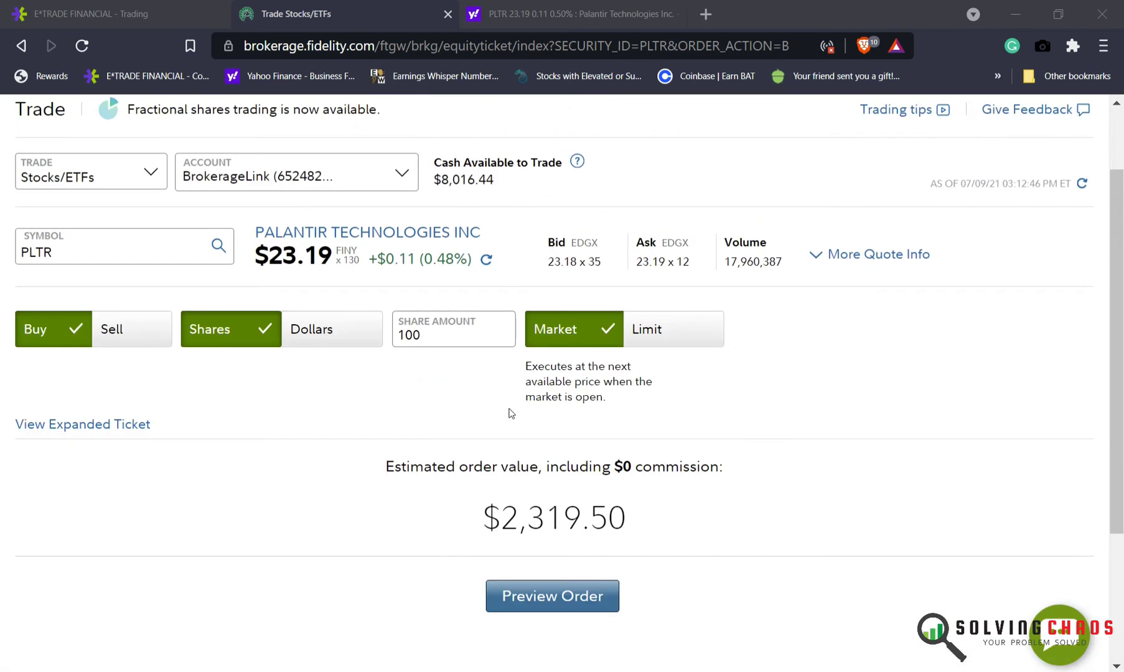
pyautogui.moveTo(65, 260)
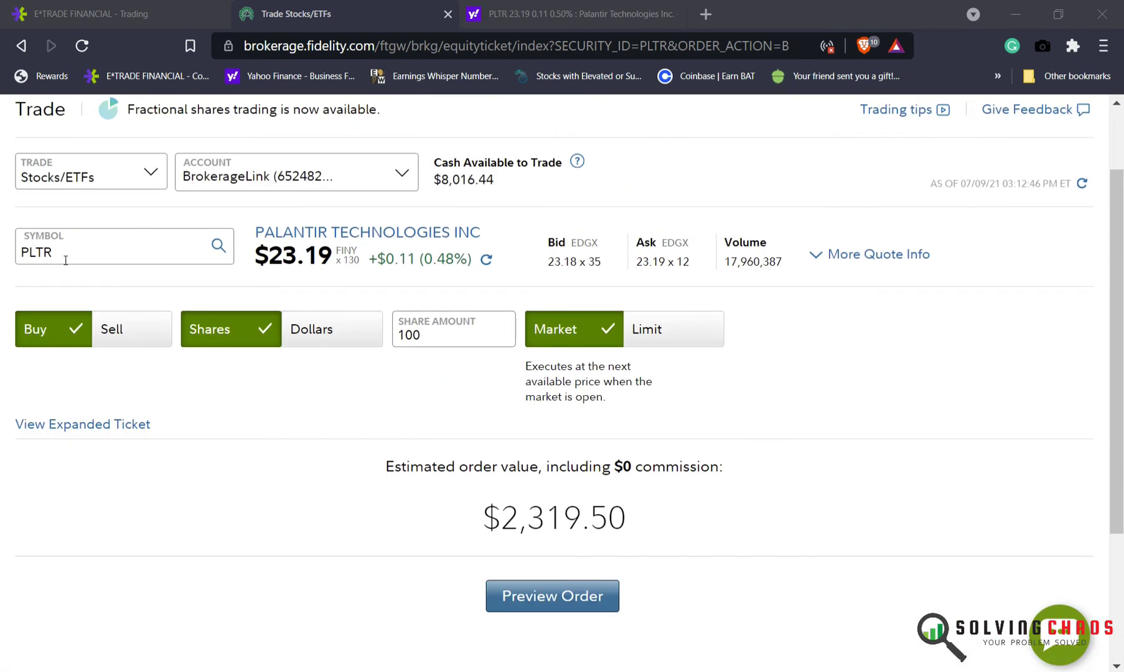
pyautogui.click(571, 14)
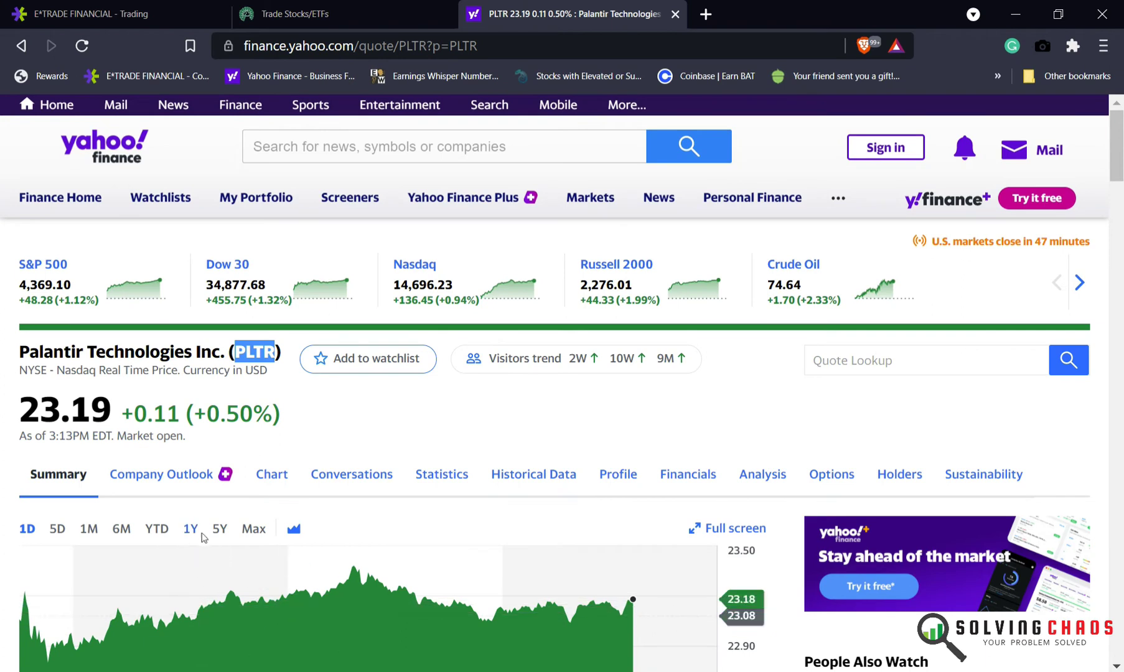
# View Palantir's five-year and one-year price charts and scan its key statistics.
pyautogui.click(220, 529)
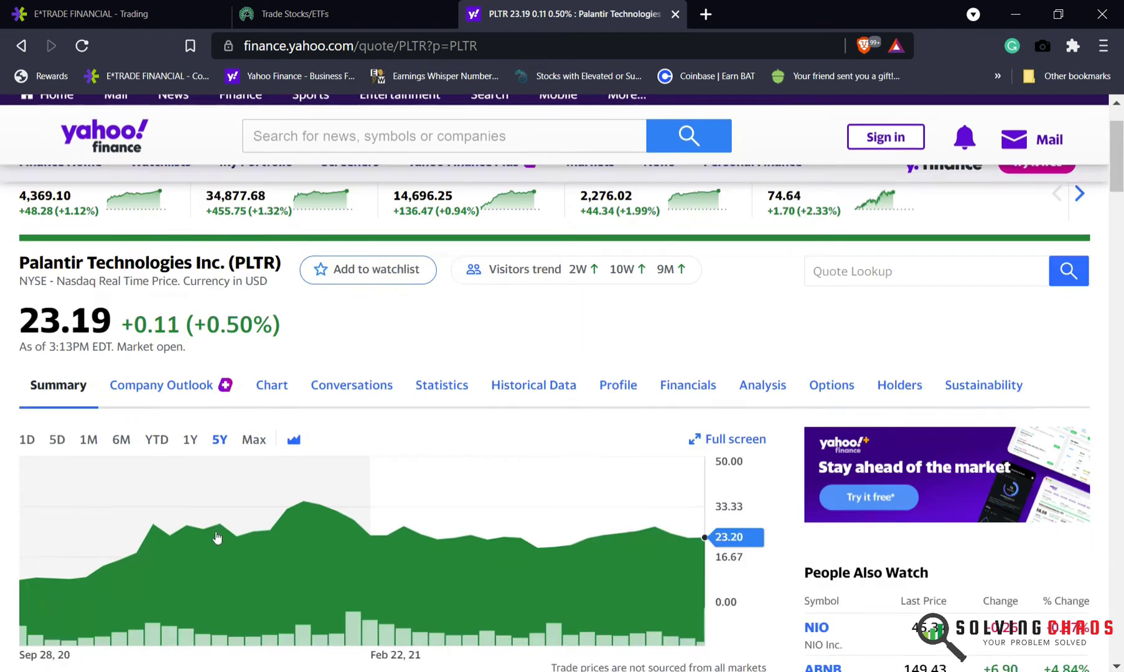
pyautogui.scroll(-3)
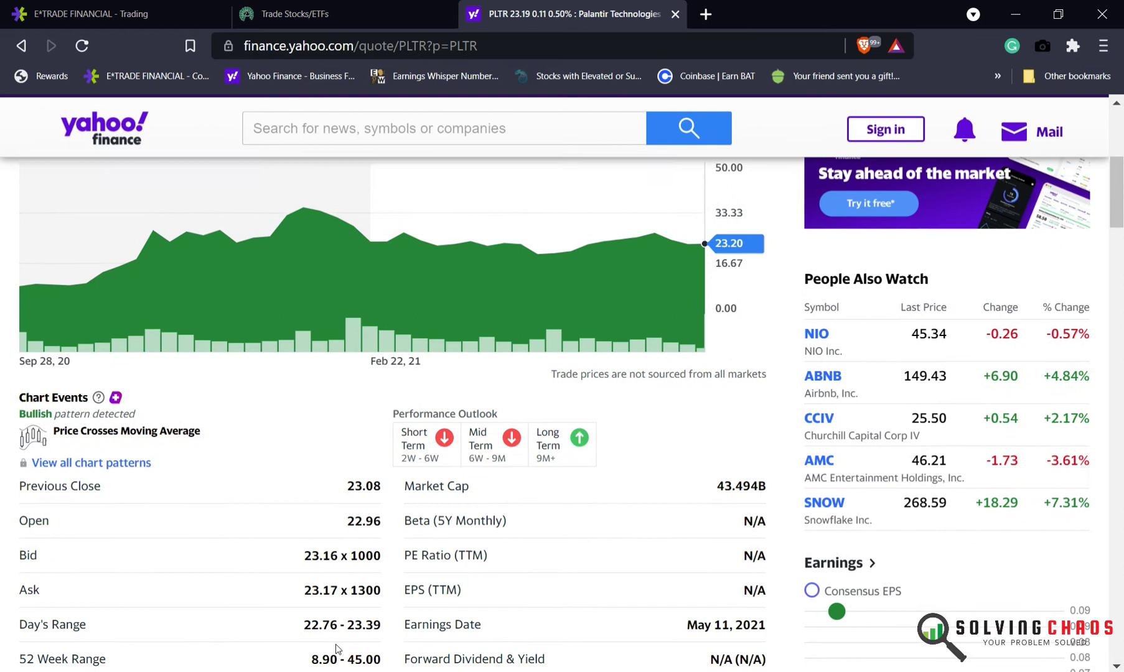
pyautogui.scroll(3)
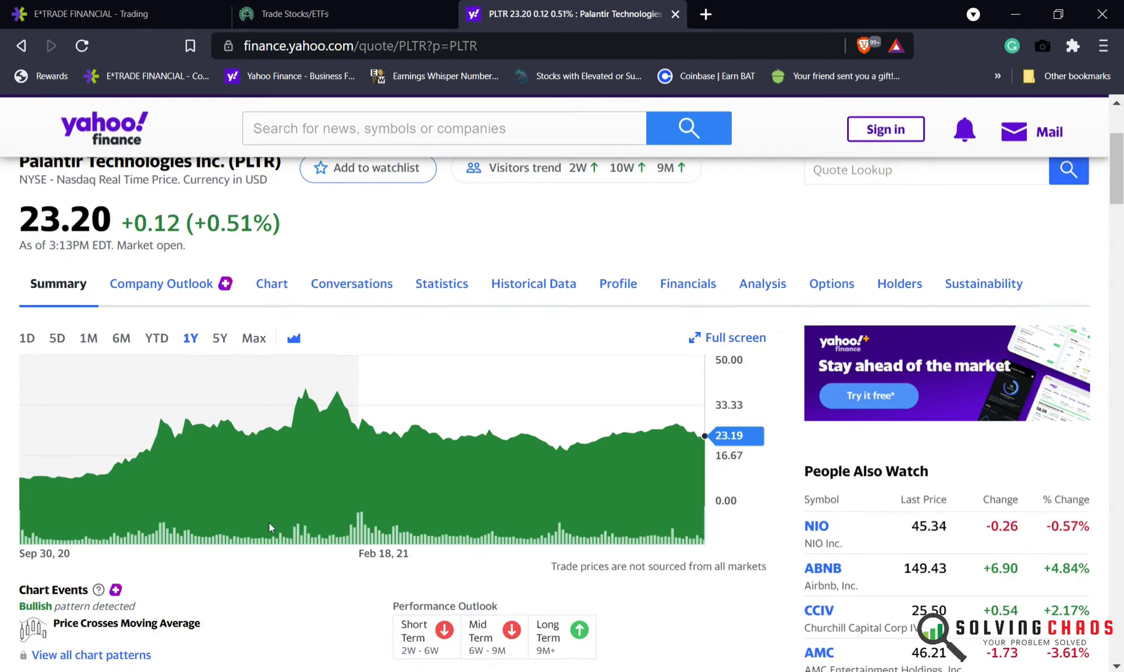
pyautogui.scroll(-3)
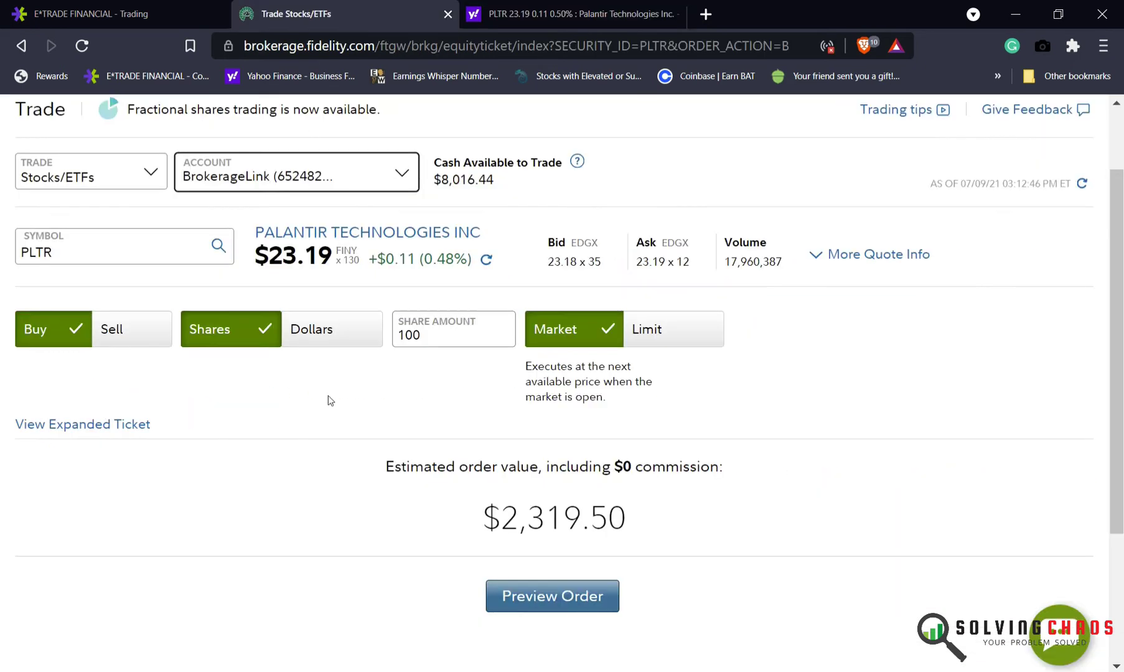
# Place the PLTR buy order and start a fresh ticket for a $5,600 AXON market buy.
pyautogui.click(551, 595)
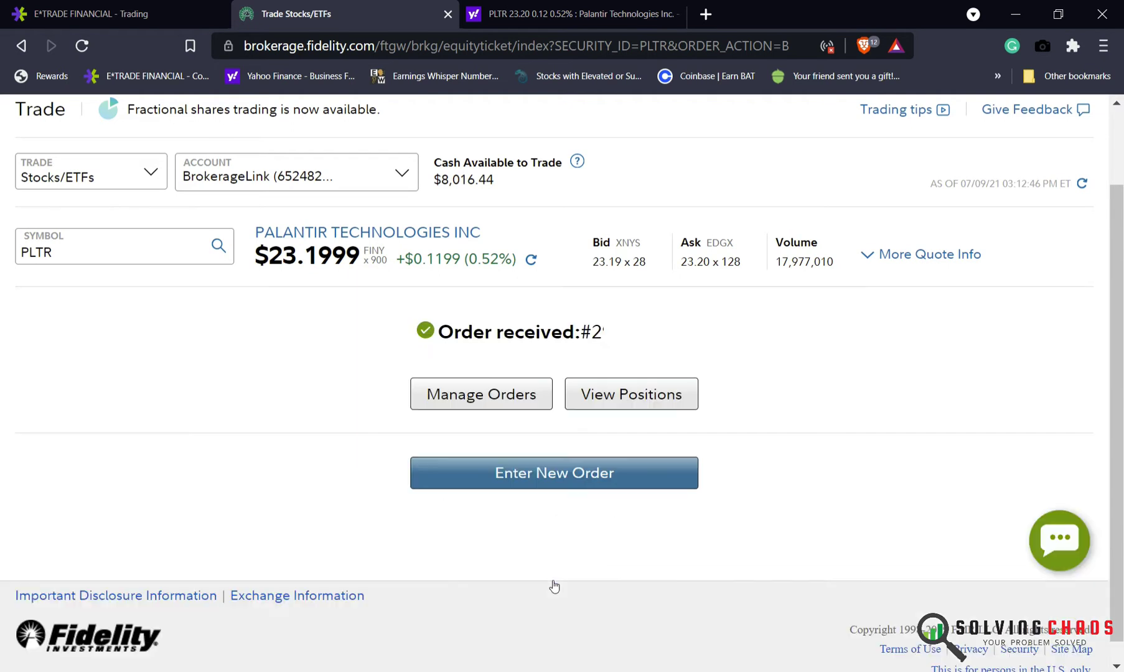
pyautogui.moveTo(527, 480)
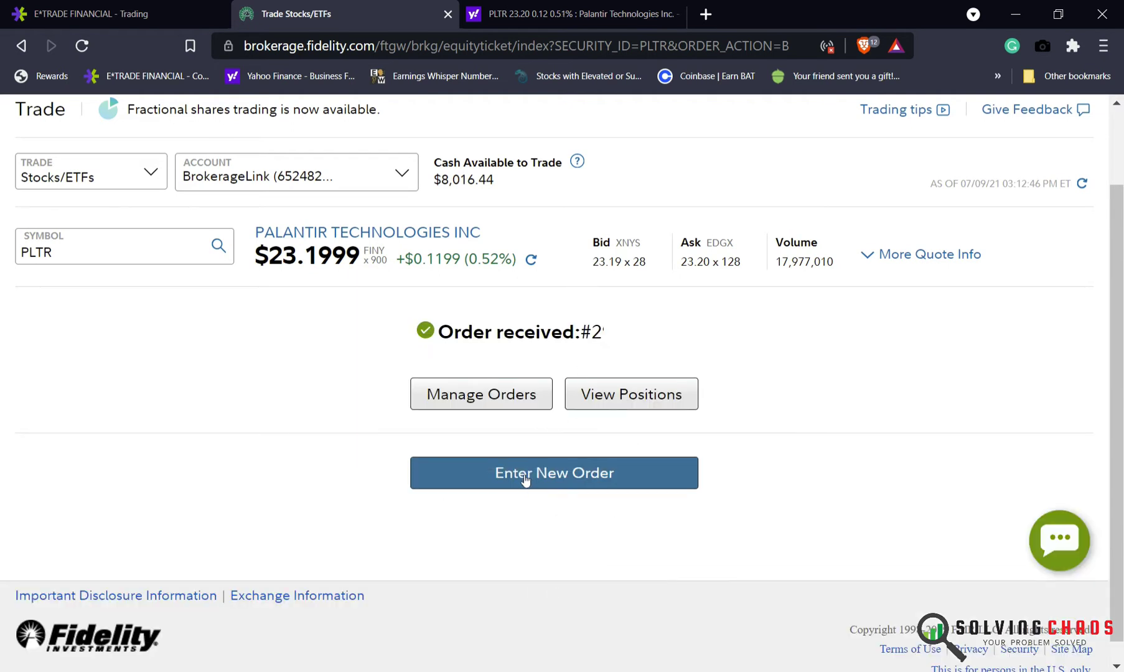
pyautogui.click(554, 472)
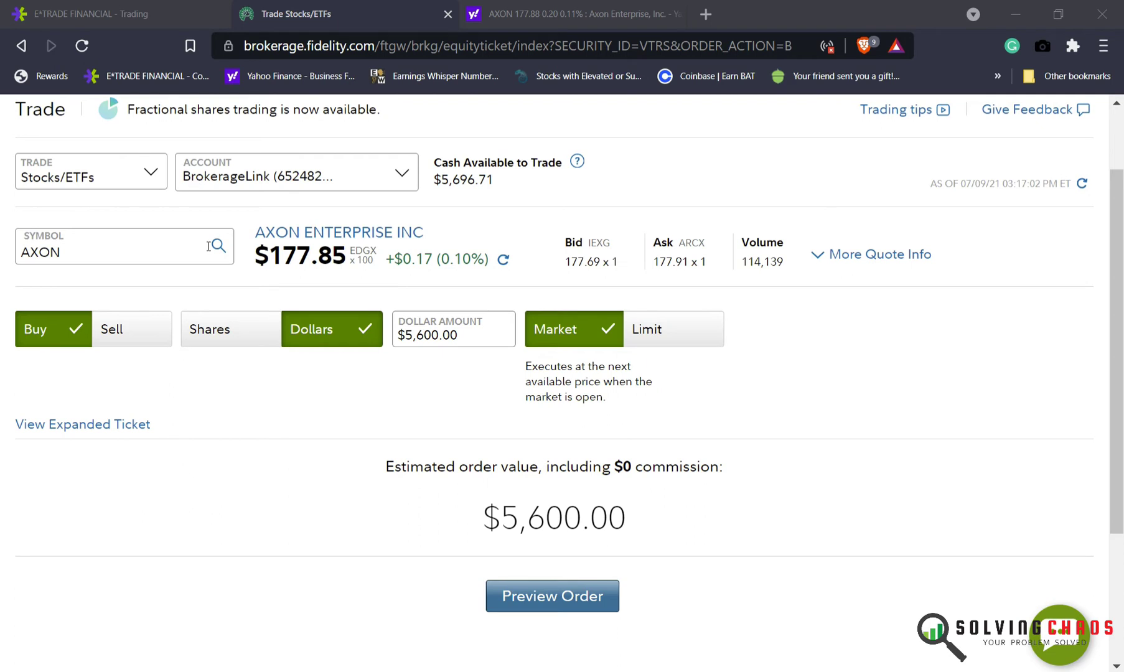
pyautogui.moveTo(523, 14)
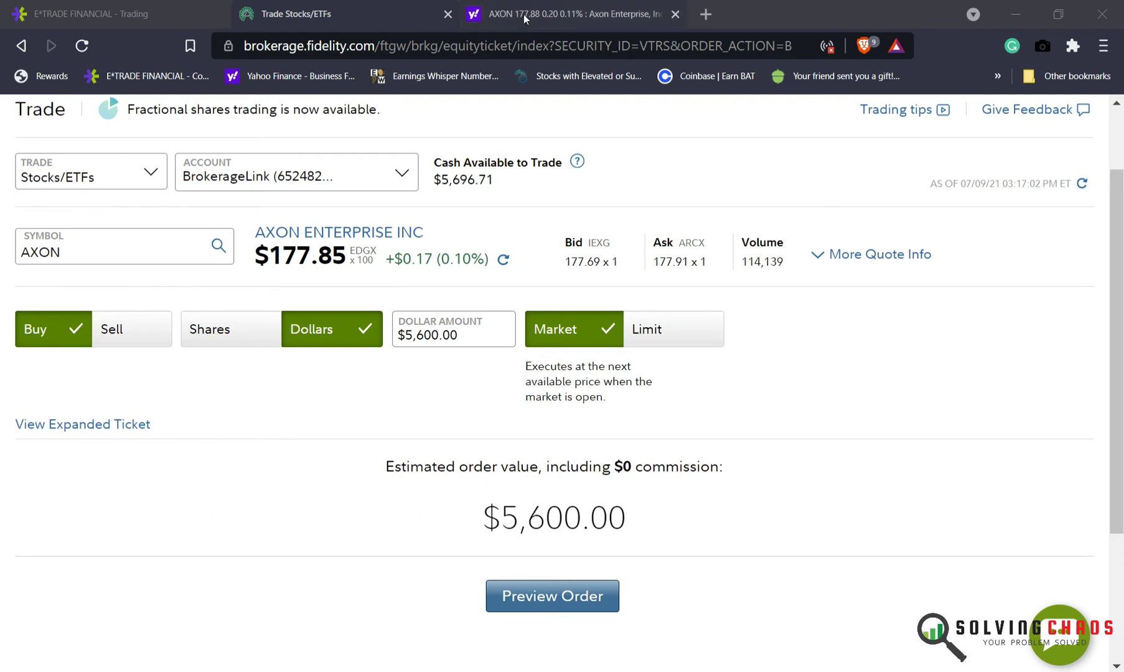
# Review Axon's quote page, market cap and quarterly revenue and earnings.
pyautogui.click(566, 14)
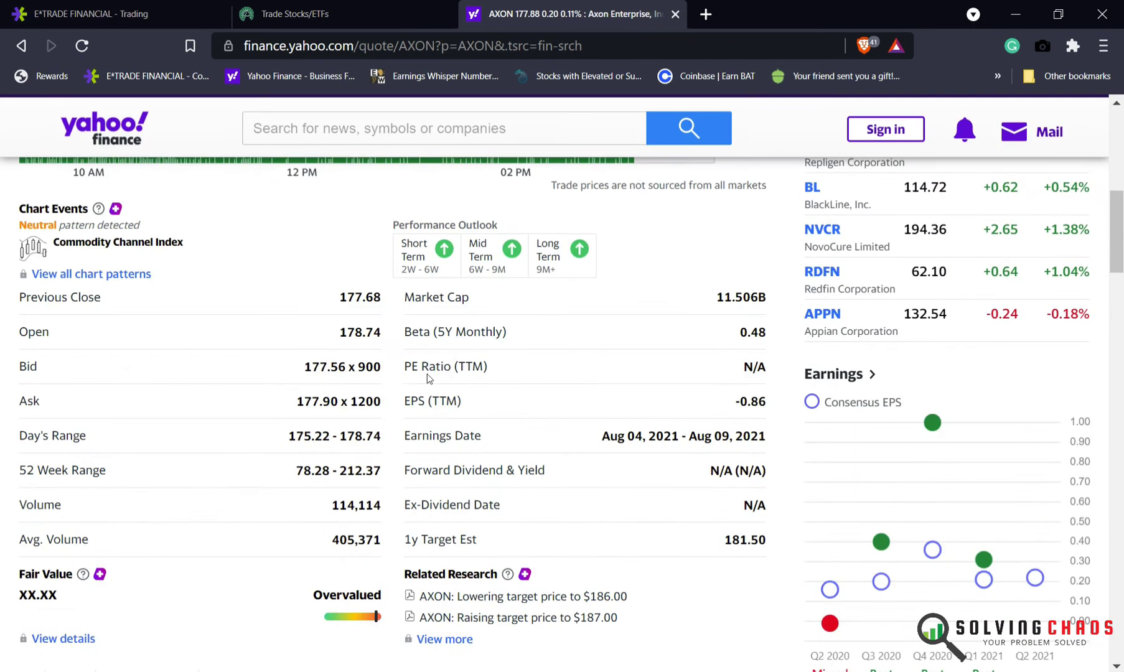
pyautogui.doubleClick(735, 296)
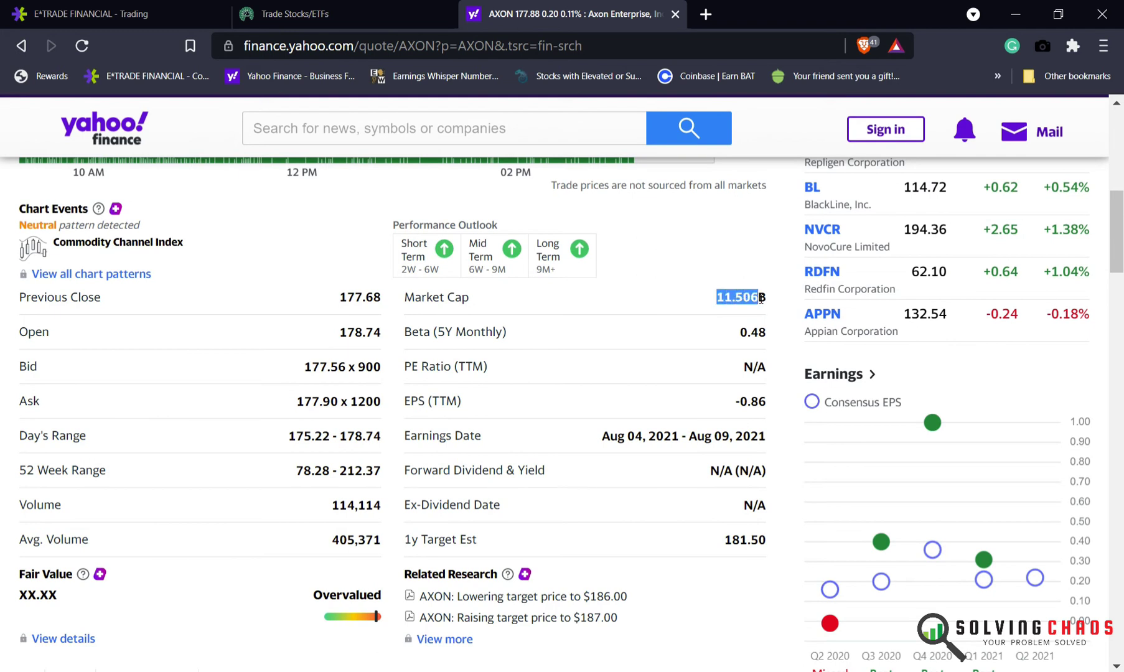
pyautogui.scroll(-3)
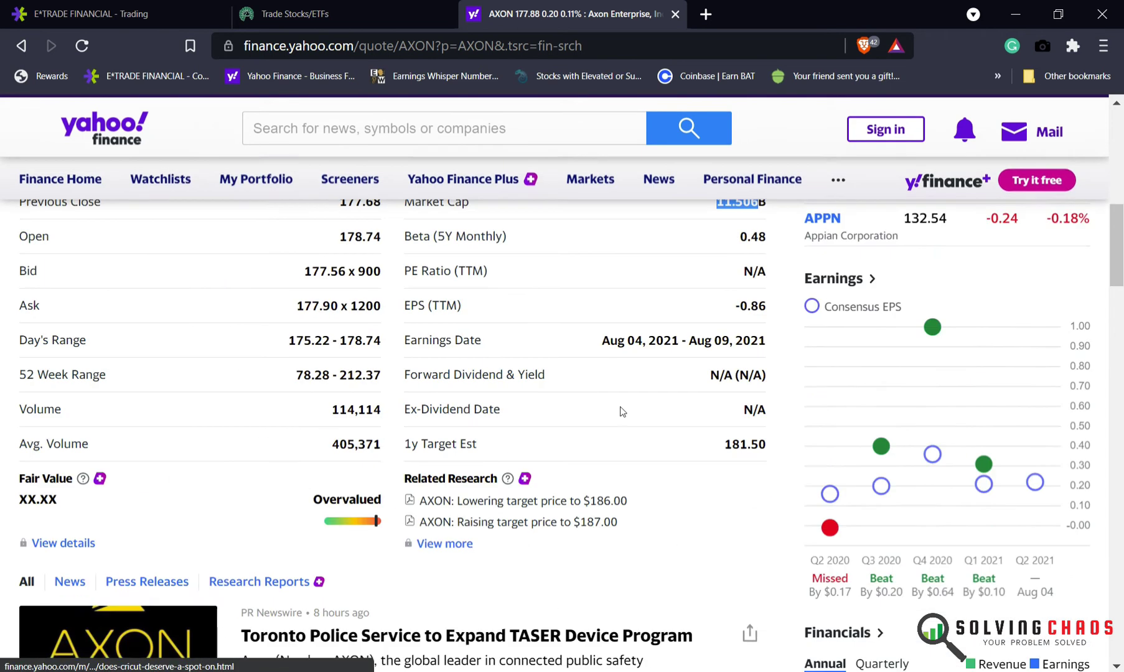
pyautogui.scroll(3)
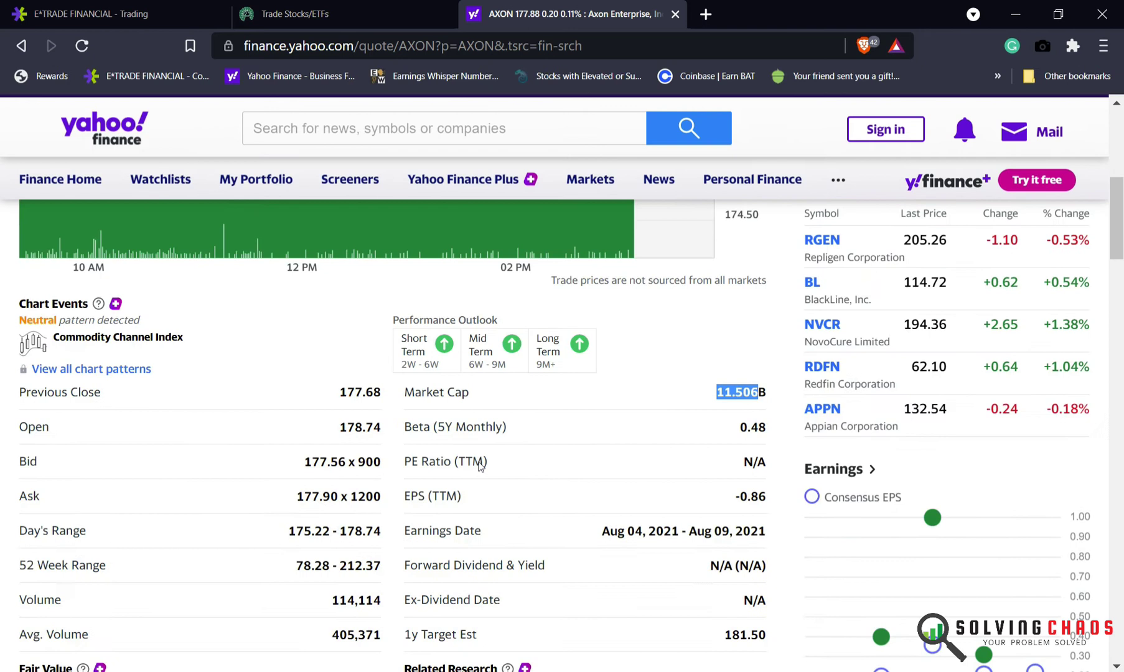
pyautogui.scroll(-3)
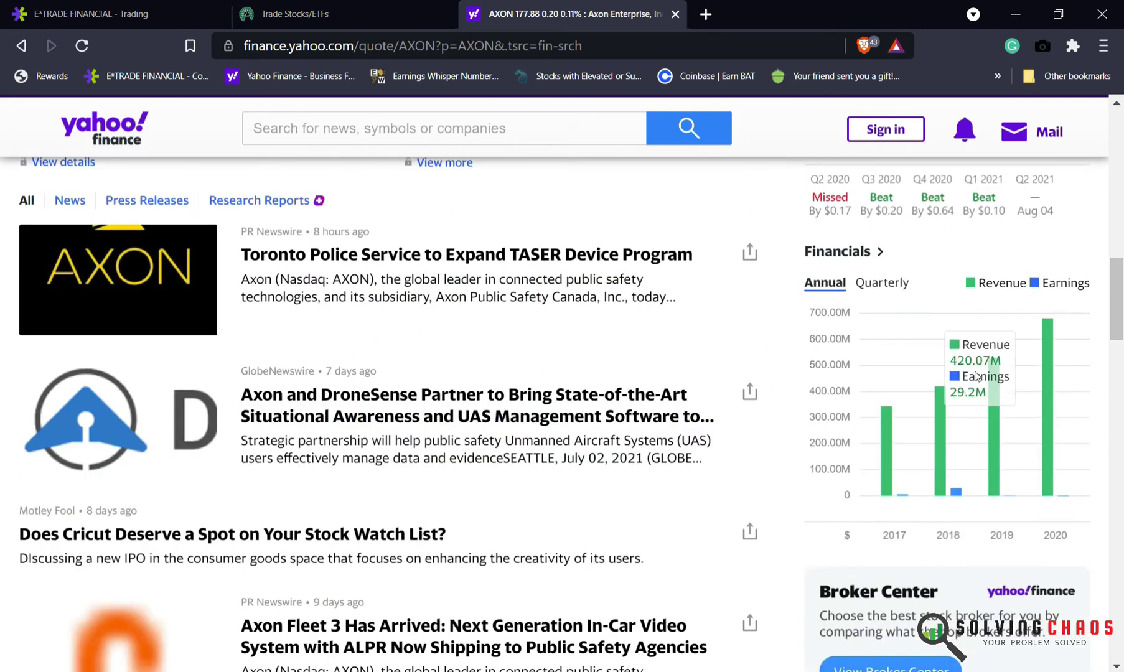
pyautogui.moveTo(1029, 350)
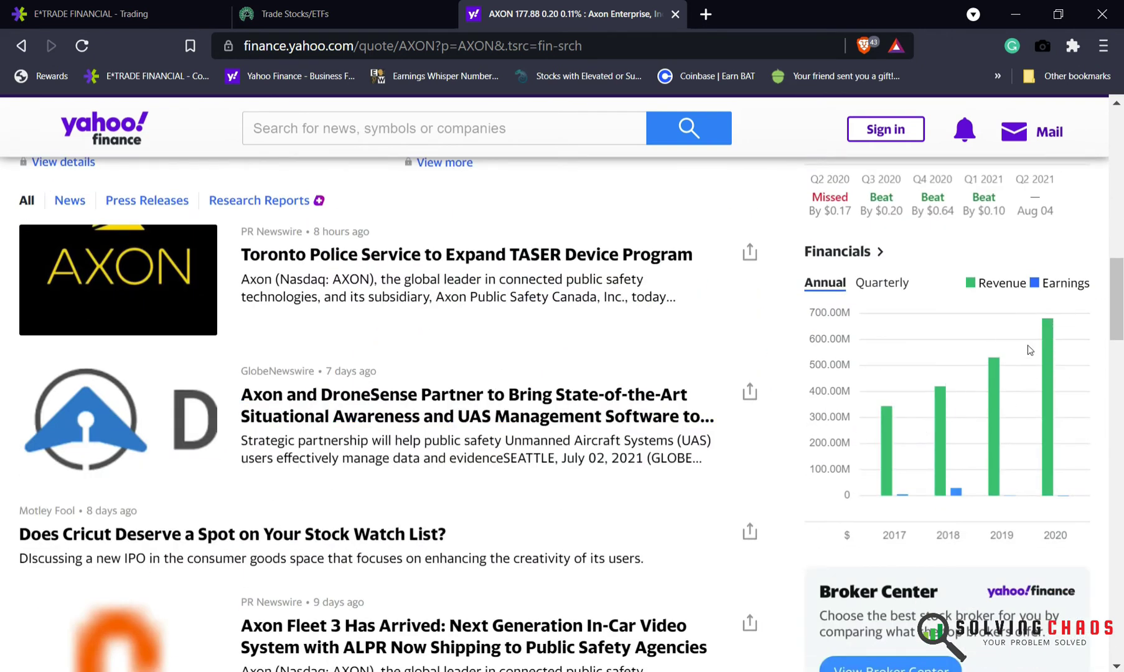
pyautogui.click(881, 283)
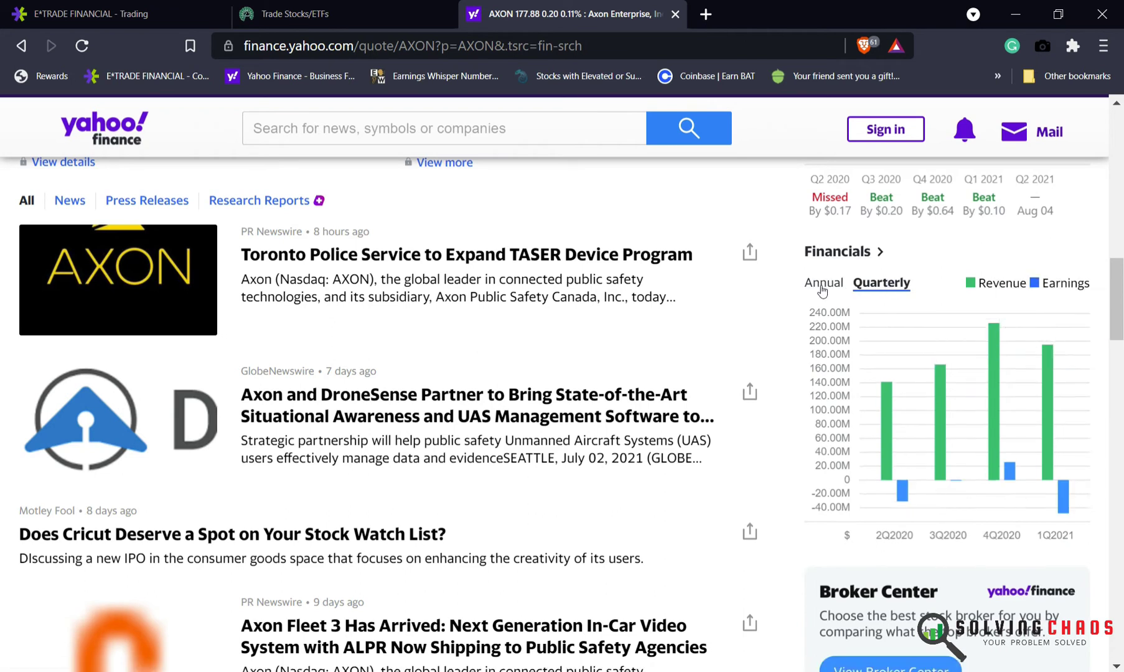
# Show Axon's year-to-date and then one-year price chart.
pyautogui.scroll(3)
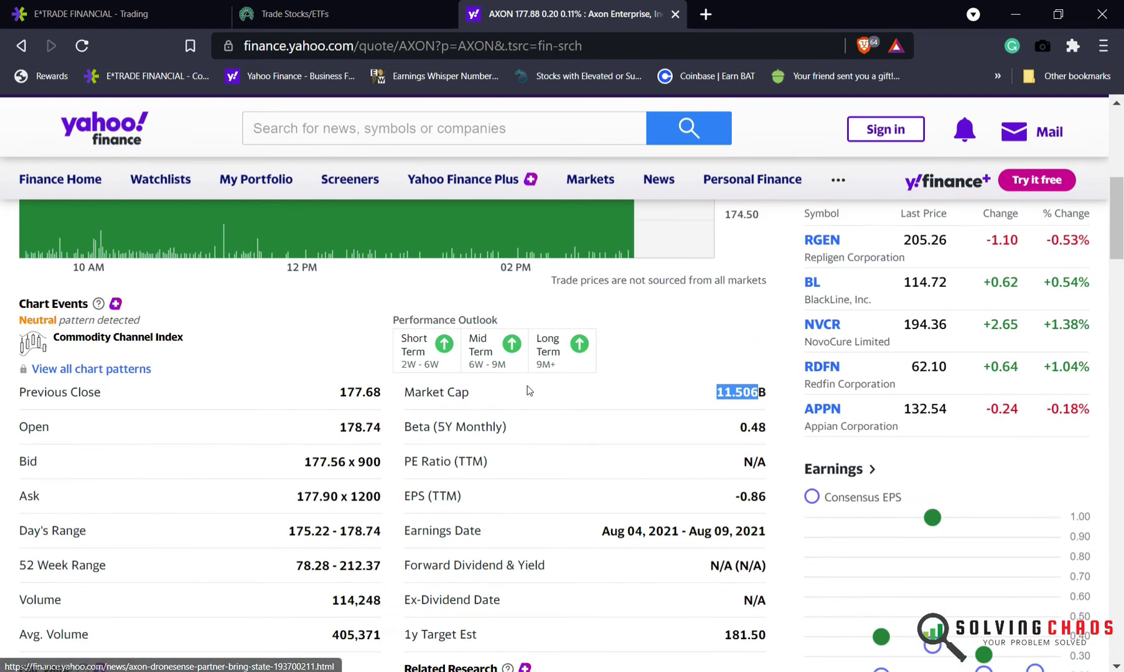
pyautogui.moveTo(352, 555)
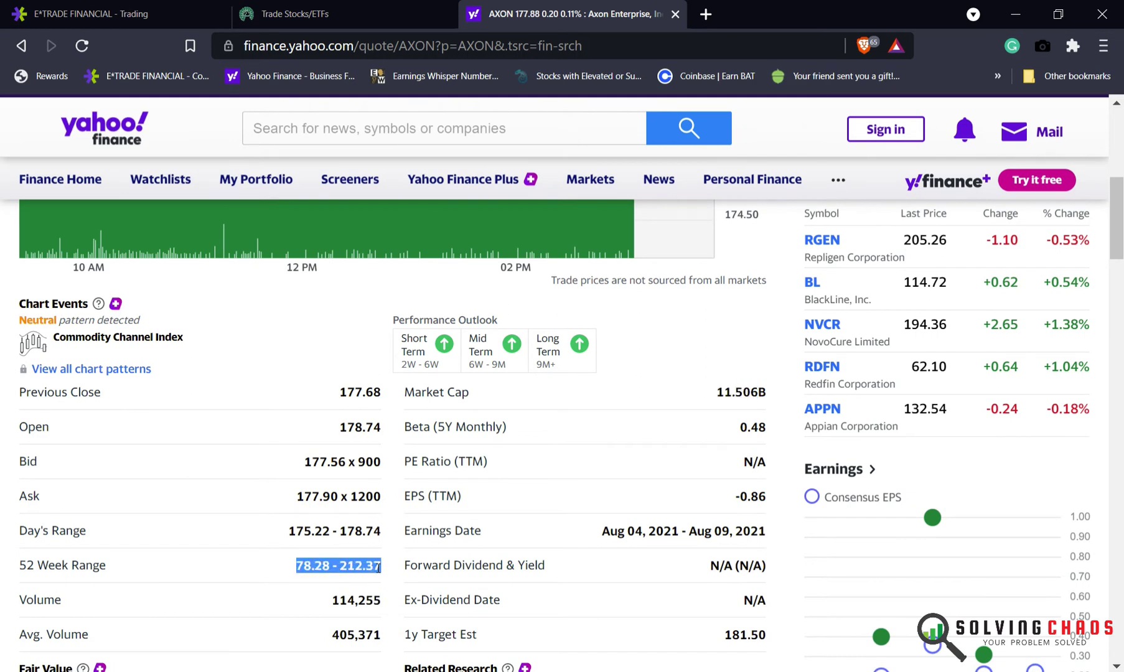
pyautogui.scroll(3)
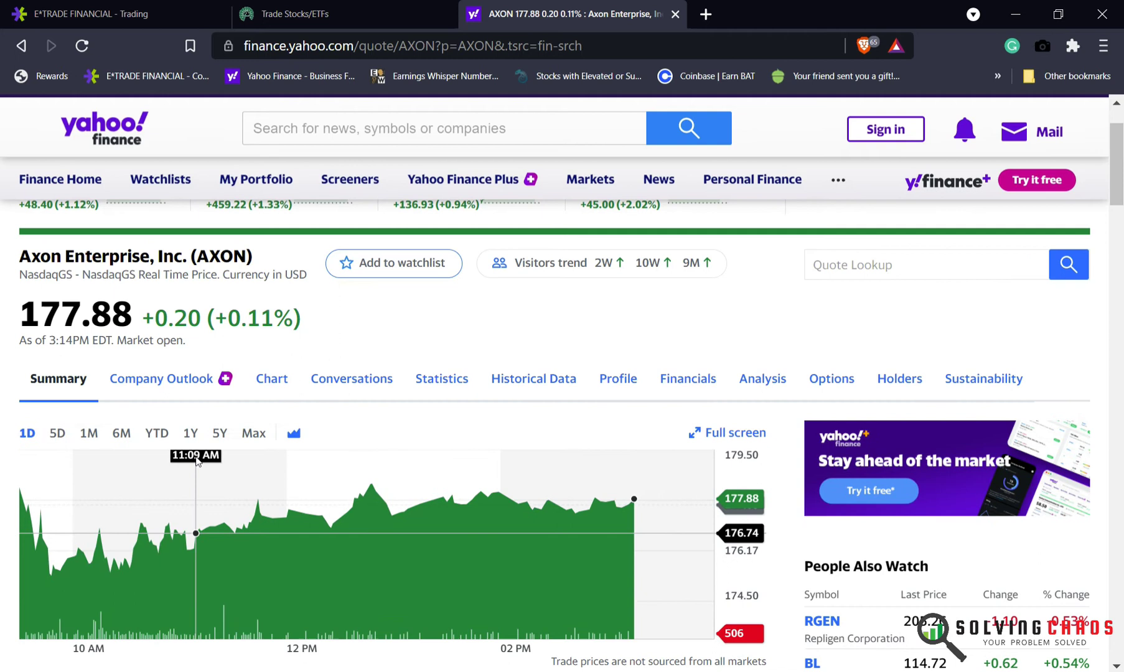
pyautogui.click(157, 433)
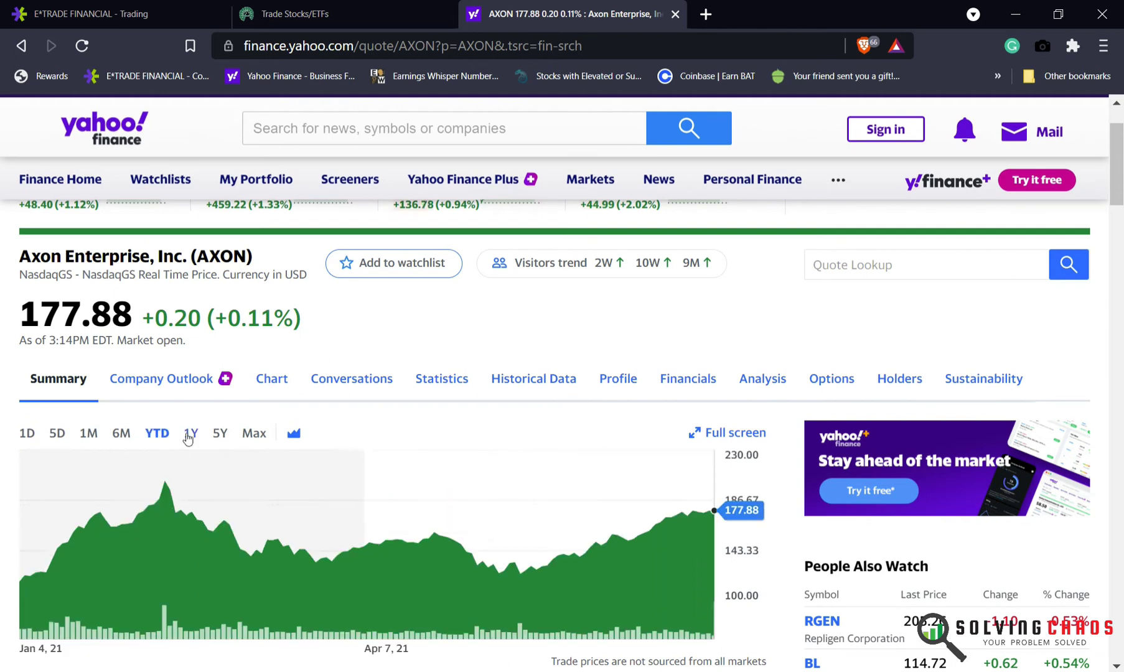
pyautogui.click(190, 433)
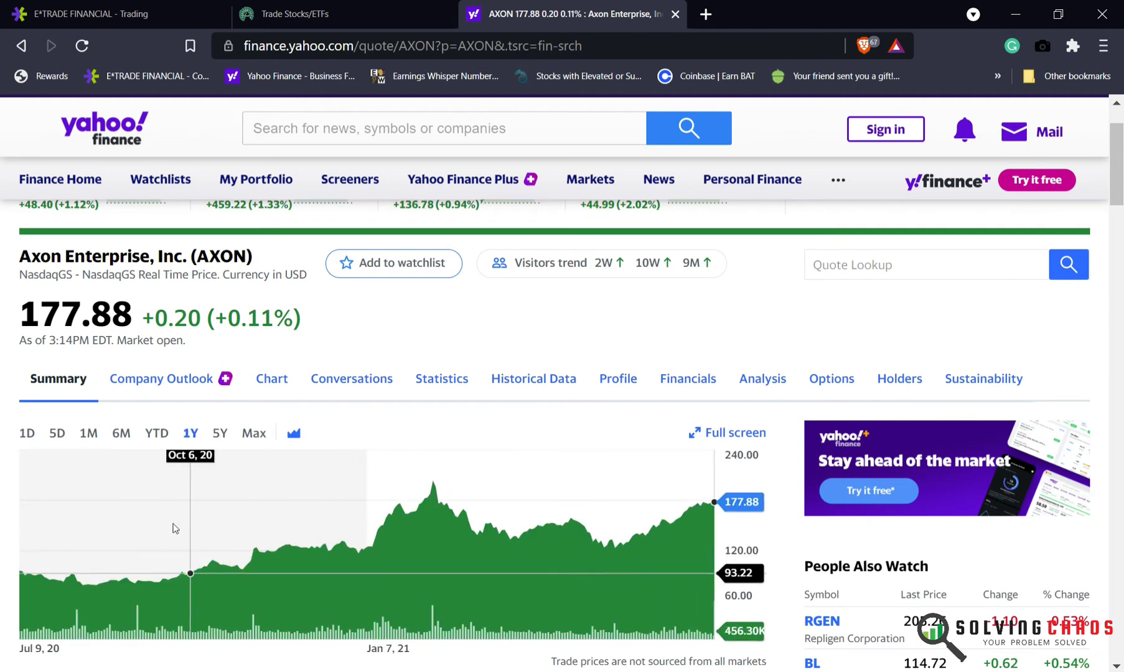
pyautogui.moveTo(382, 28)
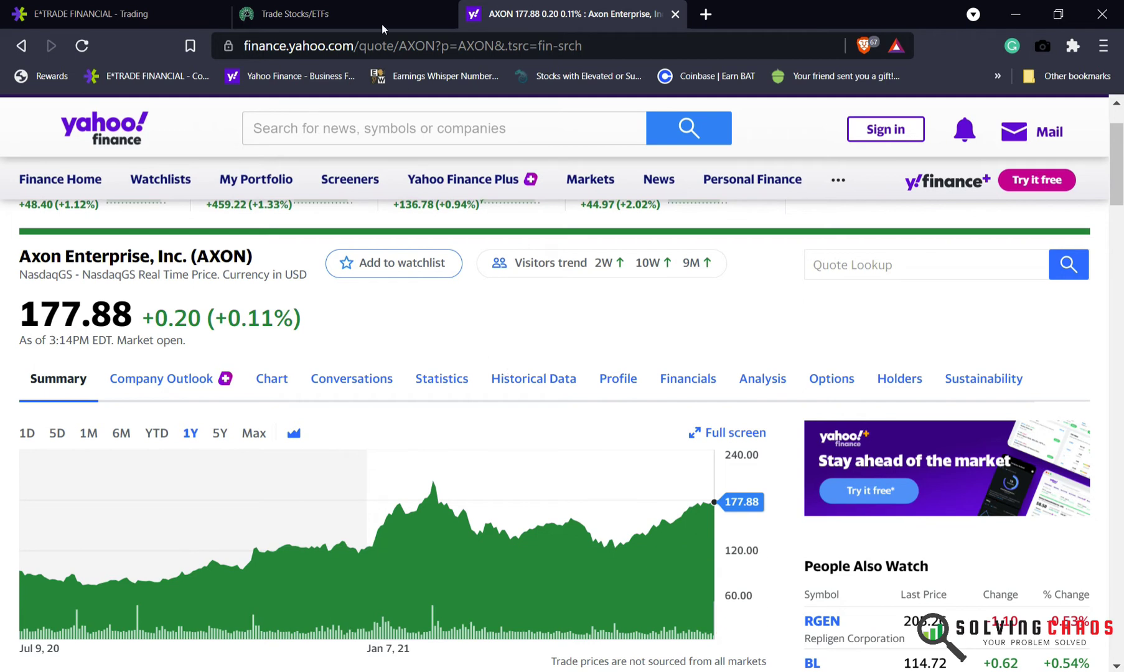
# Preview and place the $5,600 AXON market buy order in Fidelity.
pyautogui.click(290, 14)
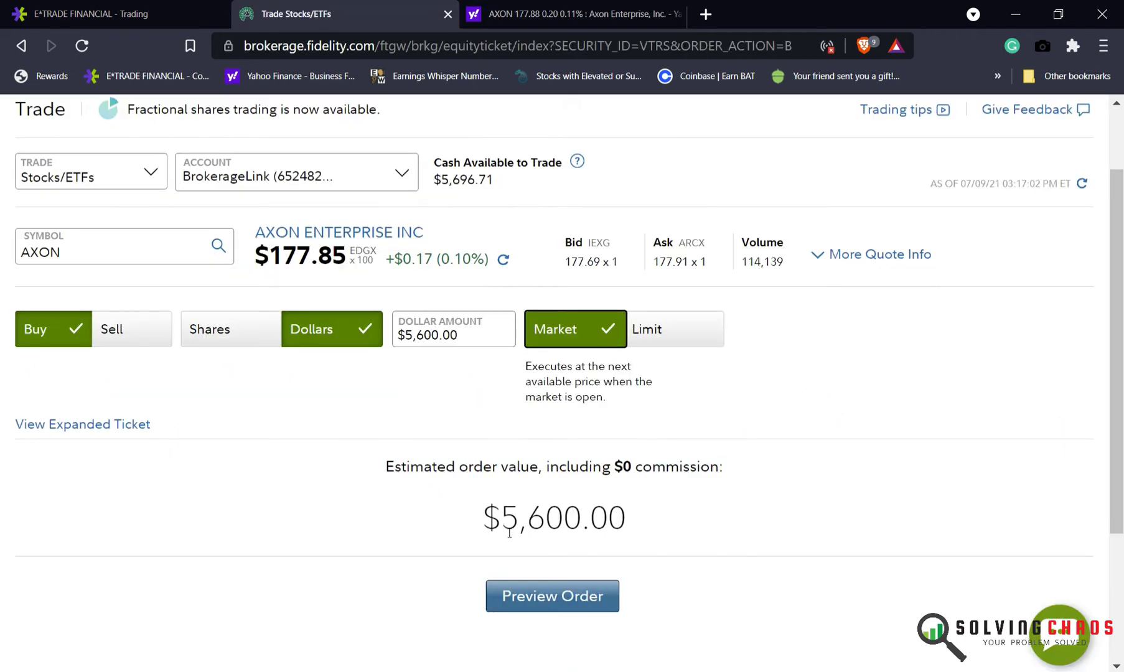
pyautogui.click(551, 595)
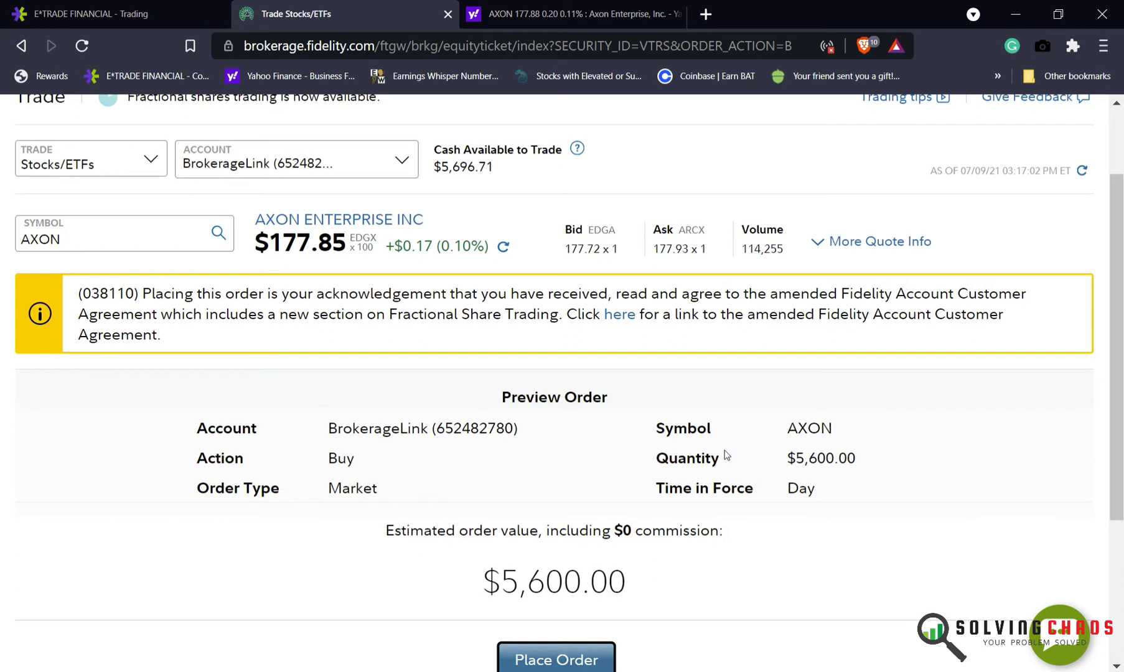
pyautogui.moveTo(541, 392)
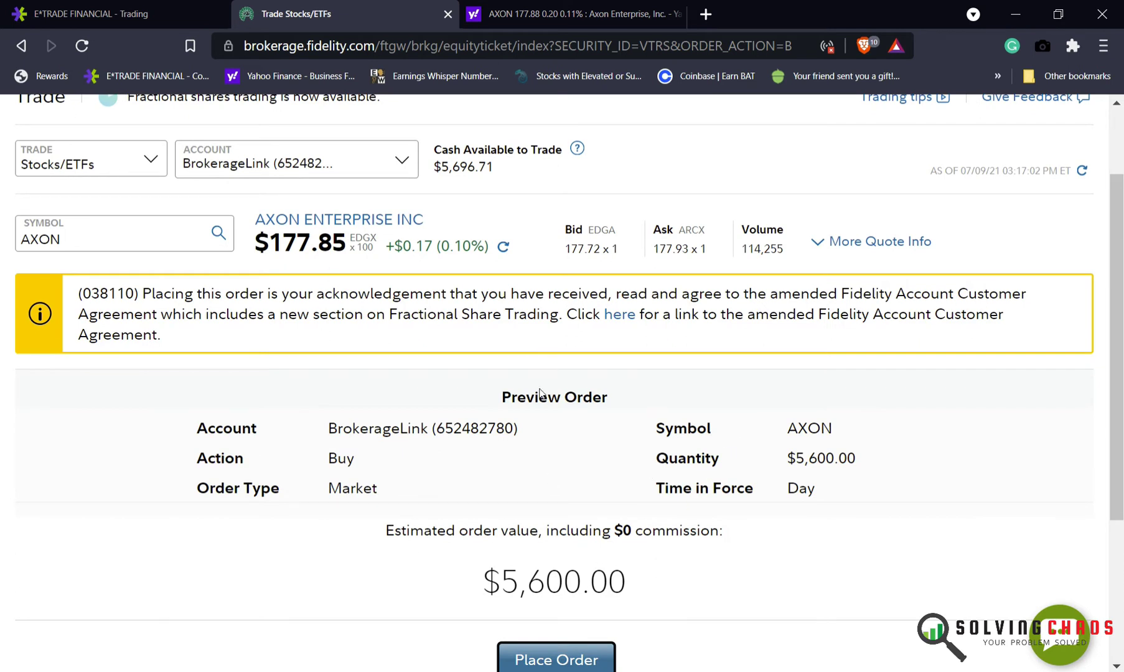
pyautogui.click(554, 659)
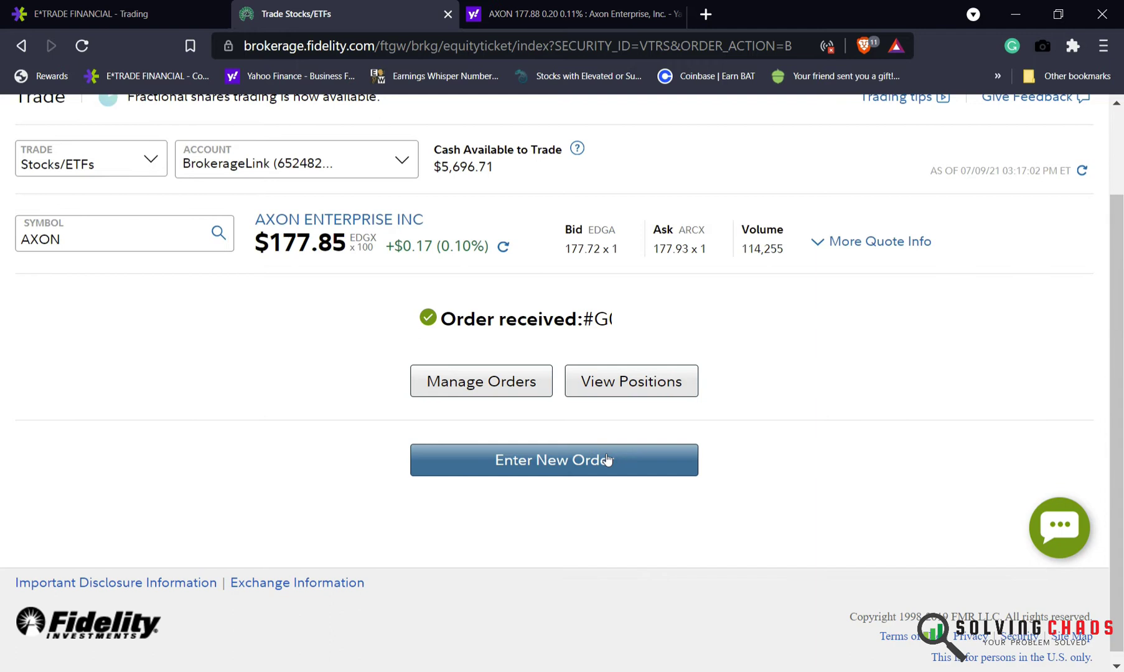
pyautogui.moveTo(313, 534)
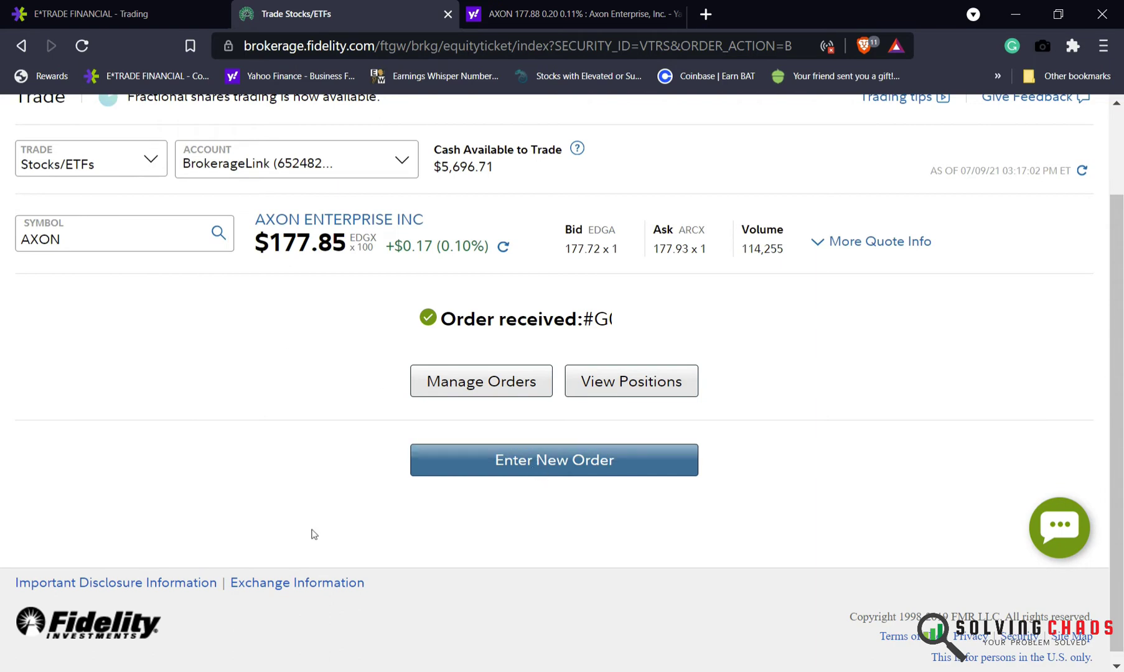
# Return to the E*TRADE MJ diagonal order: buy-close Jul 30 $22 call, sell-open Aug 13 $21.50 call.
pyautogui.click(86, 13)
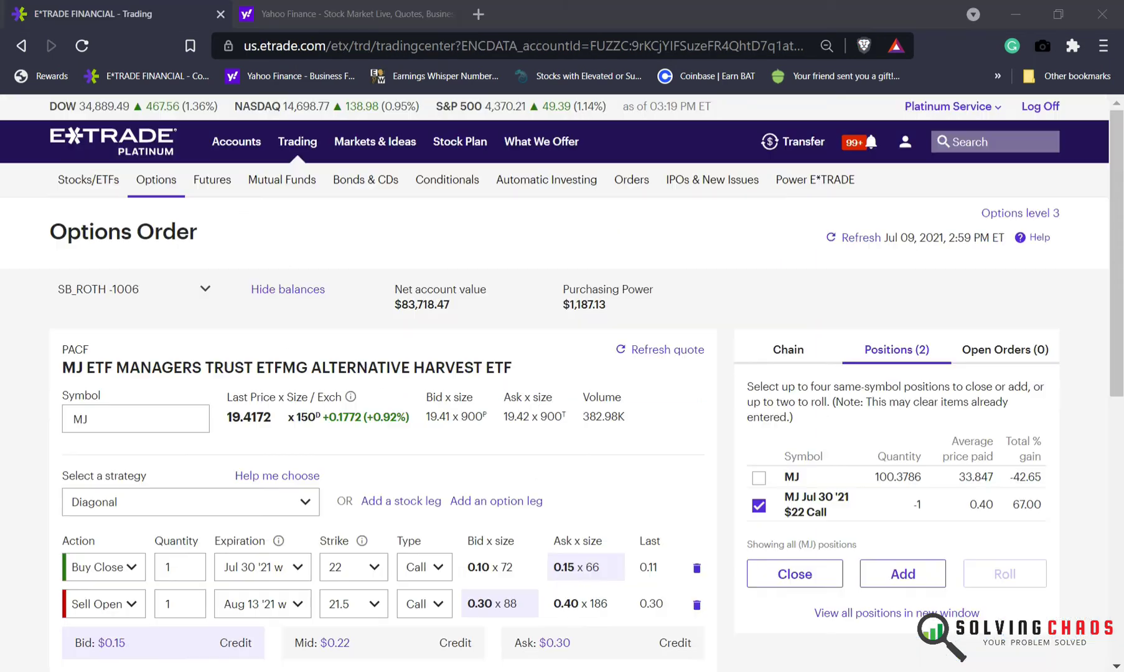
pyautogui.moveTo(28, 457)
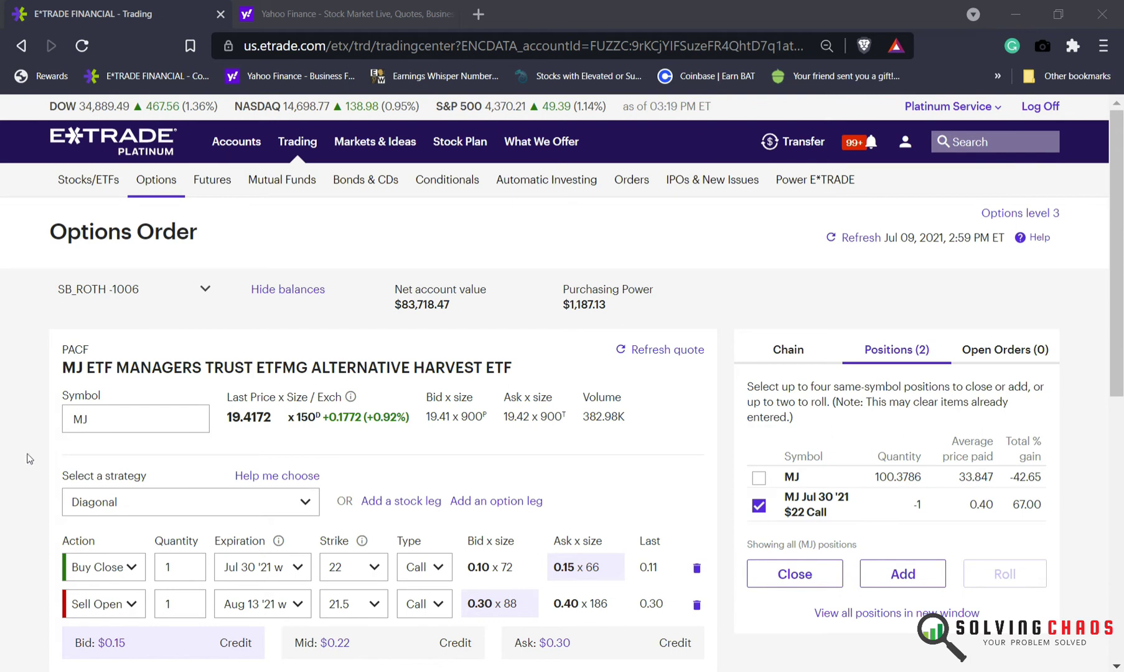
pyautogui.moveTo(959, 550)
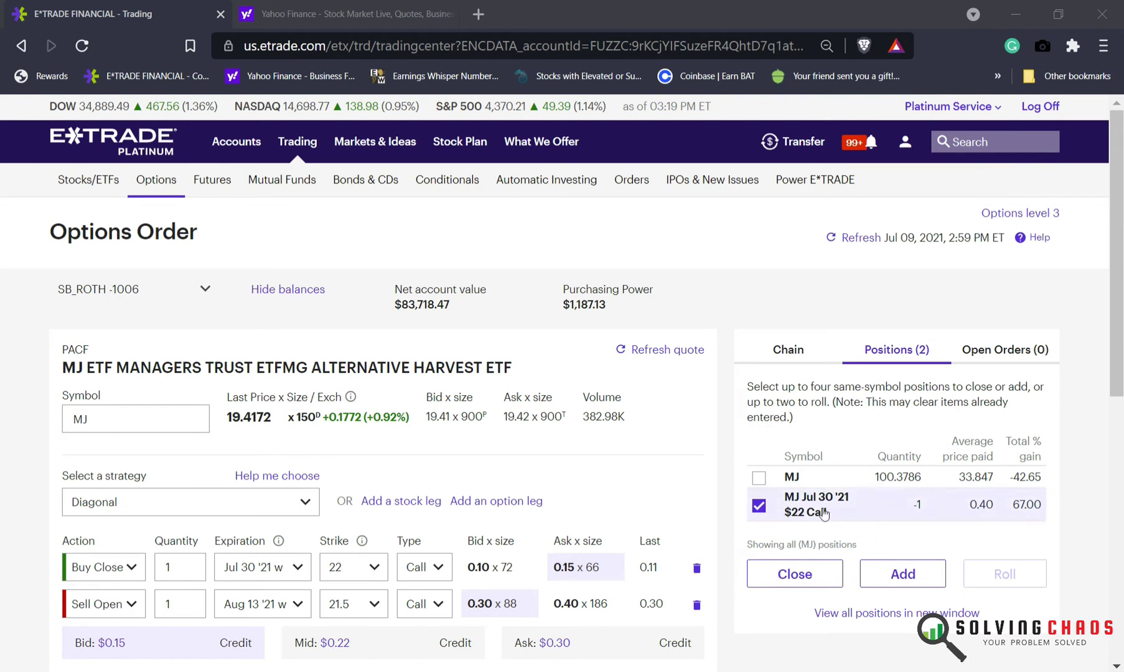
pyautogui.moveTo(902, 574)
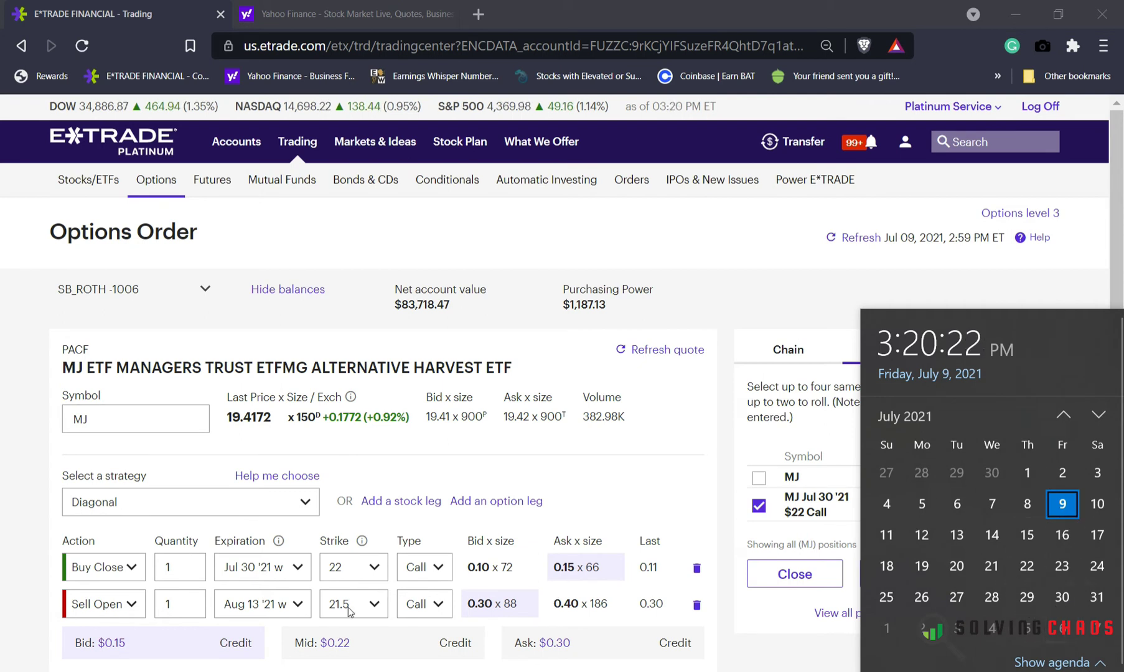
pyautogui.moveTo(349, 648)
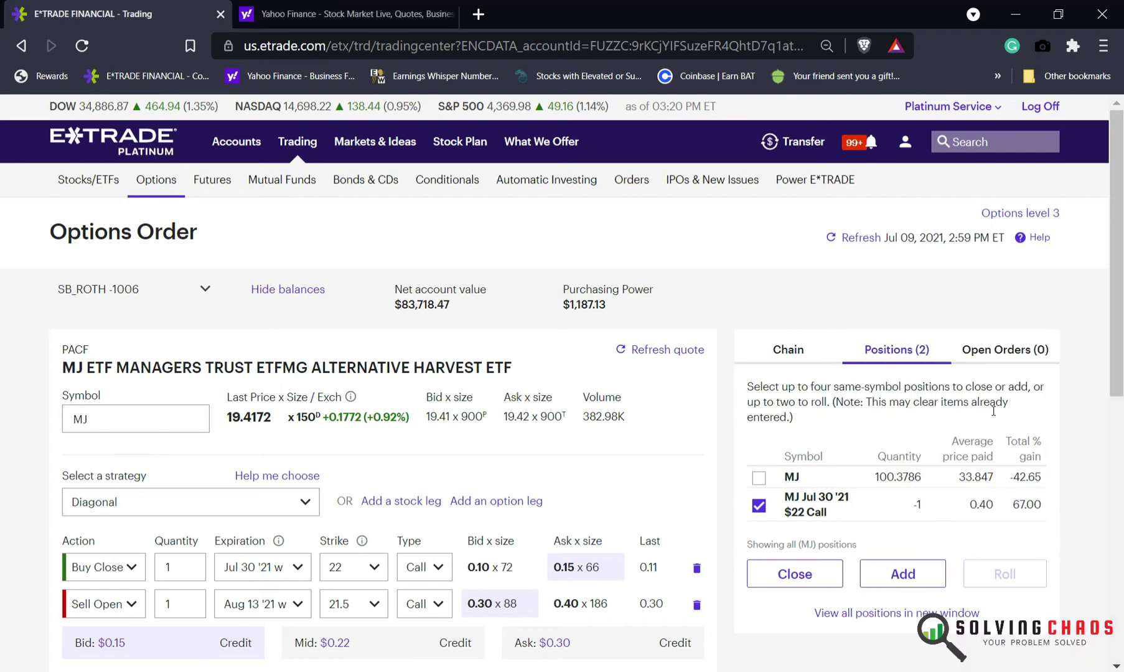
pyautogui.moveTo(655, 580)
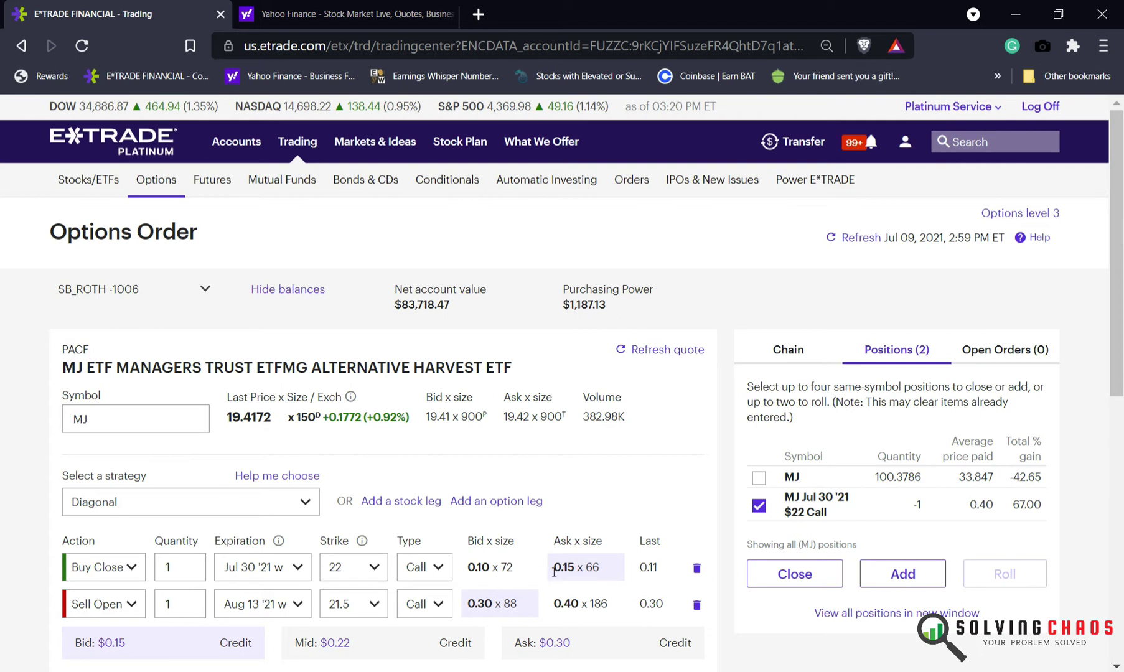
pyautogui.moveTo(509, 600)
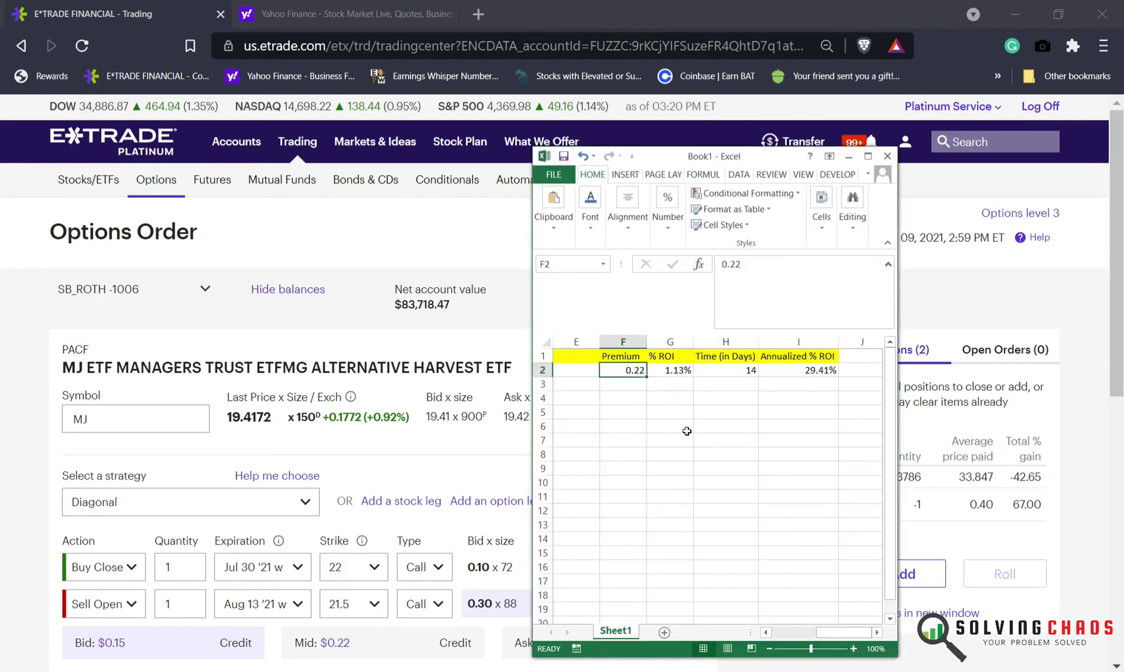
# Check the ROI sheet's strike, 0.22 premium, 14 days, 1.13% ROI and 29.41% annualized formulas.
pyautogui.click(867, 157)
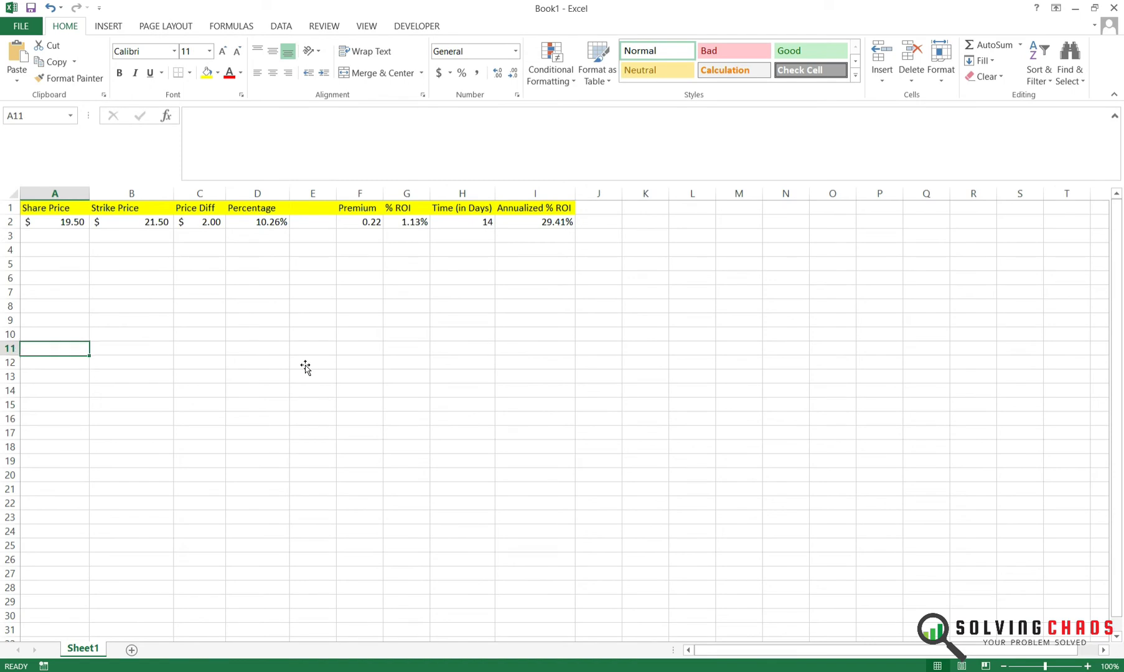
pyautogui.click(200, 222)
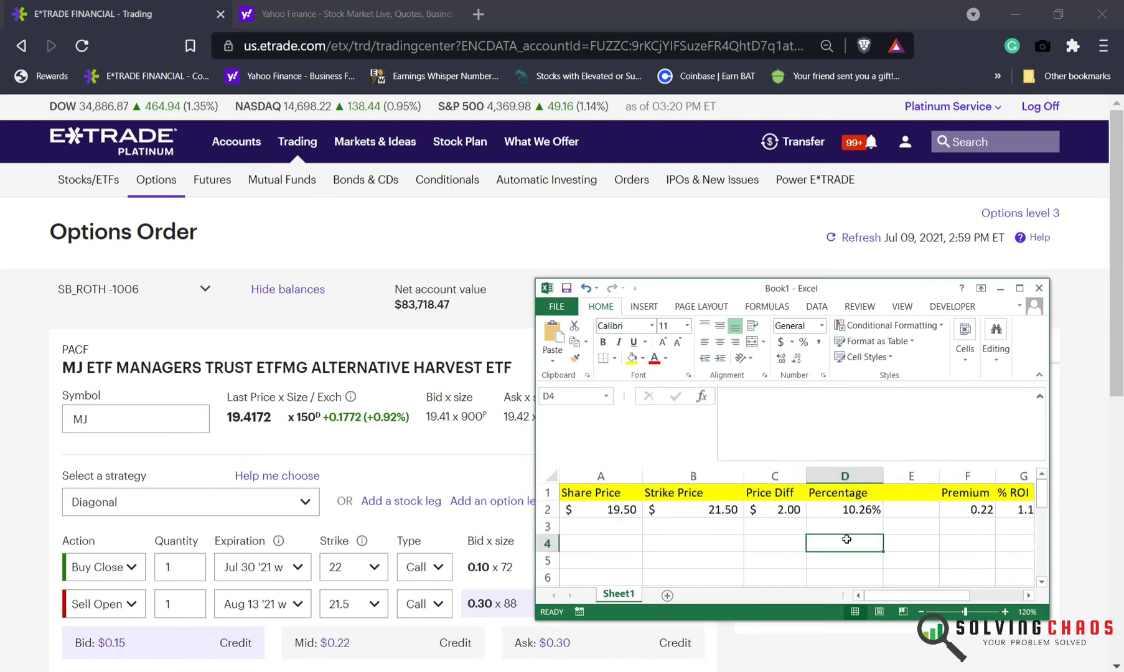
pyautogui.click(601, 526)
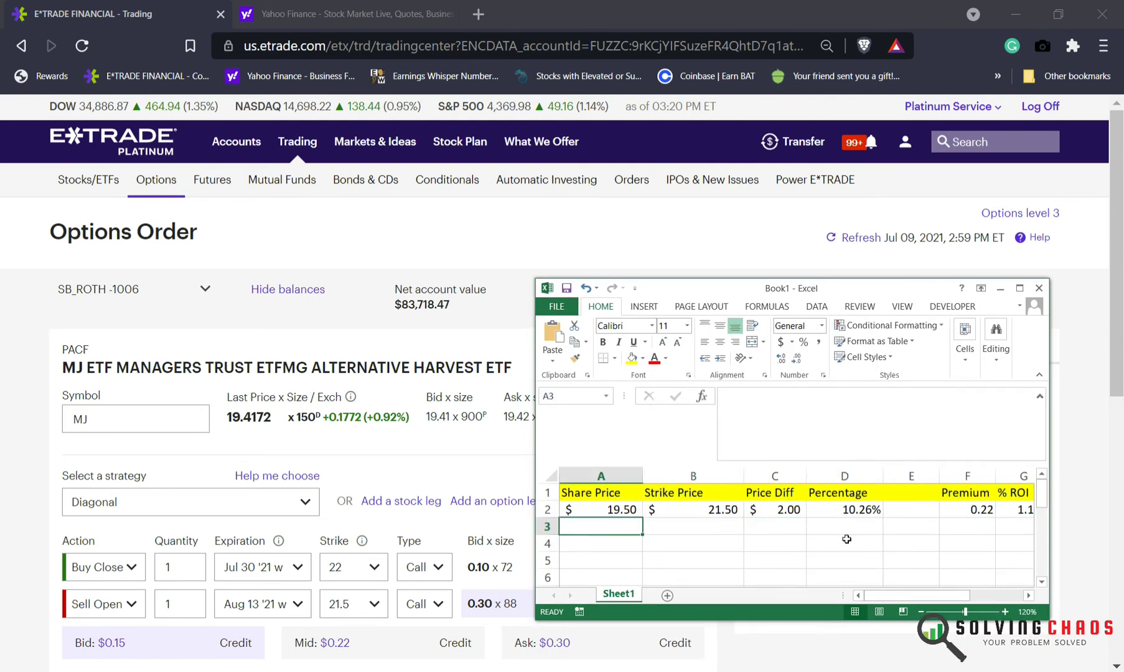
pyautogui.click(692, 509)
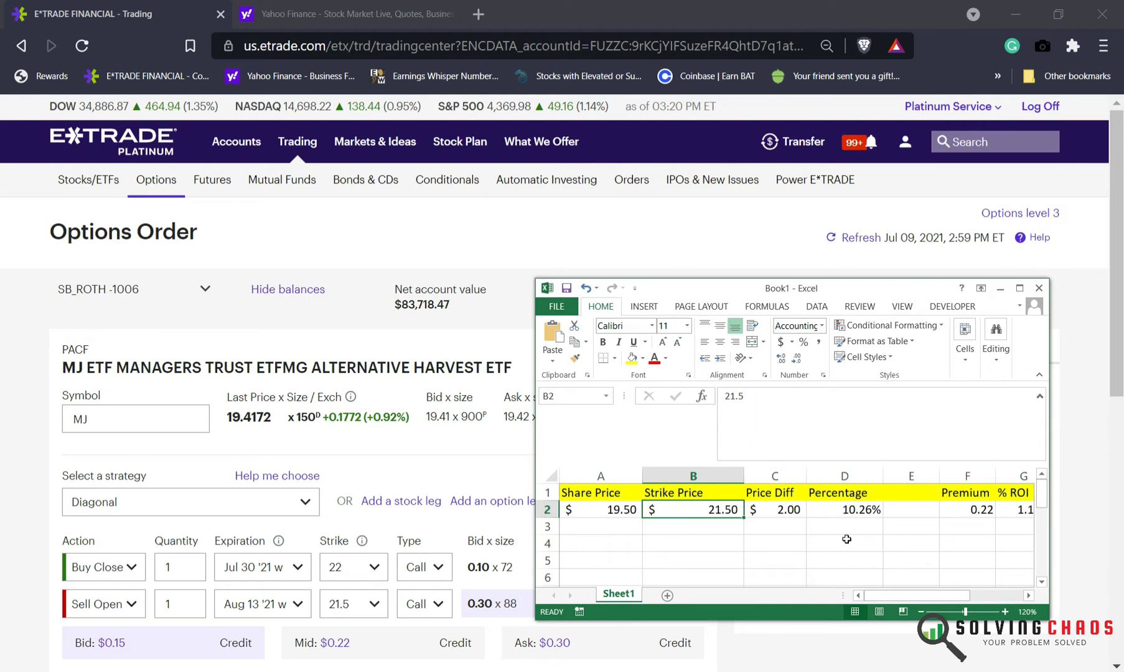
pyautogui.click(844, 509)
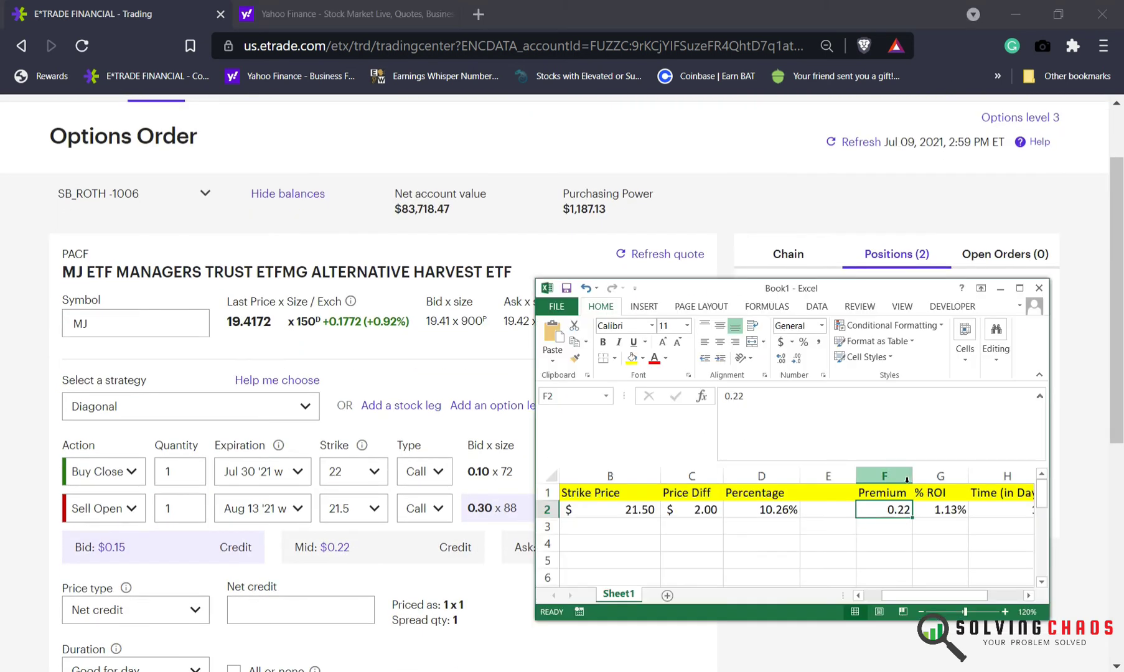
pyautogui.click(905, 509)
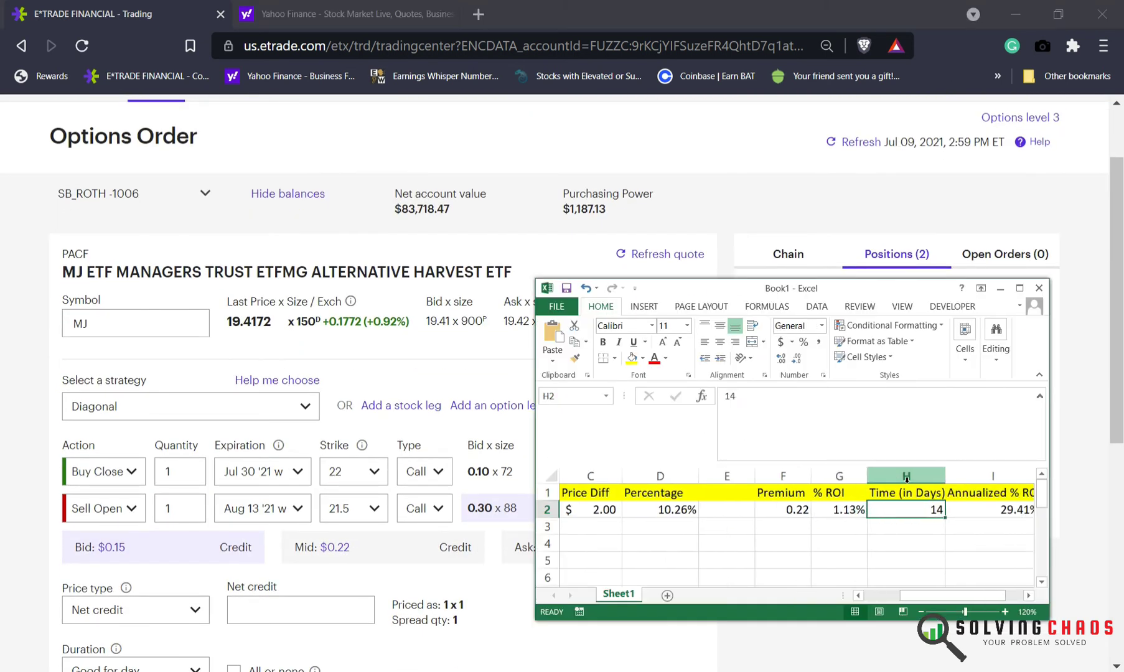
pyautogui.click(839, 509)
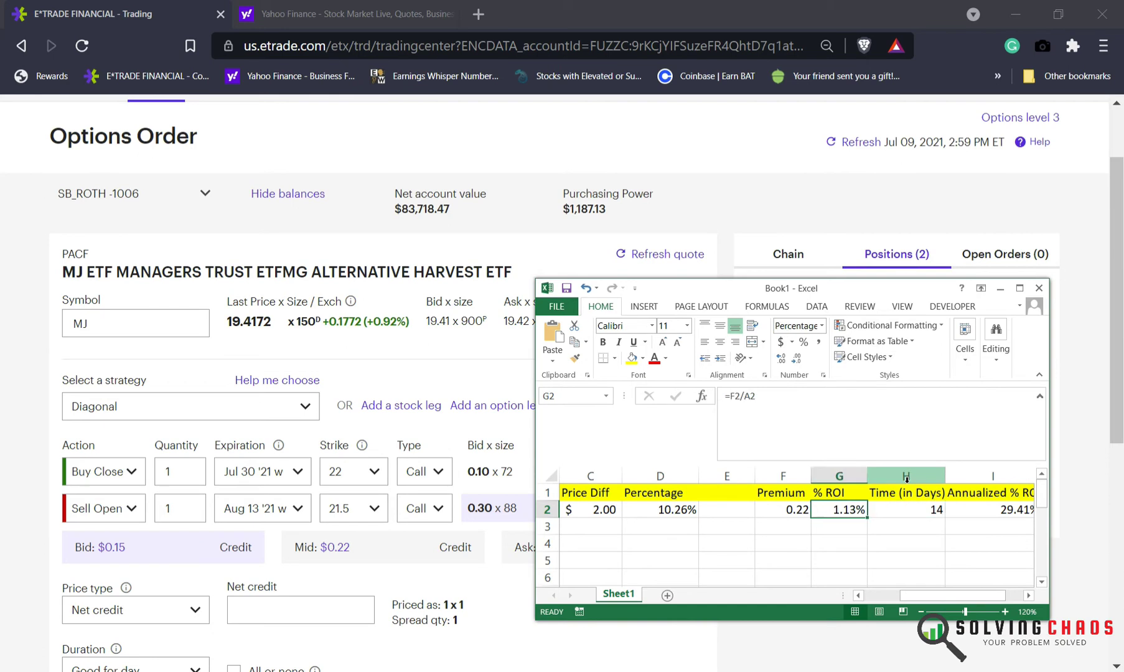
pyautogui.click(930, 509)
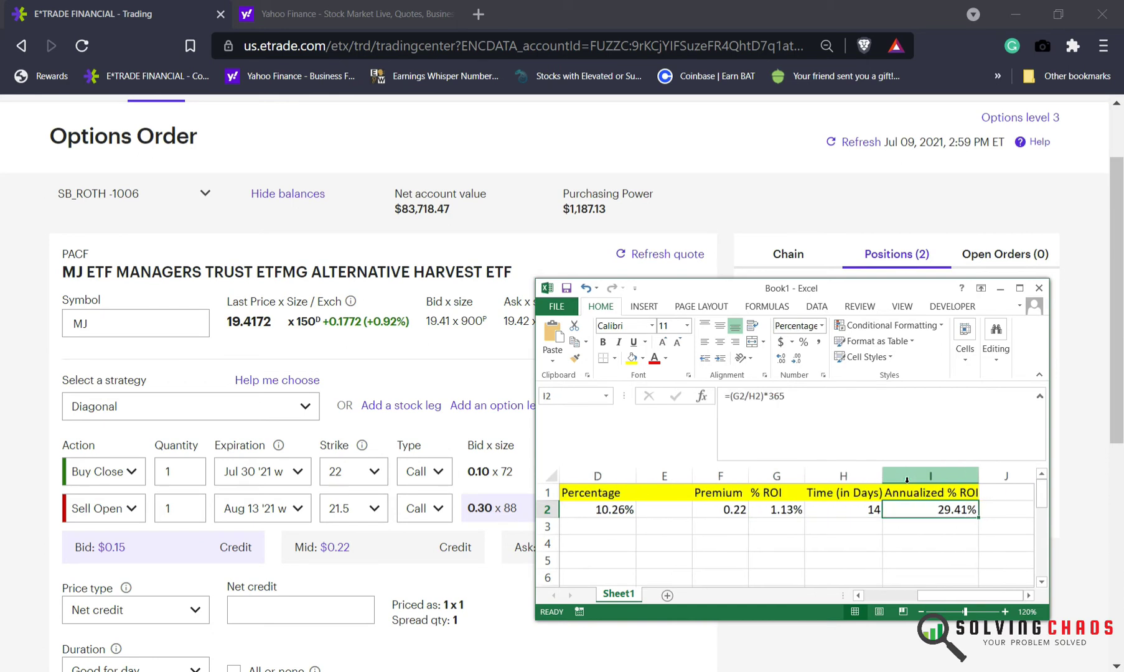
pyautogui.click(776, 509)
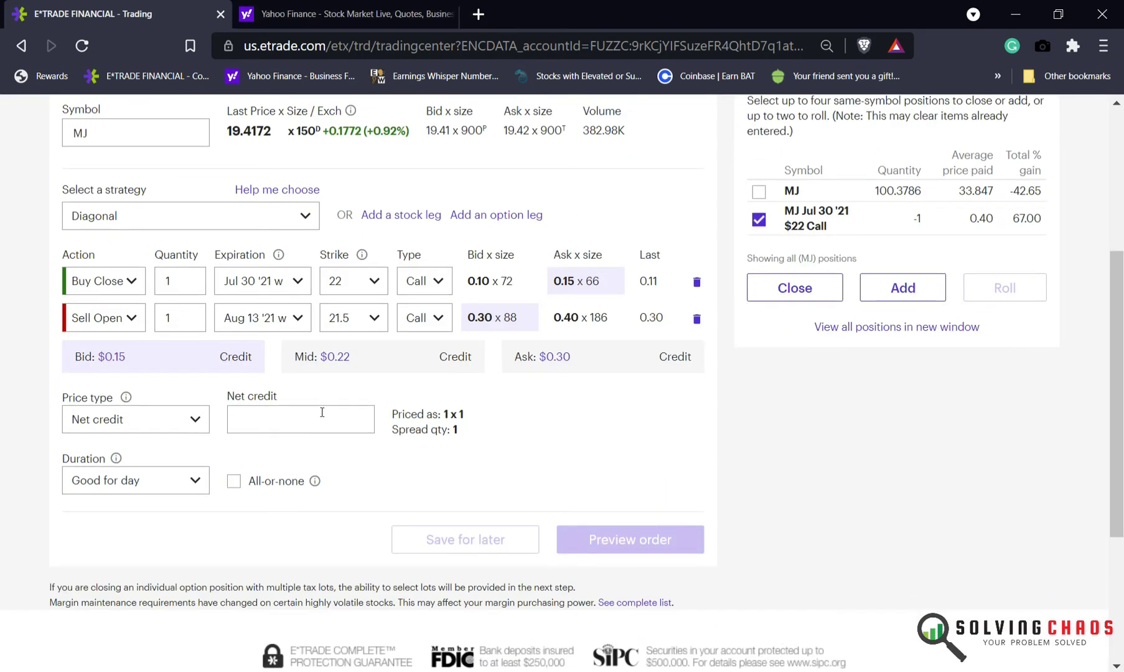
# Submit the MJ roll at a 0.22 net credit and verify it among open orders.
pyautogui.click(299, 419)
pyautogui.write('.22')
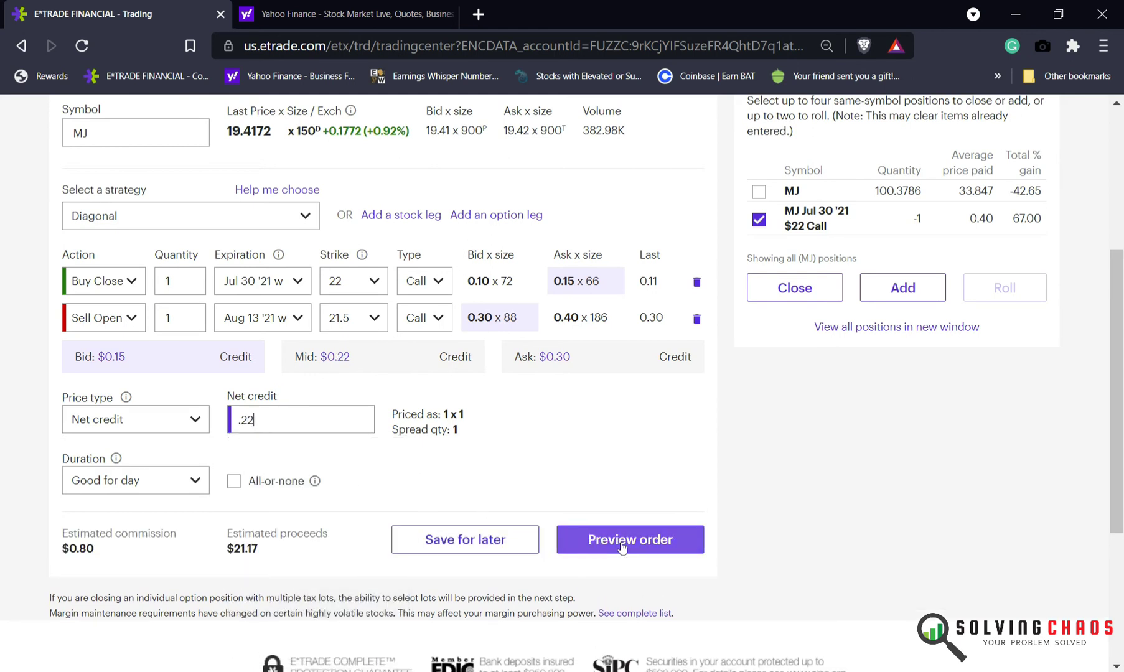
pyautogui.click(629, 539)
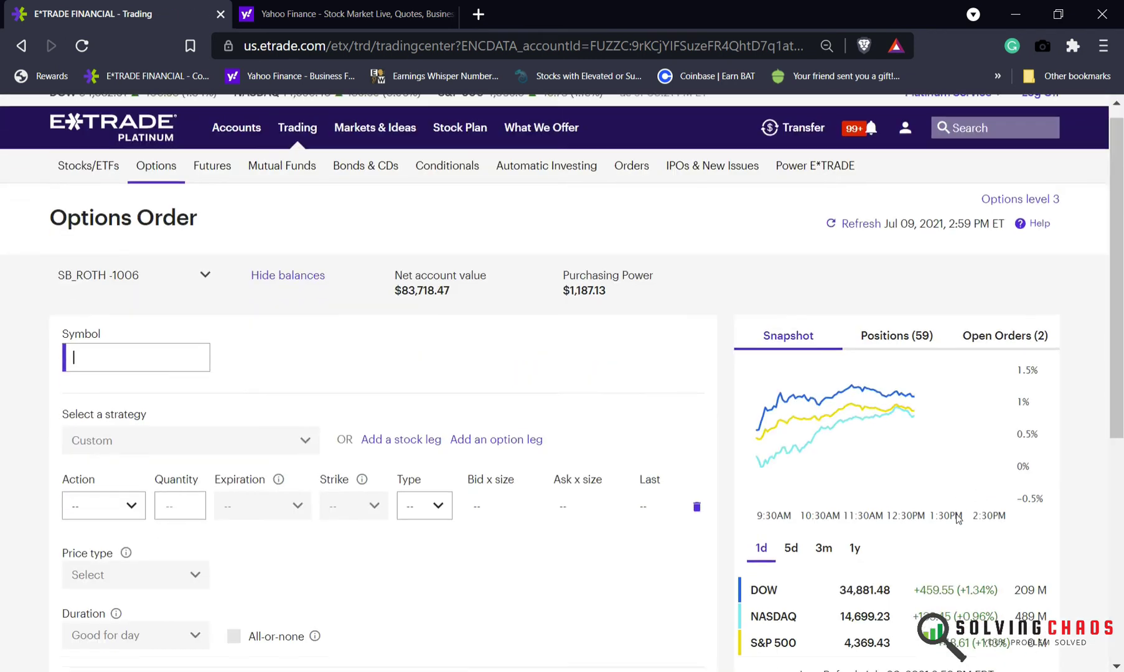
pyautogui.click(1005, 335)
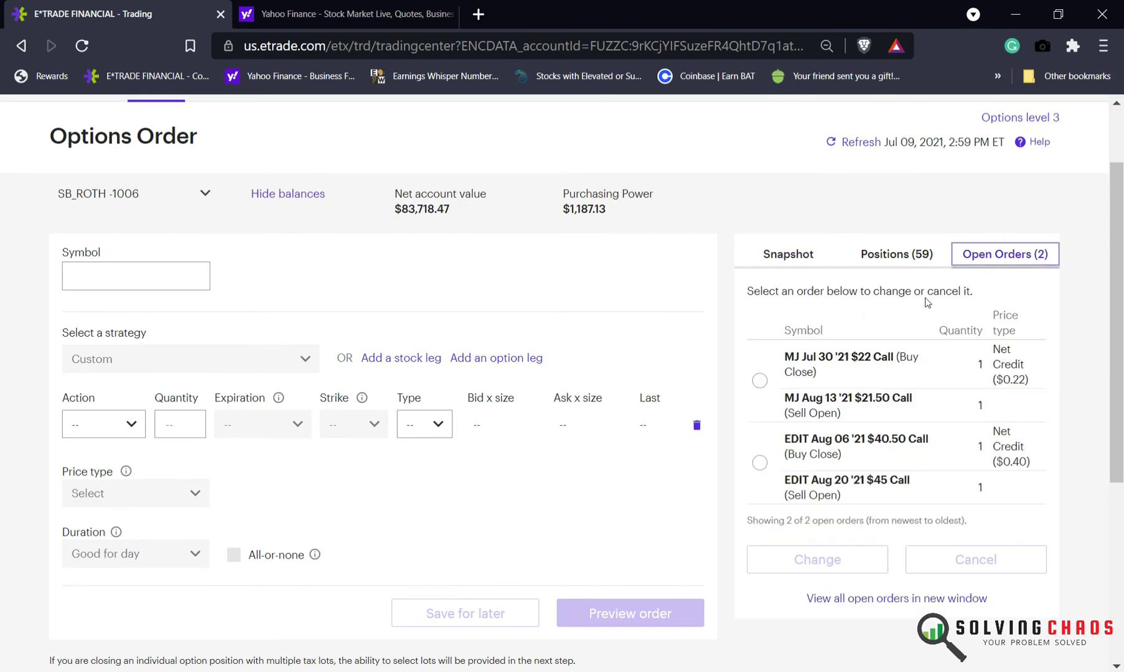
pyautogui.click(861, 141)
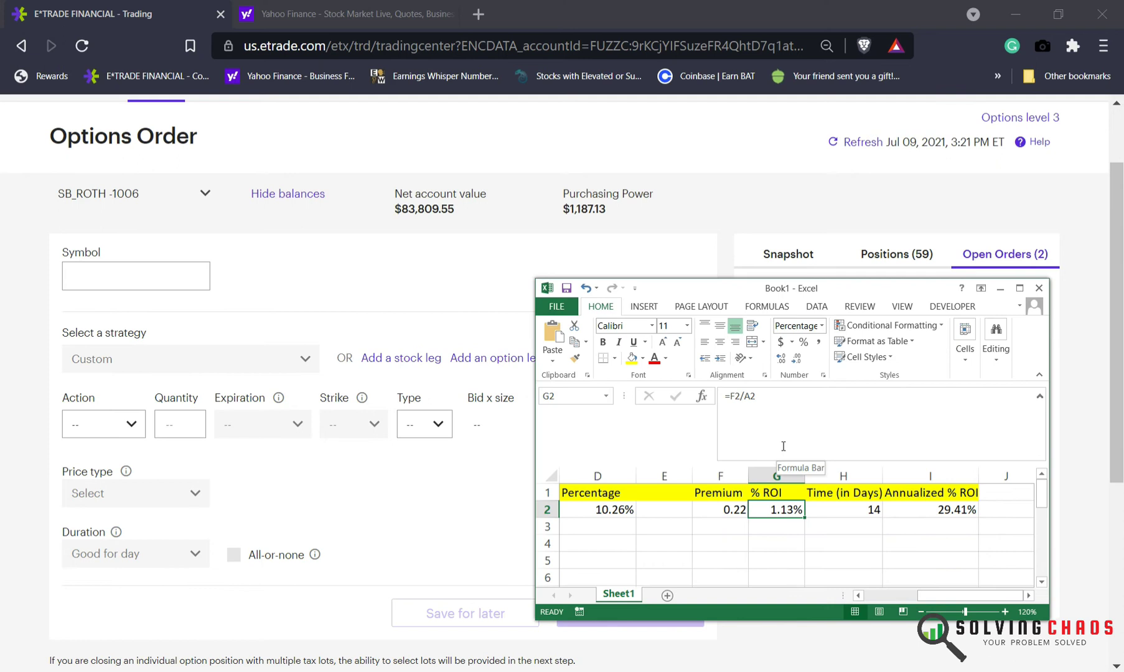
# Set premium F2 to 0.15, check ROI 0.77% and annualized 20.05%, return to the browser.
pyautogui.click(718, 492)
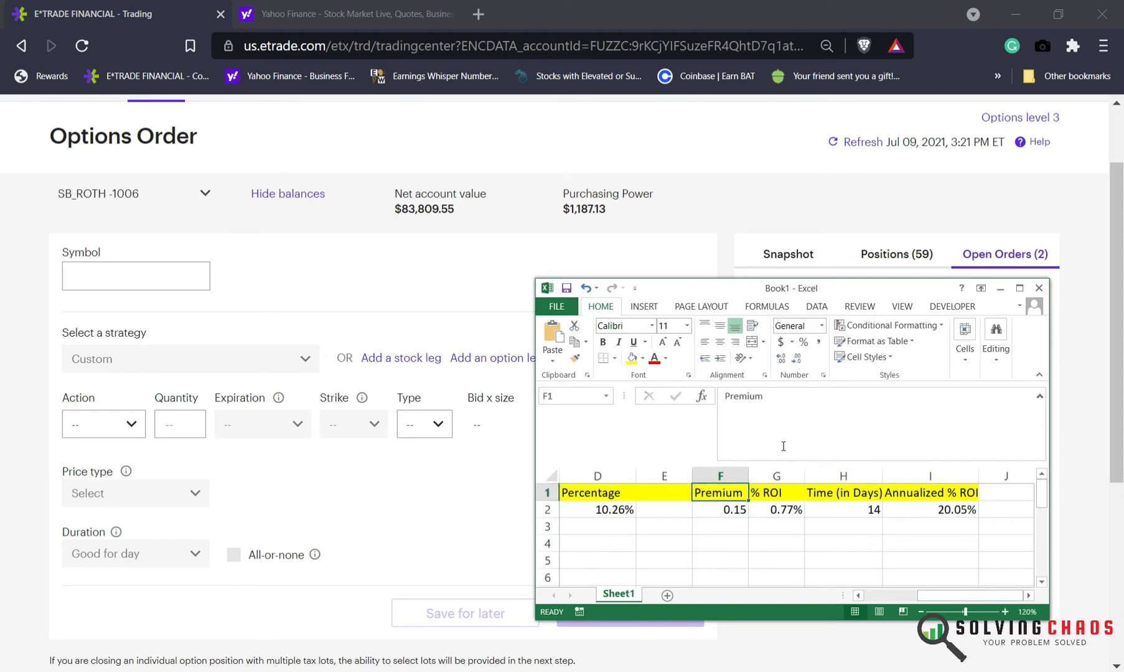
pyautogui.click(928, 509)
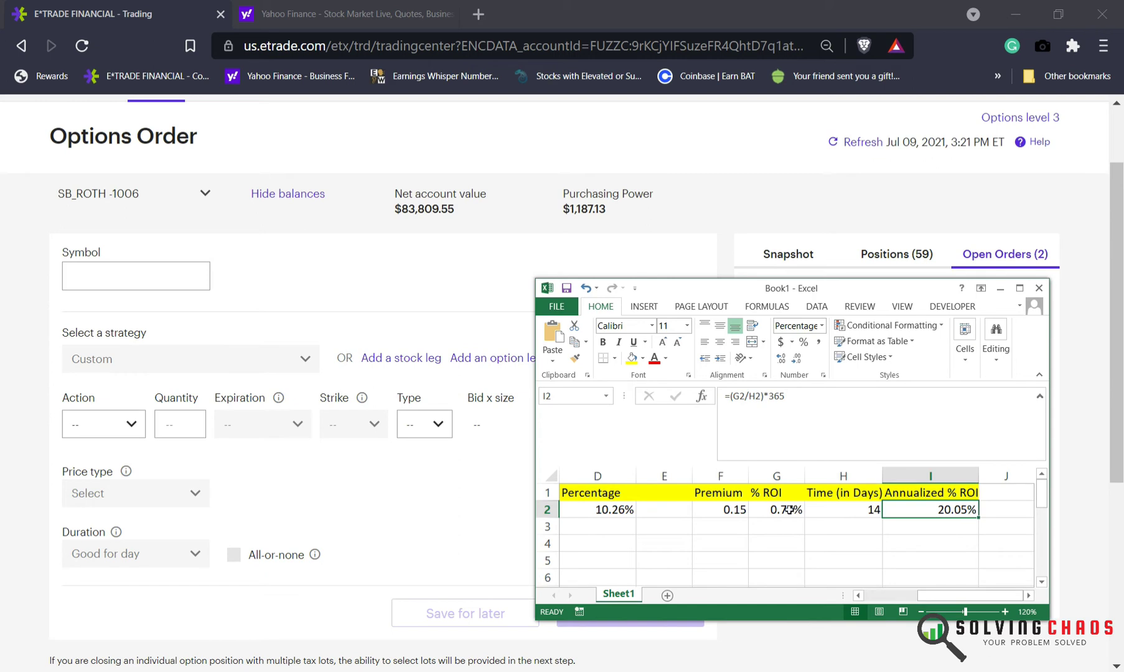
pyautogui.click(775, 509)
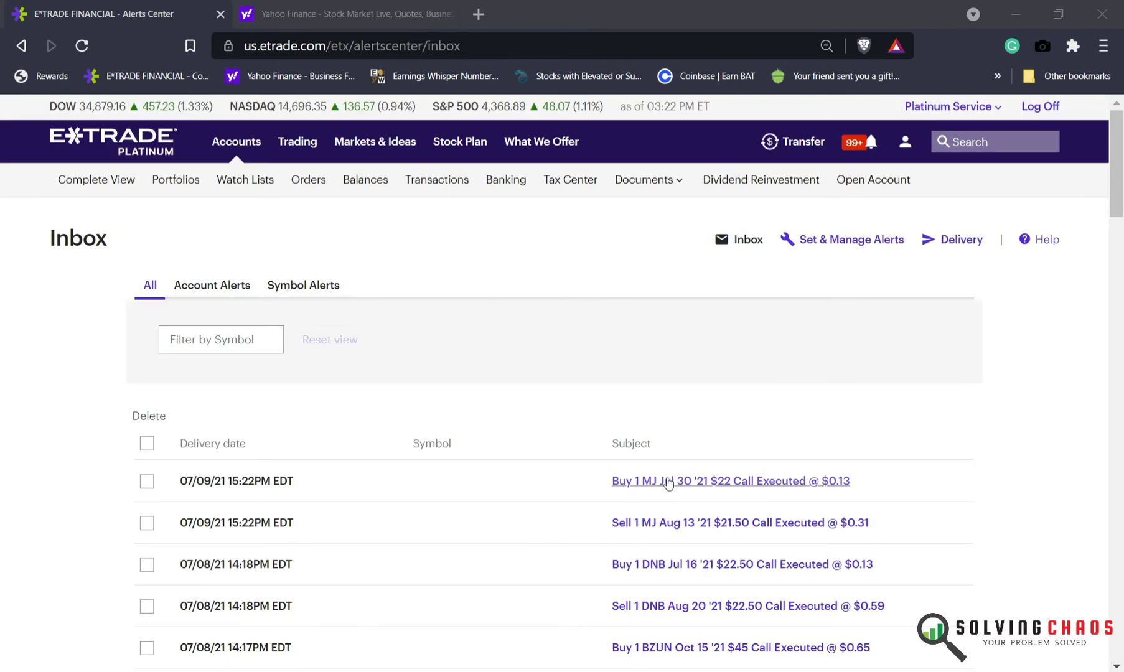
pyautogui.moveTo(672, 545)
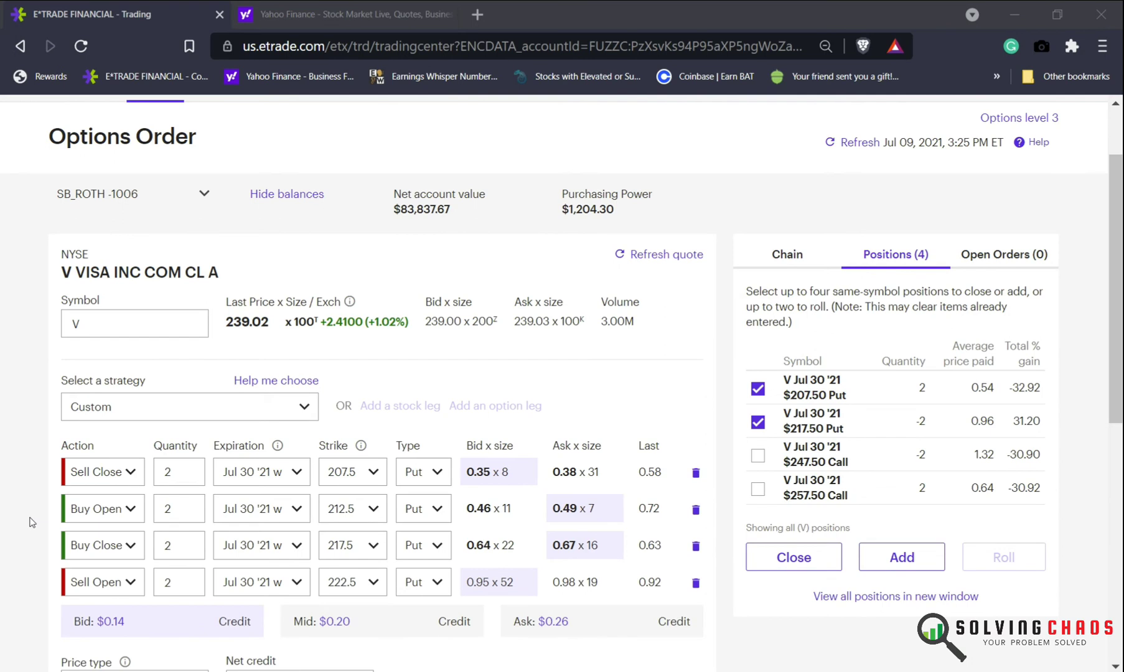
# Place the Visa put roll at a 0.22 net credit, good for 60 days.
pyautogui.scroll(-3)
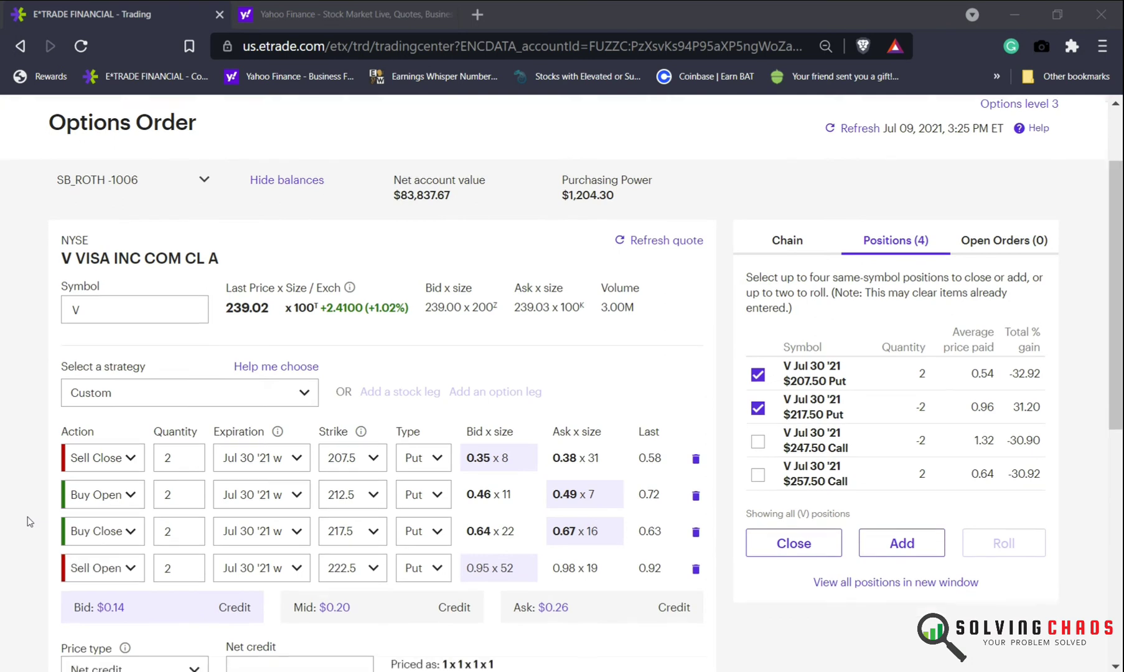
pyautogui.scroll(-3)
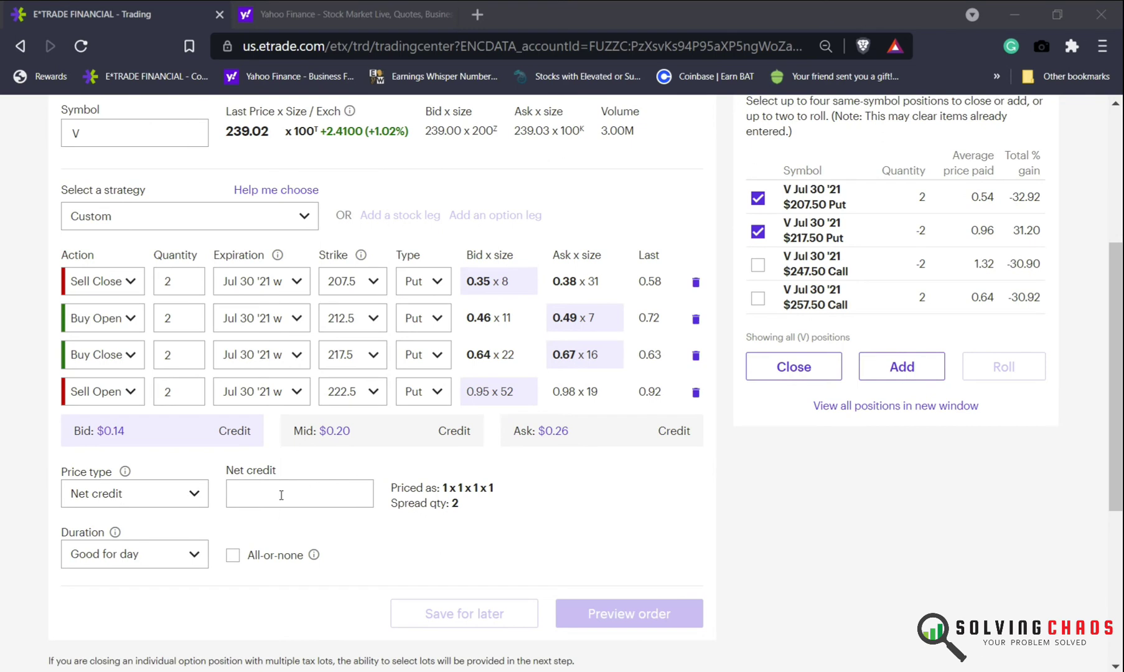
pyautogui.write('.20')
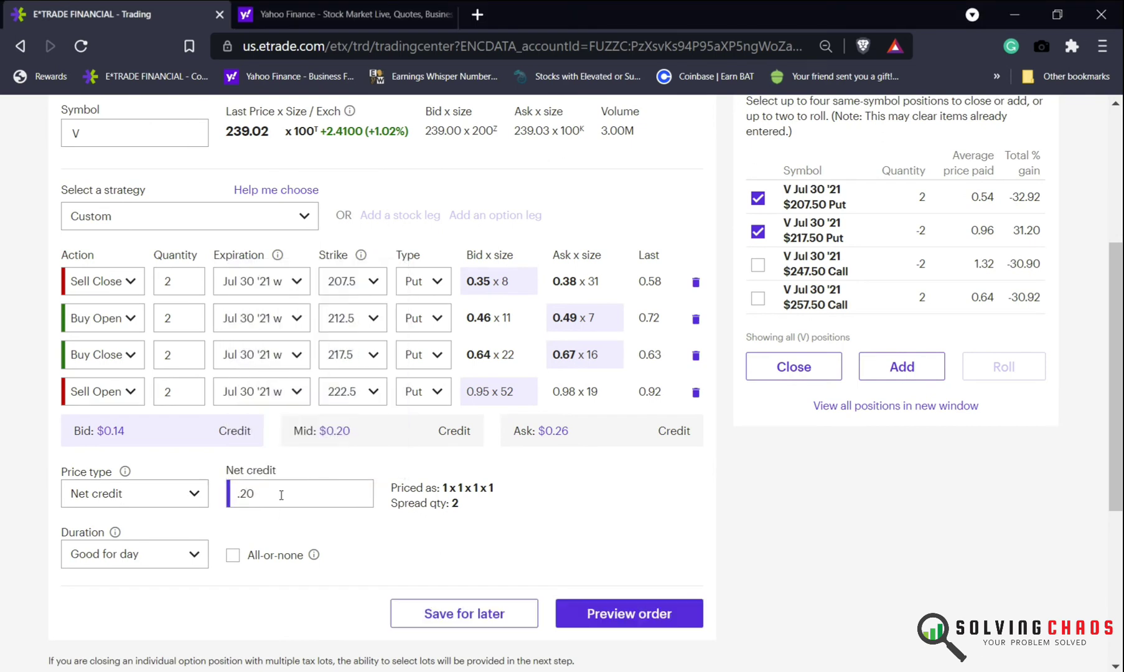
pyautogui.write('22')
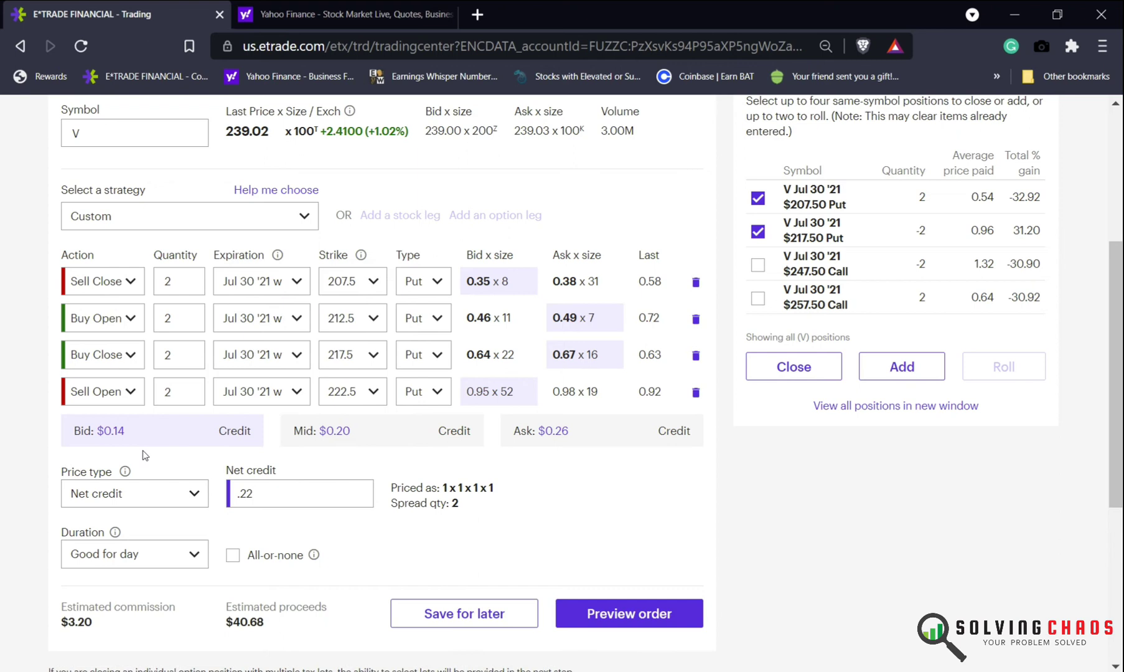
pyautogui.click(135, 554)
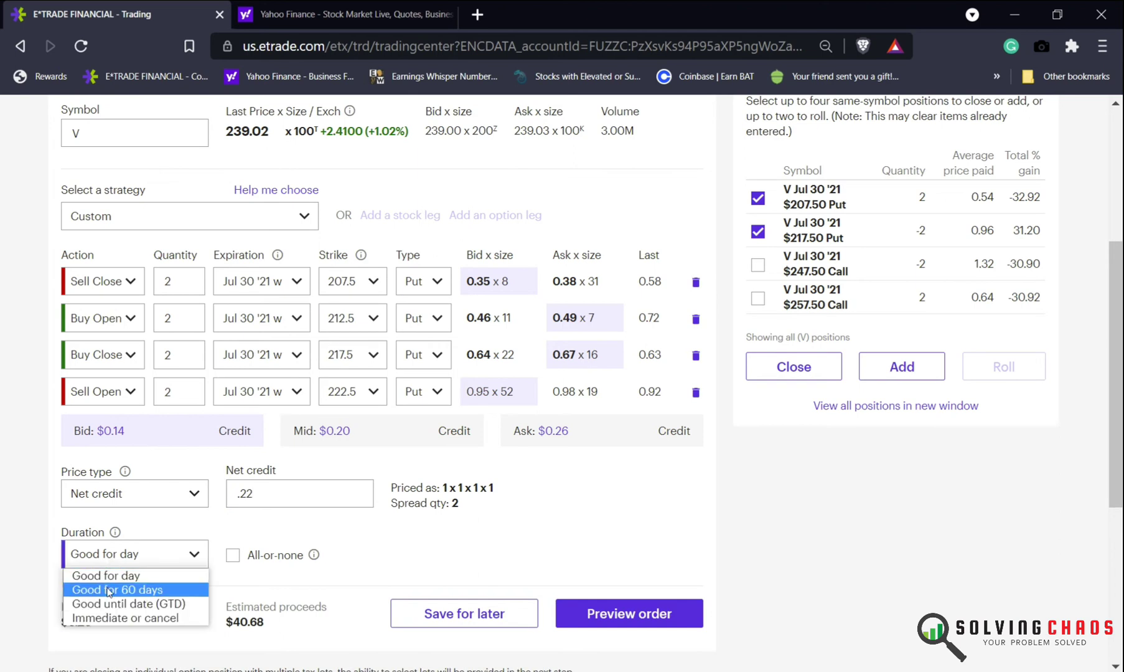
pyautogui.click(627, 613)
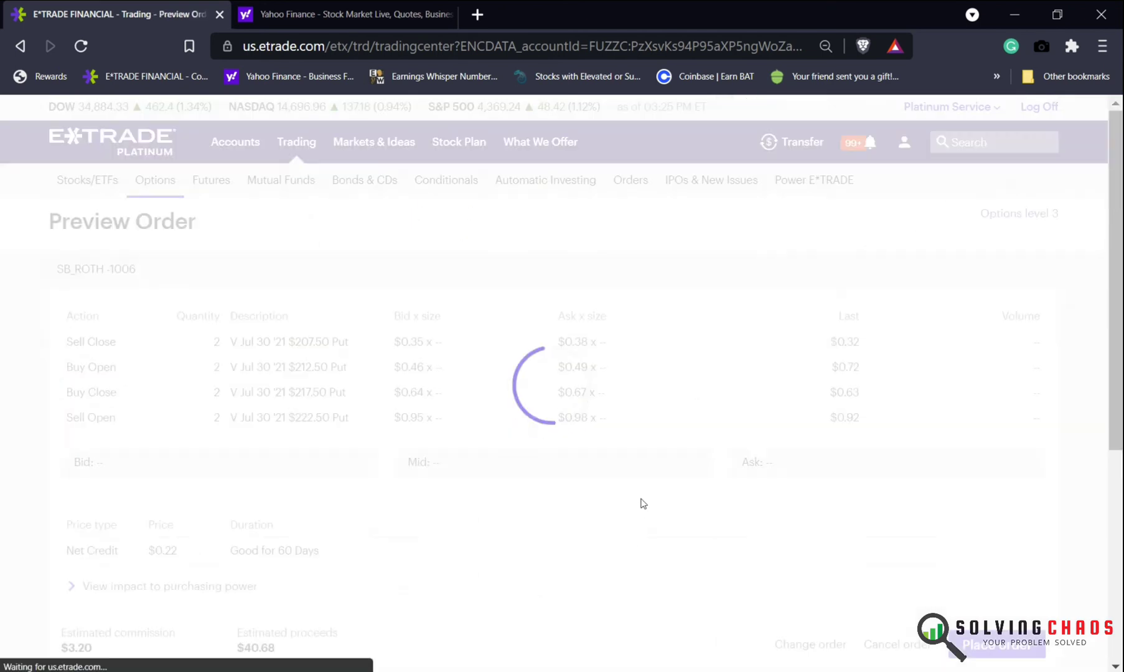
pyautogui.click(993, 643)
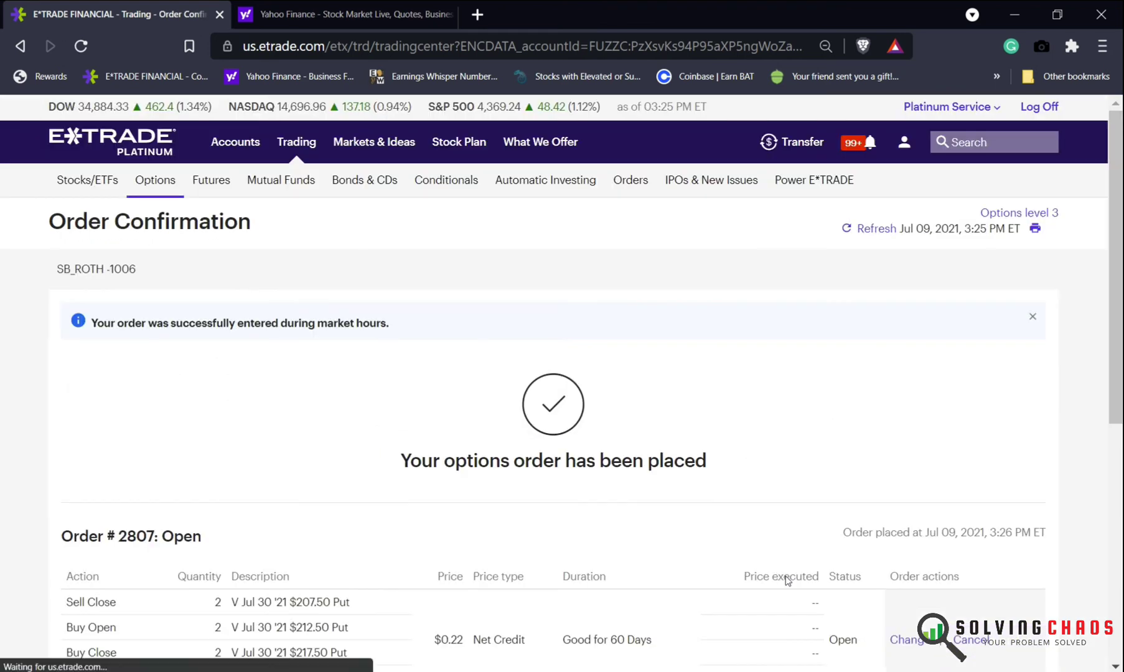
# Lower the Visa roll's net credit to 0.20 and confirm execution in Open Orders and Alerts.
pyautogui.scroll(-3)
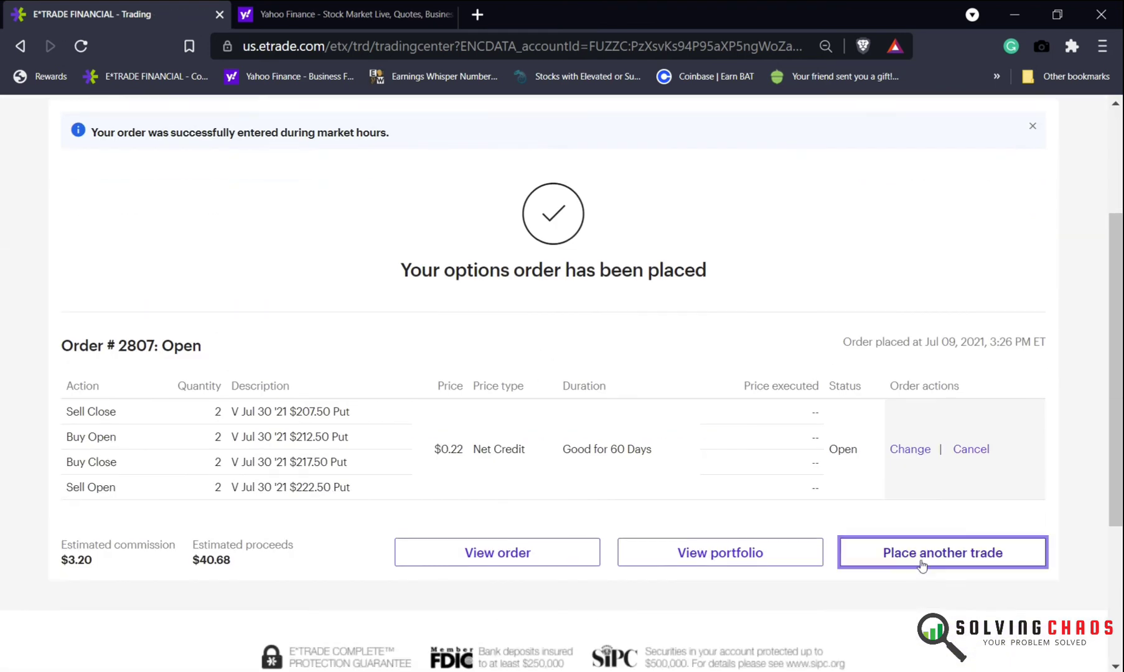
pyautogui.click(942, 552)
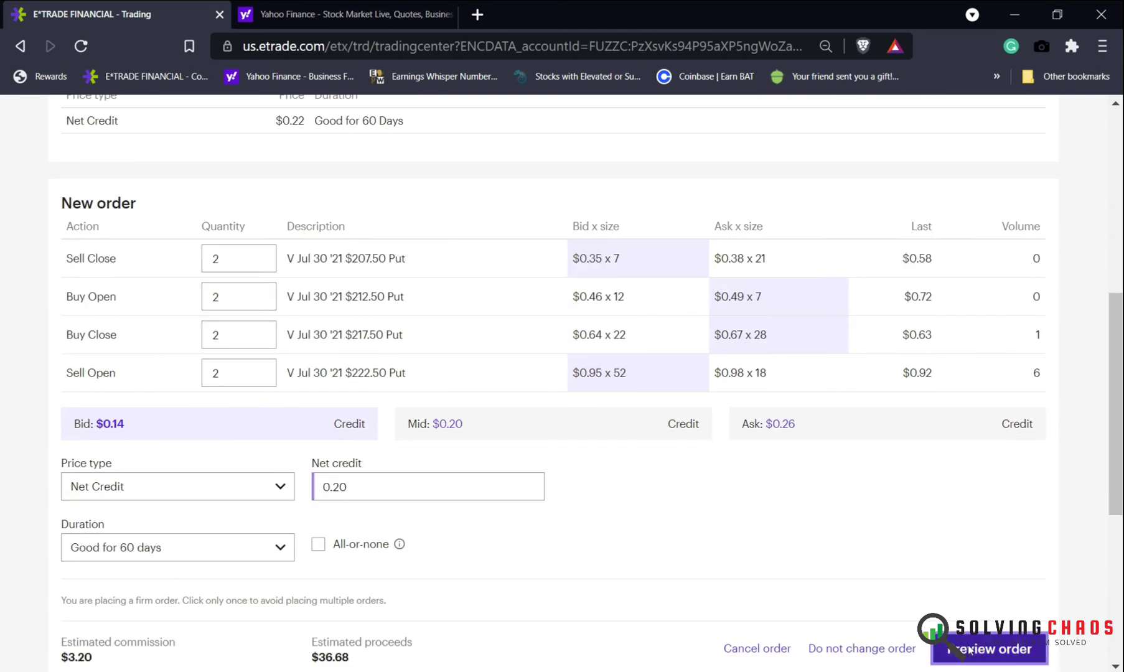
pyautogui.click(757, 648)
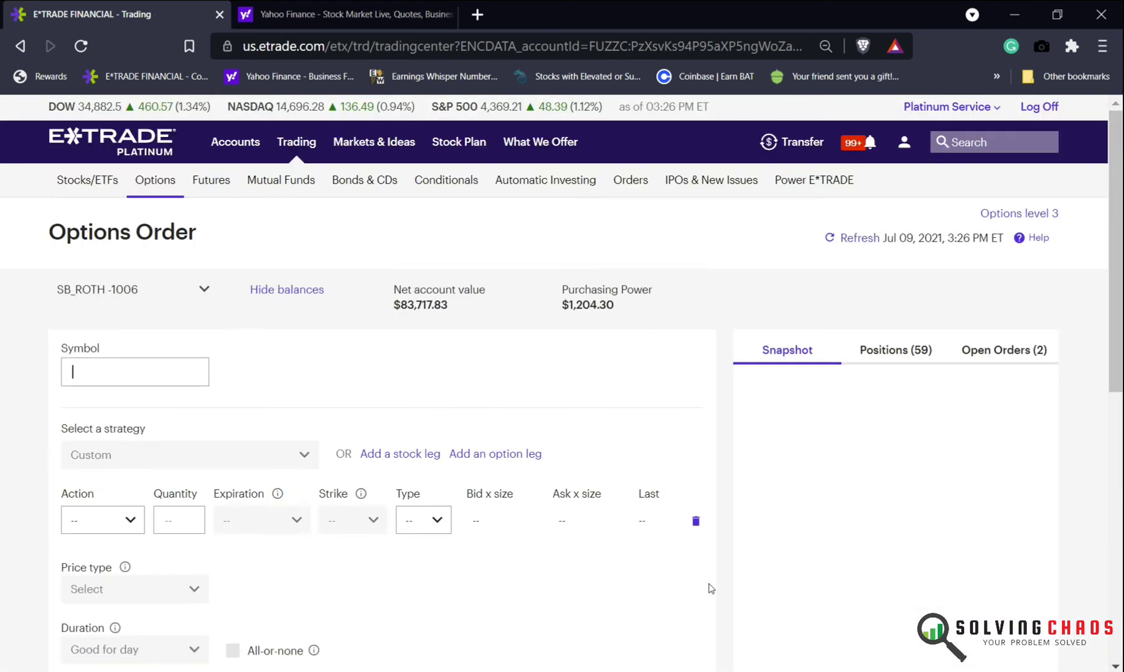
pyautogui.click(1003, 350)
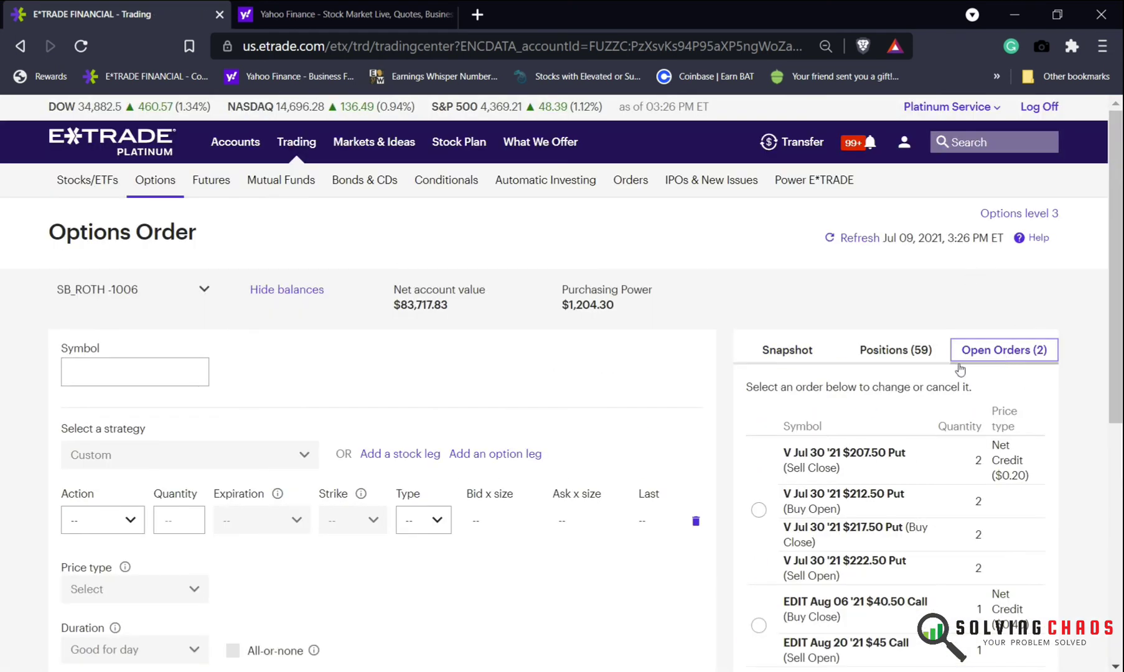
pyautogui.click(858, 238)
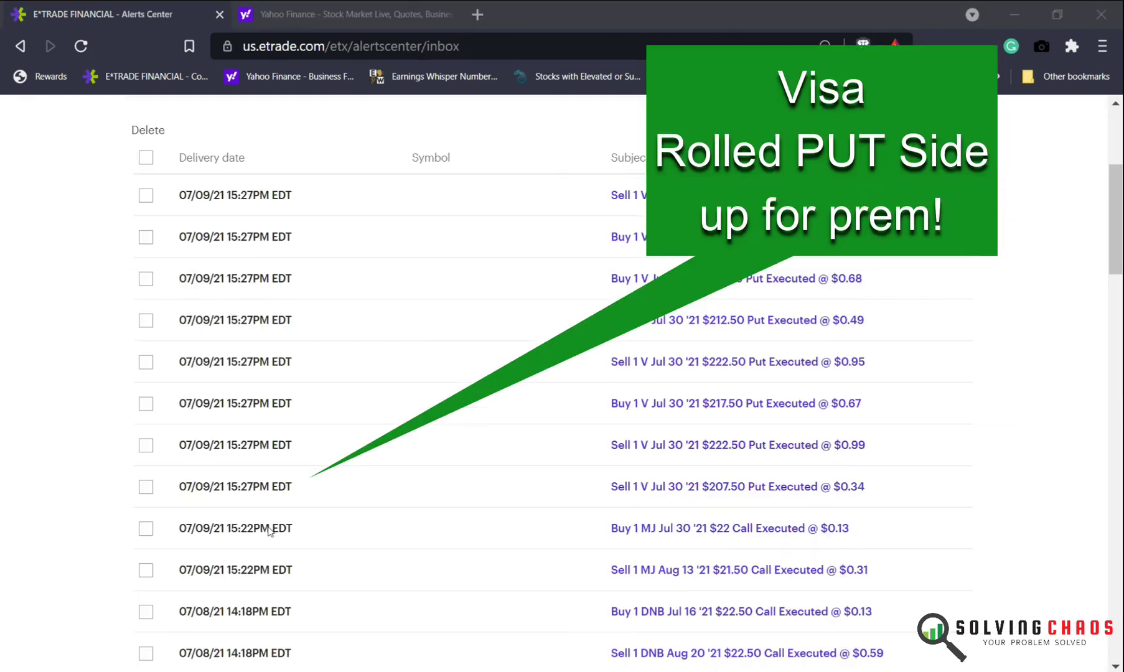
pyautogui.scroll(3)
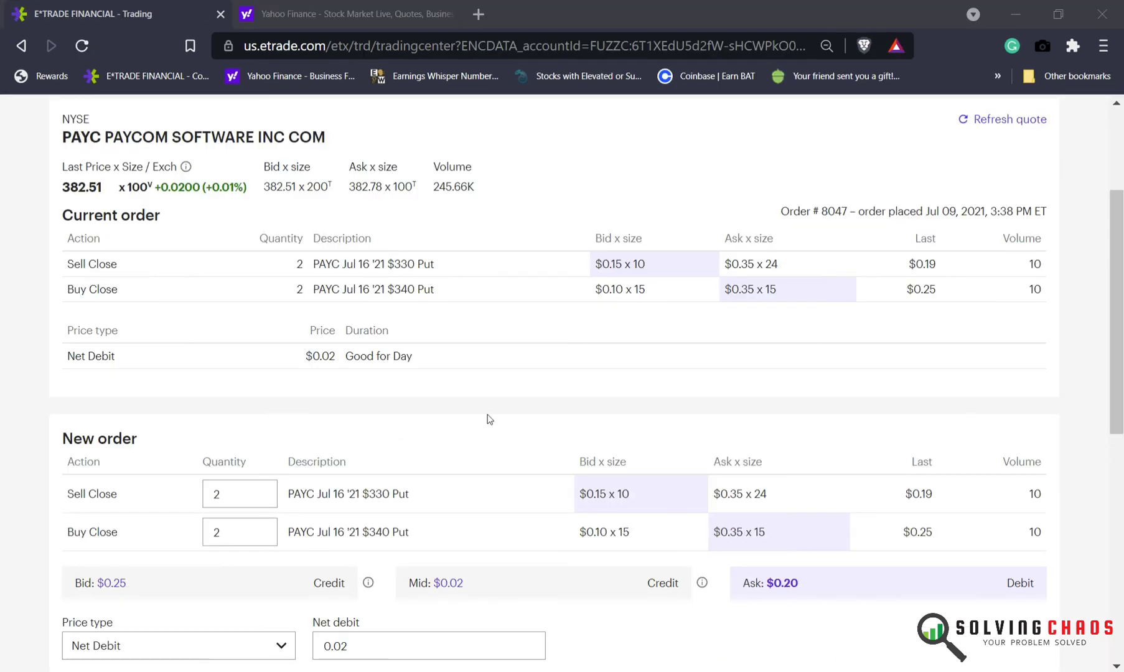
pyautogui.moveTo(416, 501)
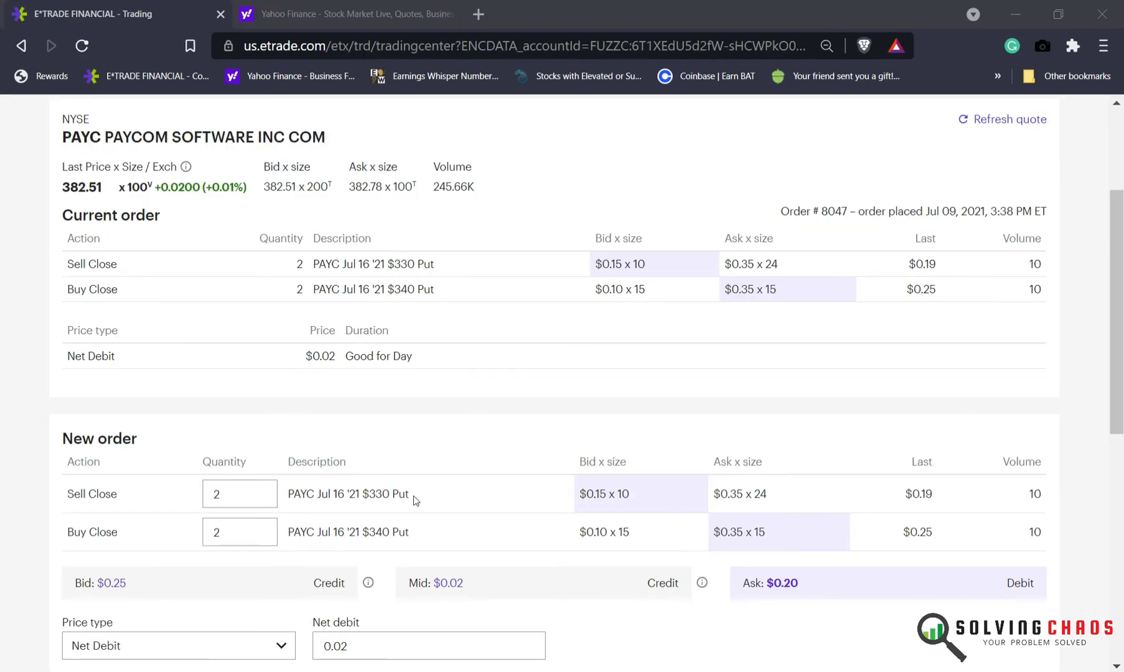
# Submit the PAYC Jul 16 '21 closing put order at a 0.03 net debit.
pyautogui.scroll(-3)
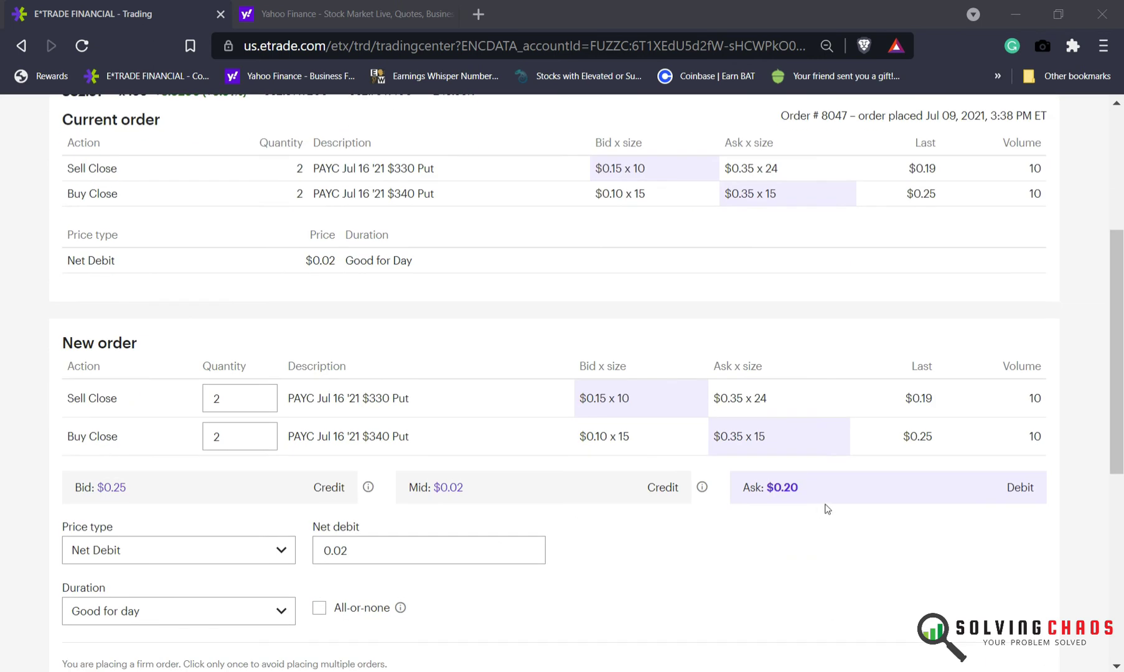
pyautogui.click(429, 550)
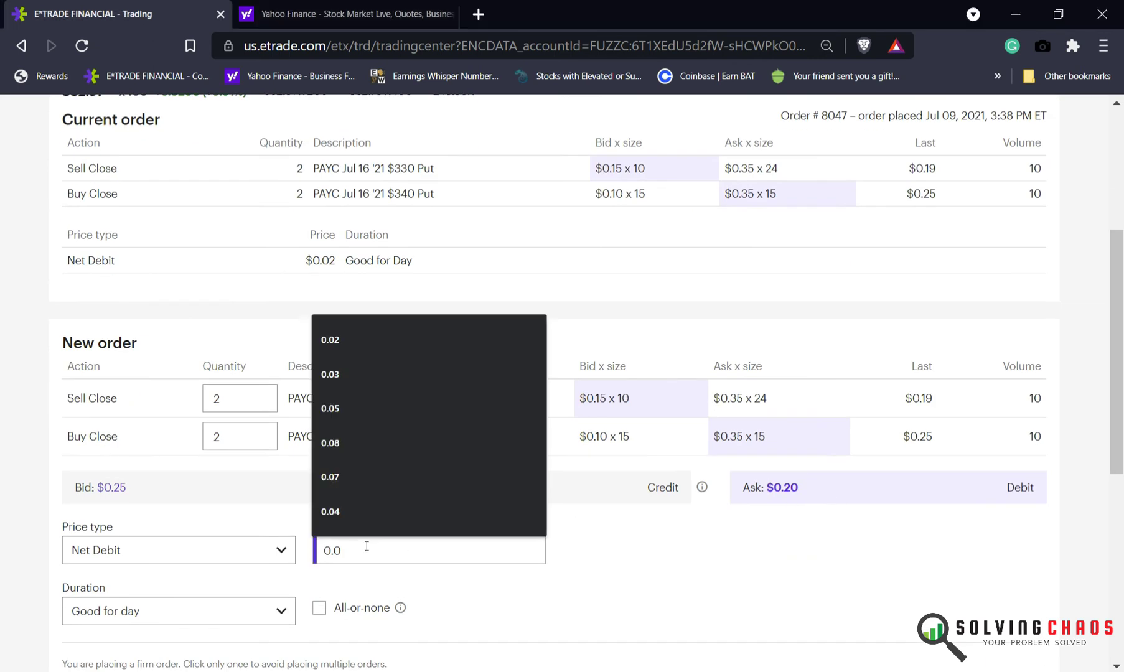
pyautogui.click(330, 374)
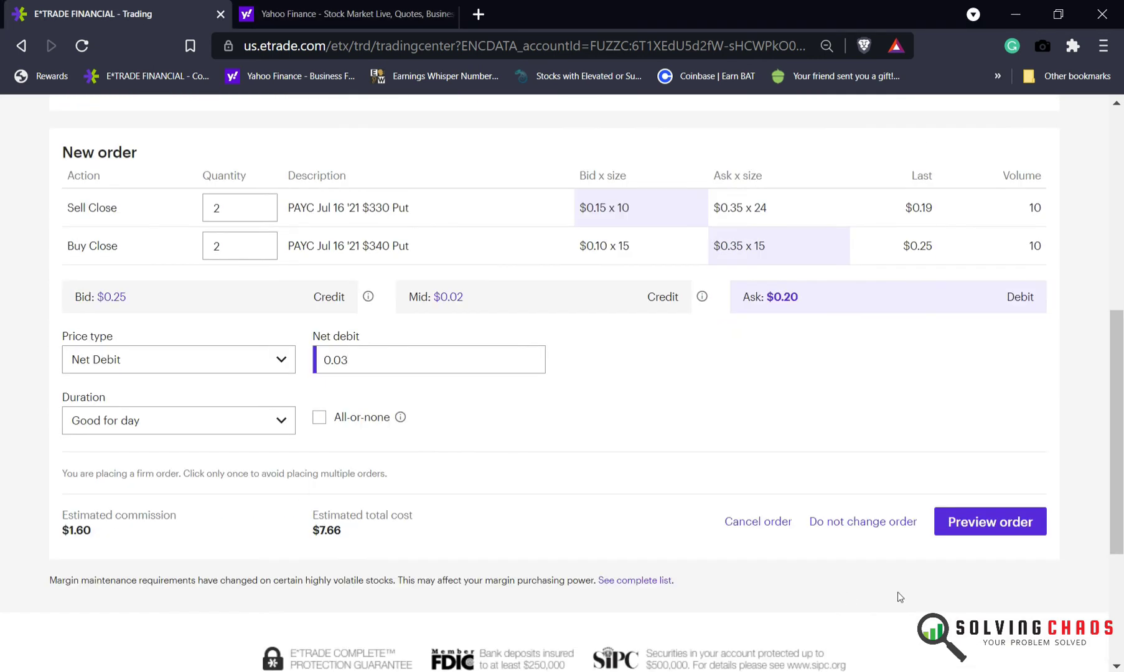
pyautogui.click(989, 521)
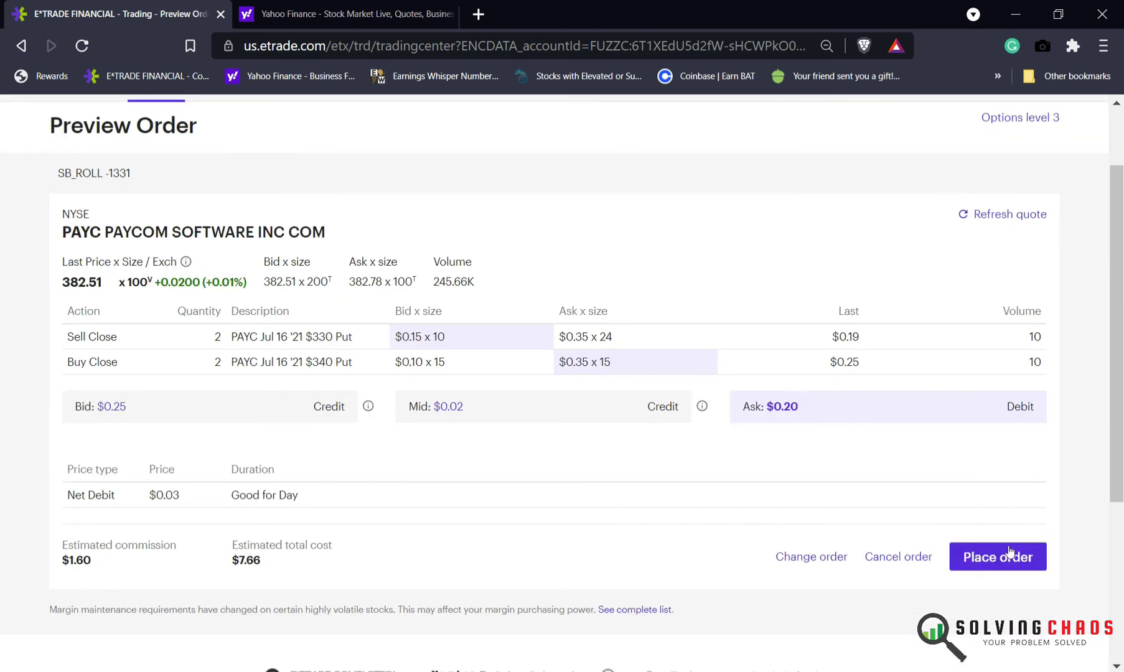
pyautogui.click(996, 556)
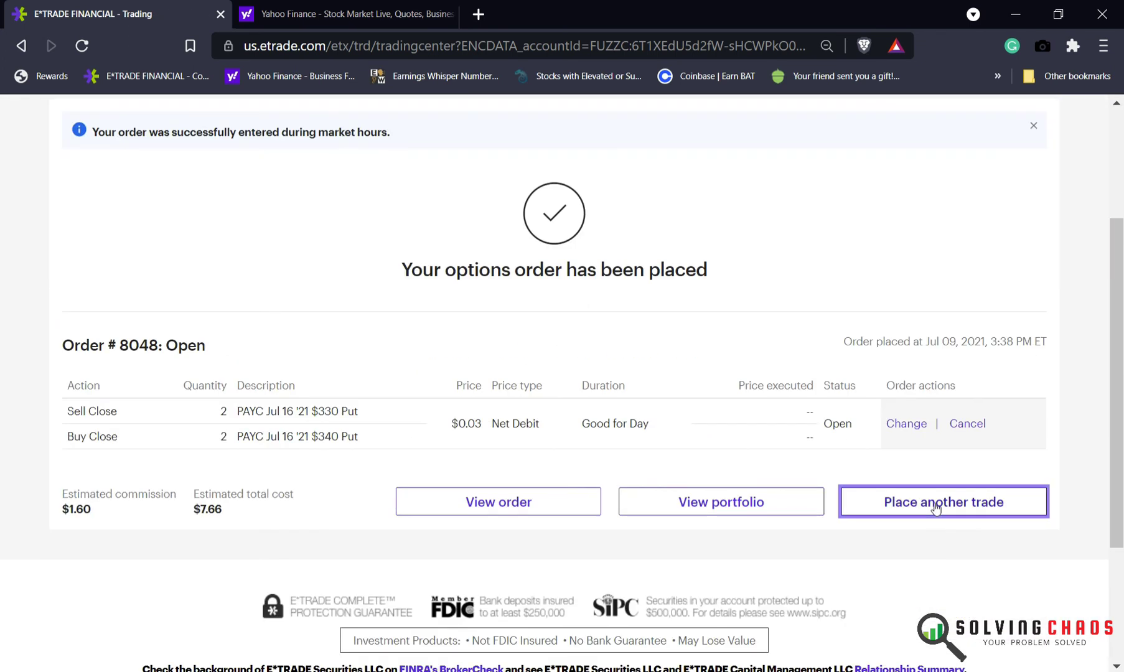
# Select the open PAYC order, raise it to a $0.04 net debit and resubmit.
pyautogui.click(942, 501)
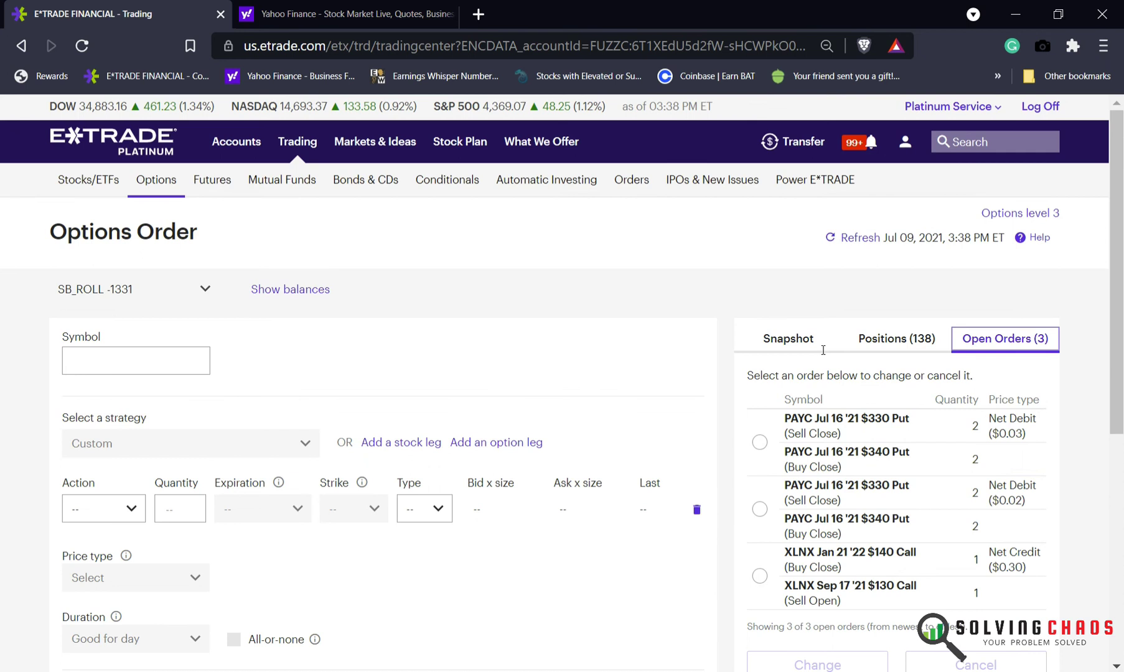
pyautogui.click(759, 441)
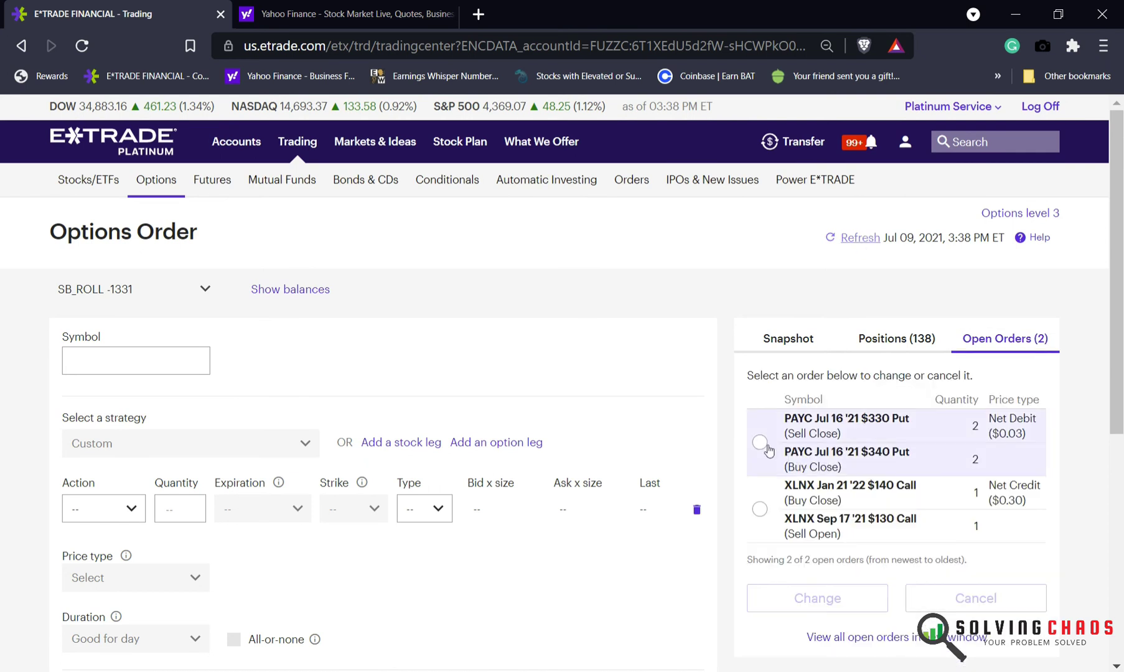
pyautogui.click(759, 443)
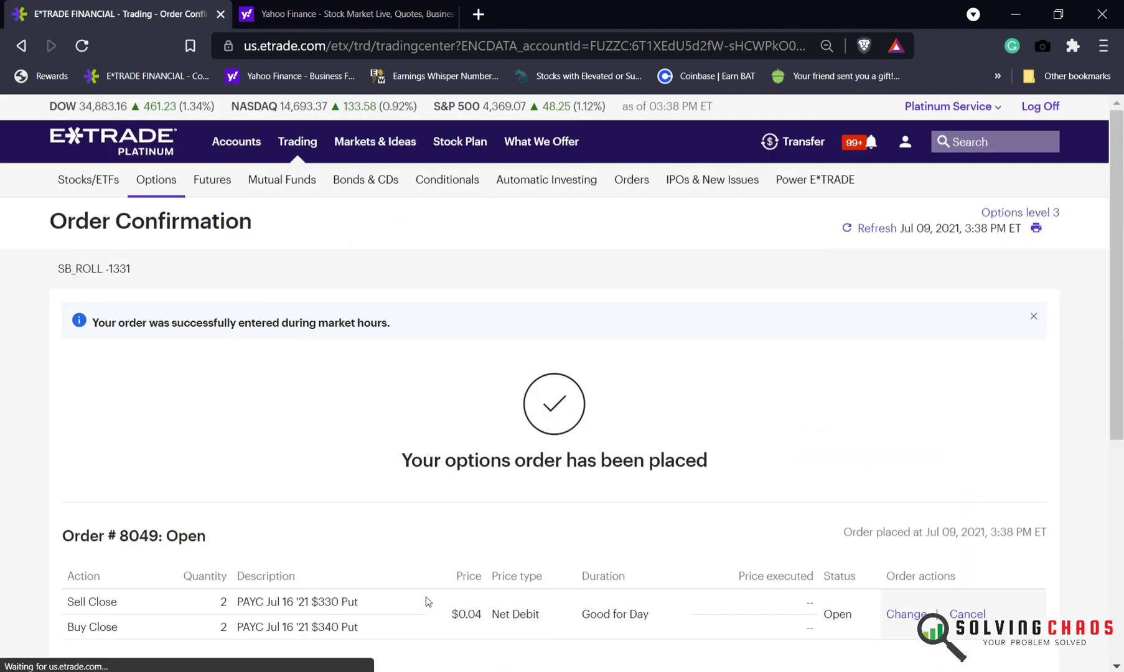
pyautogui.scroll(-3)
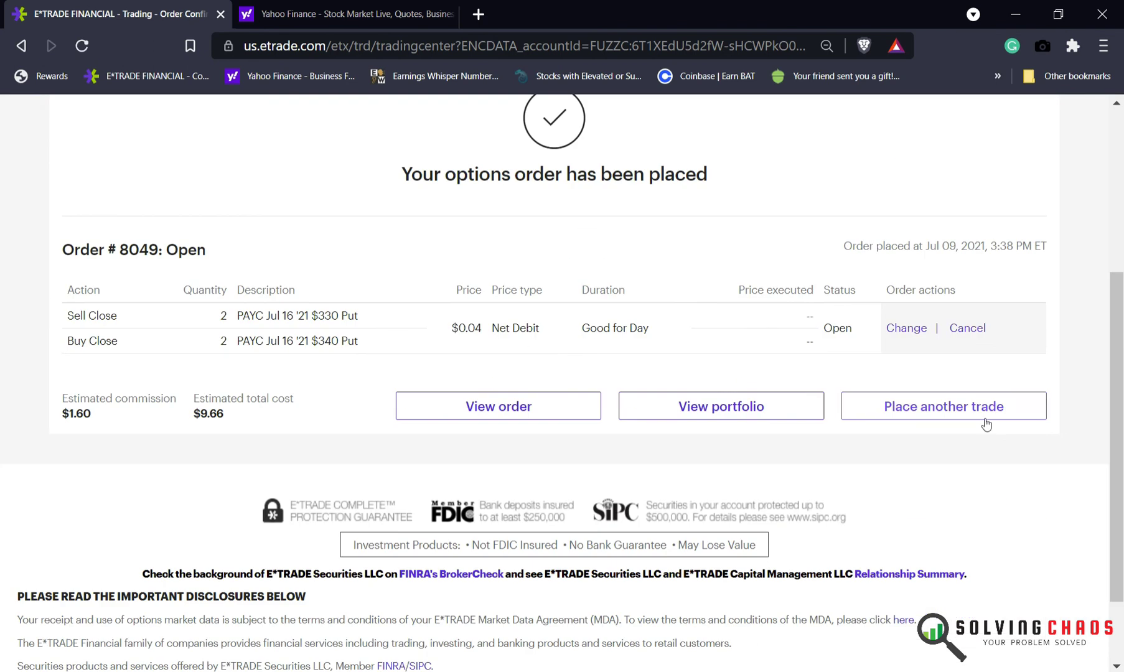
pyautogui.click(942, 406)
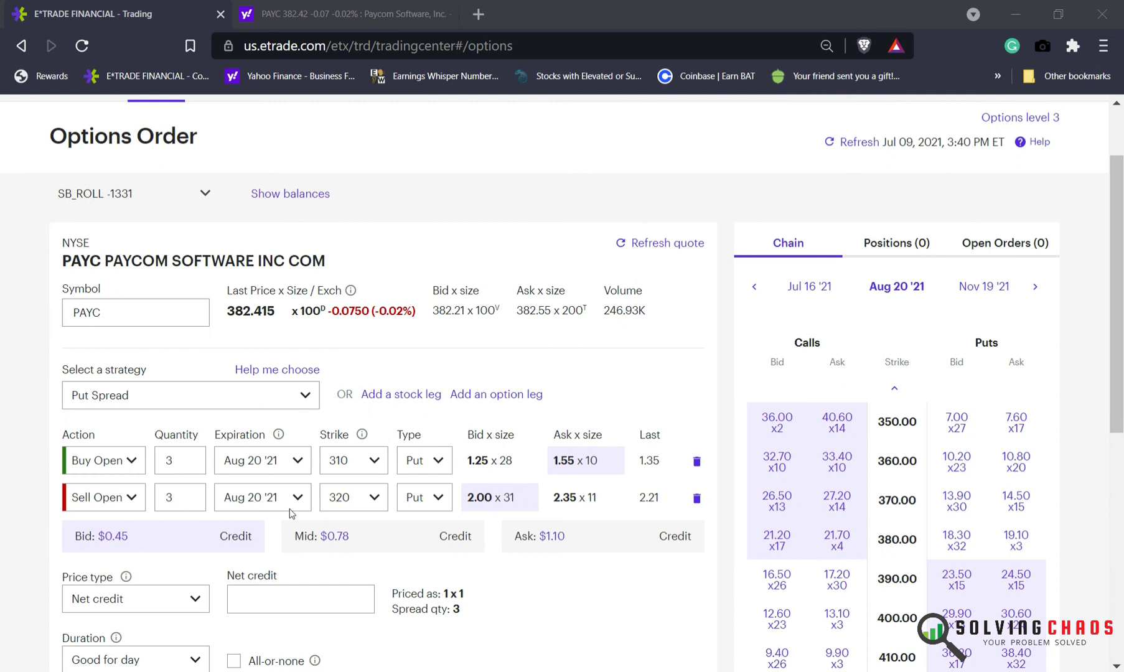
pyautogui.moveTo(152, 363)
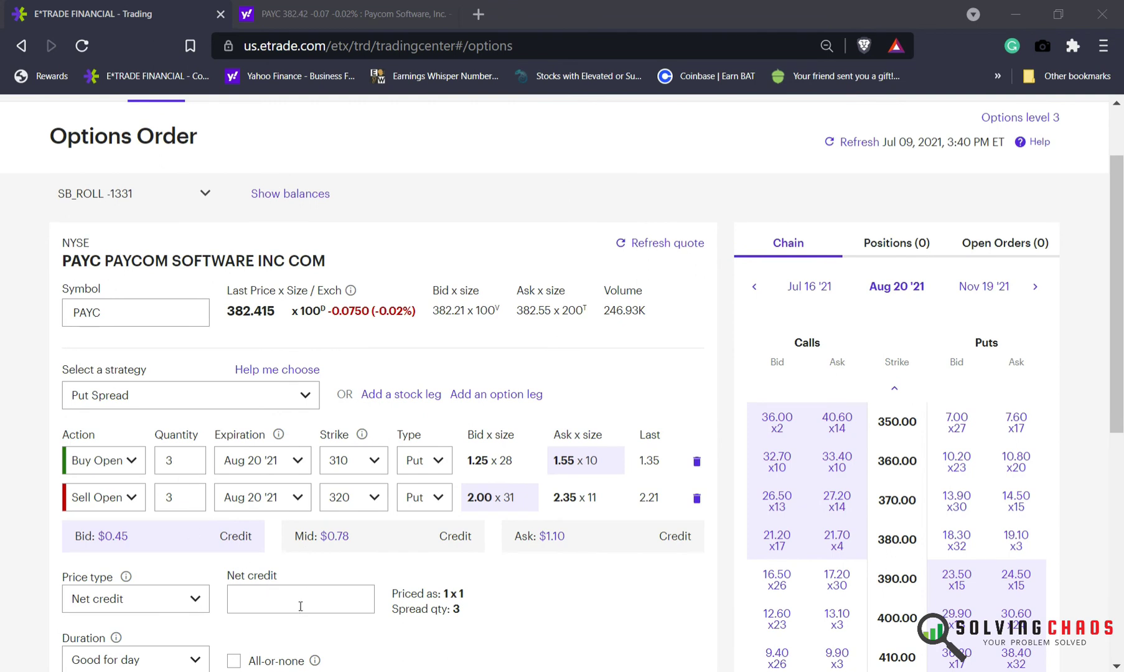
# Enter a 0.85 net credit and a 60-day duration for the PAYC 310/320 put spread.
pyautogui.write('.85')
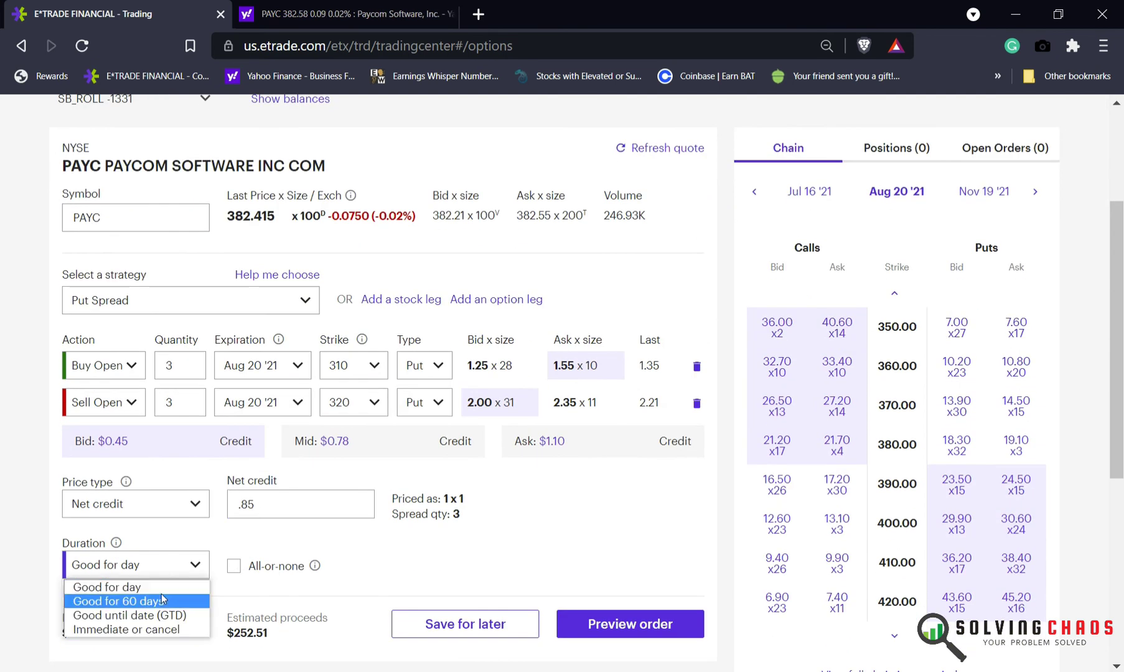
pyautogui.click(119, 600)
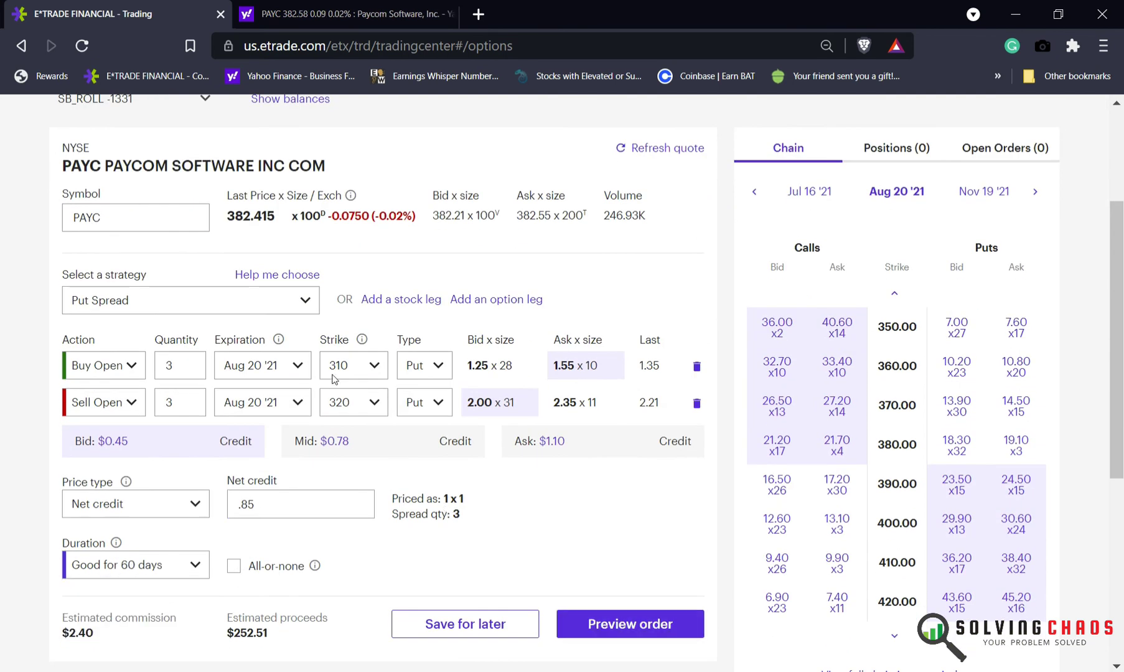
pyautogui.moveTo(260, 611)
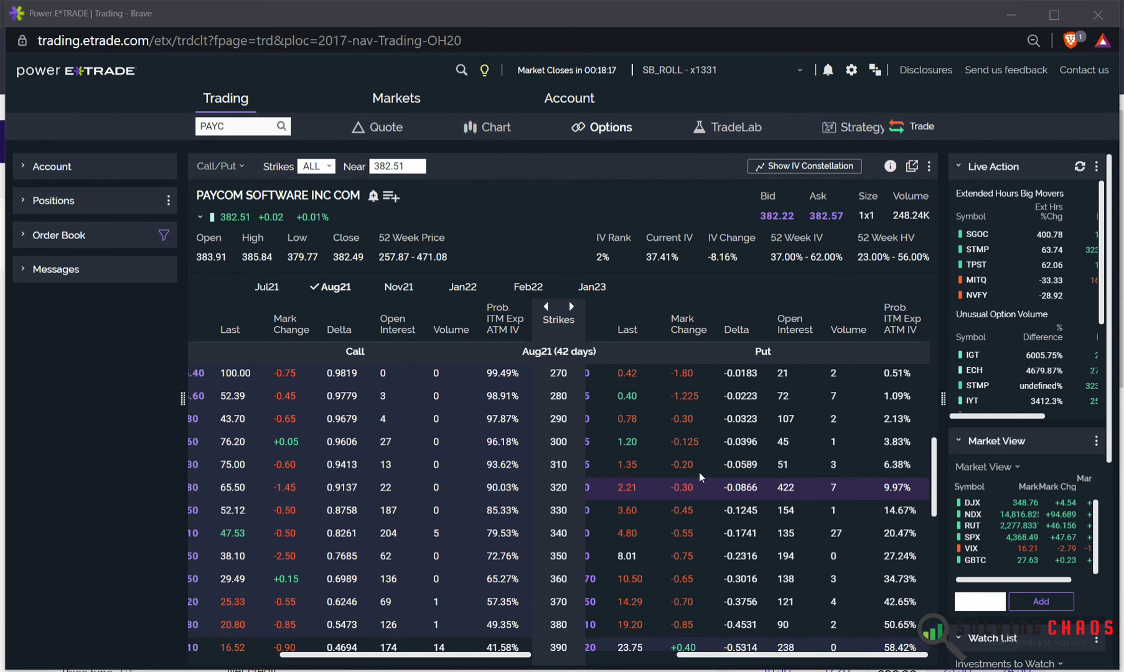
pyautogui.moveTo(329, 286)
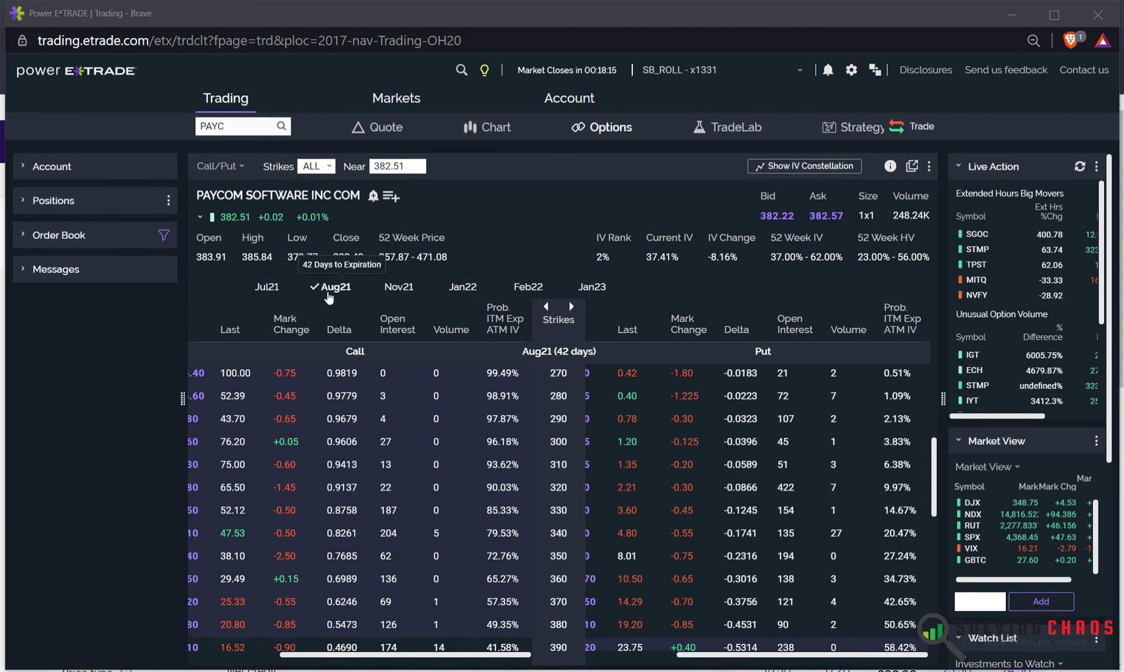
pyautogui.moveTo(554, 522)
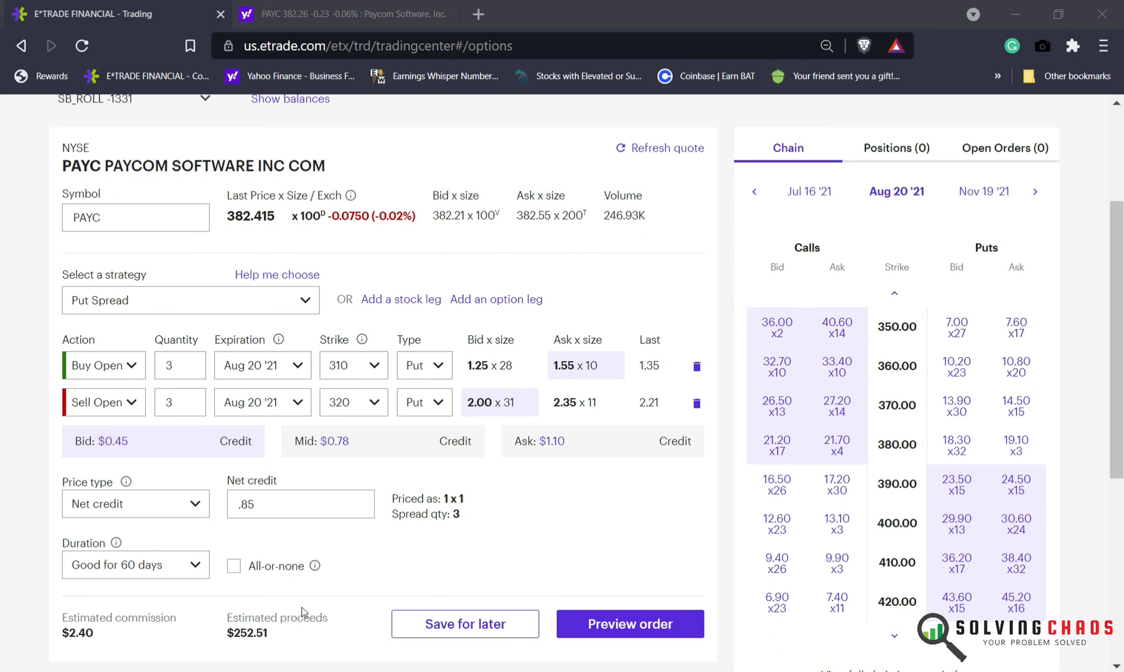
pyautogui.moveTo(244, 652)
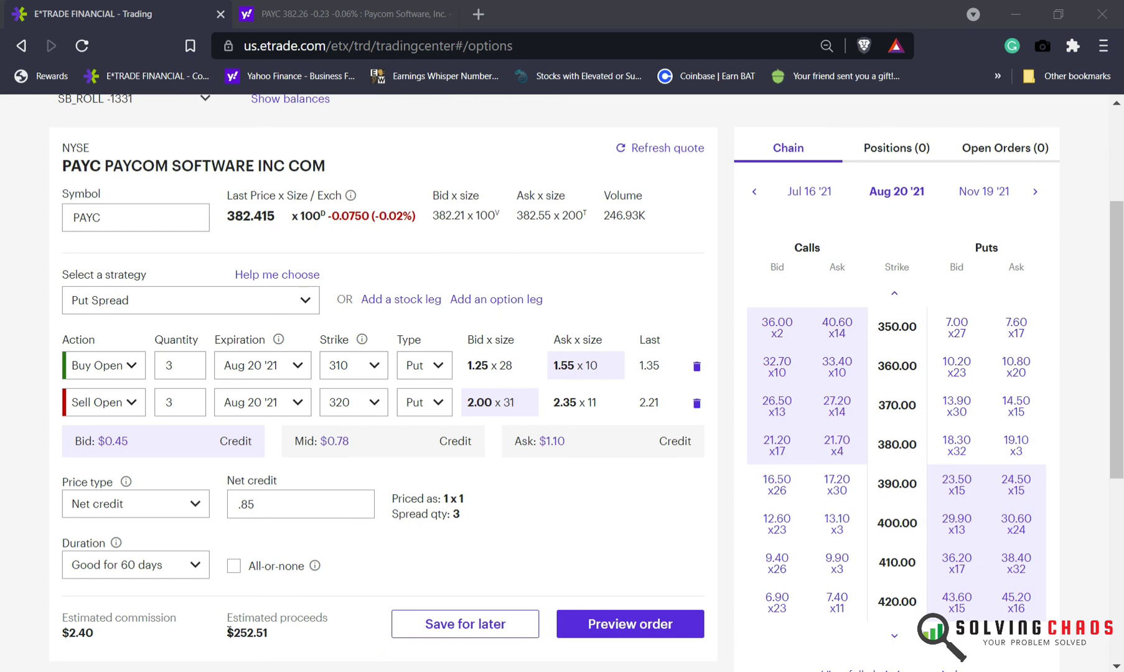
# Preview the PAYC put spread with $252.51 estimated proceeds, view purchasing-power impact and place it.
pyautogui.doubleClick(247, 634)
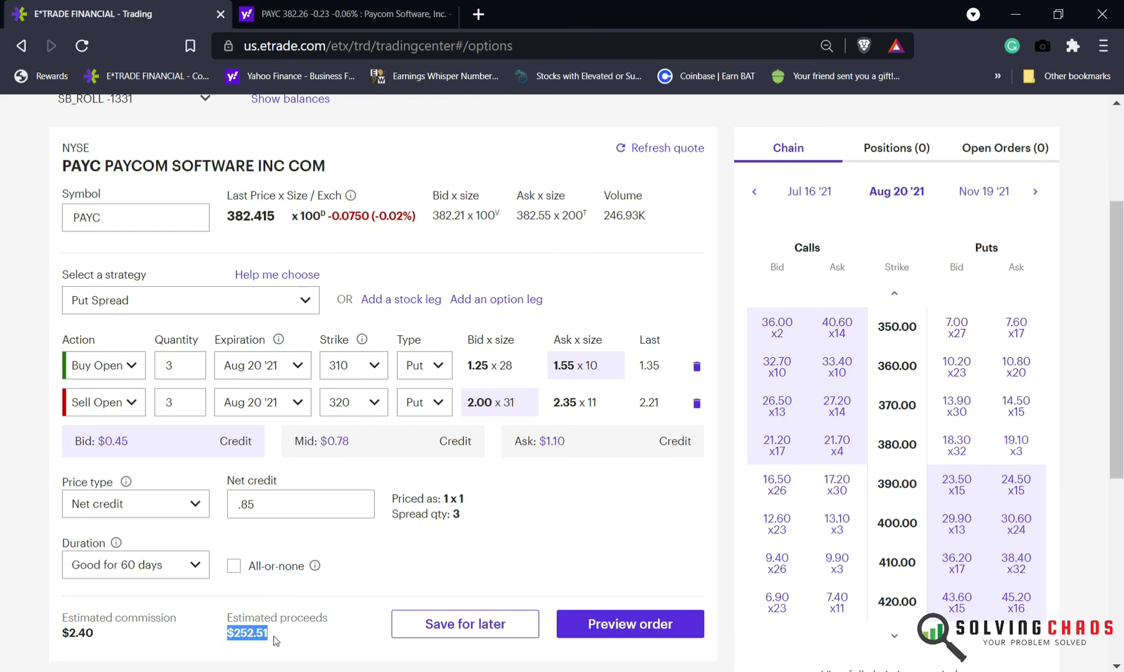
pyautogui.click(630, 623)
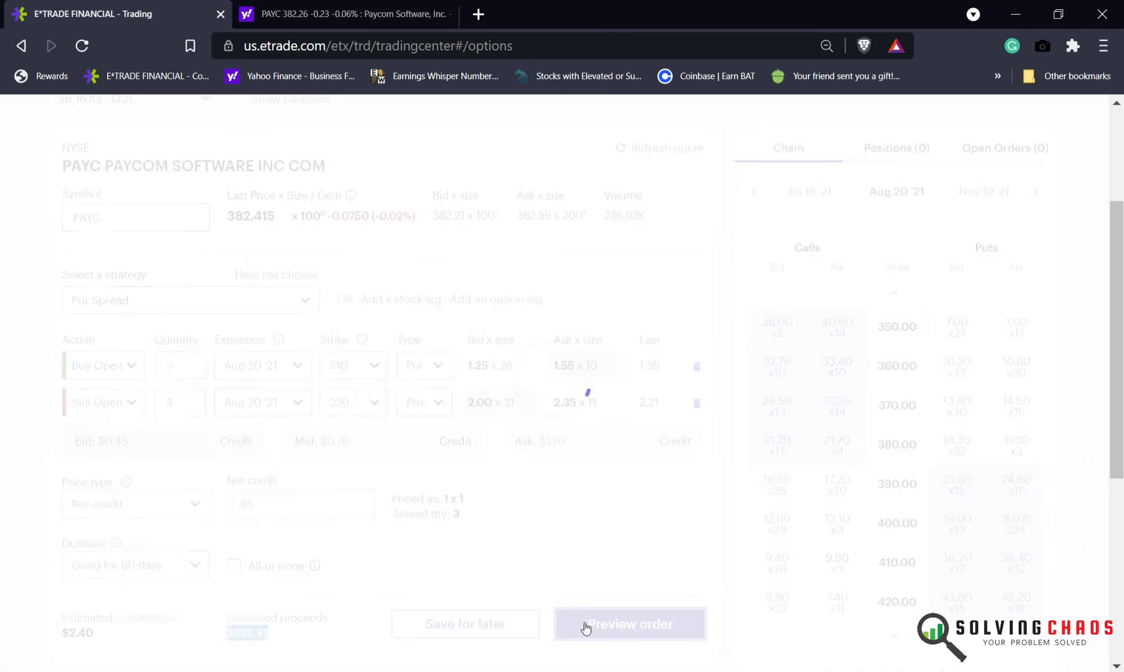
pyautogui.click(630, 624)
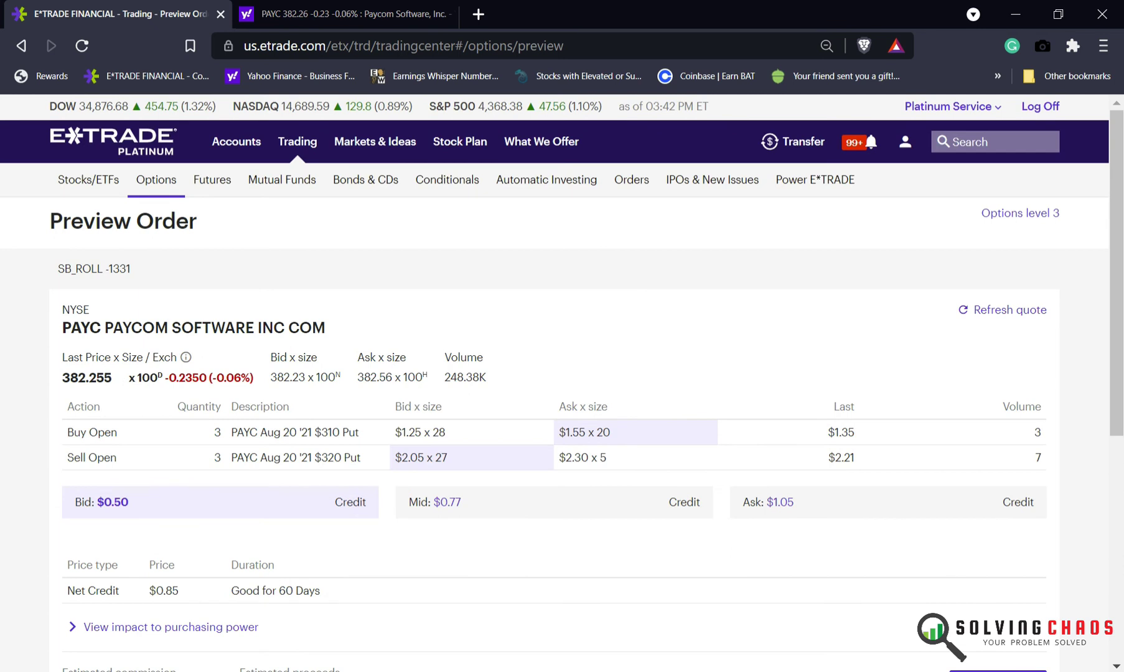
pyautogui.click(169, 627)
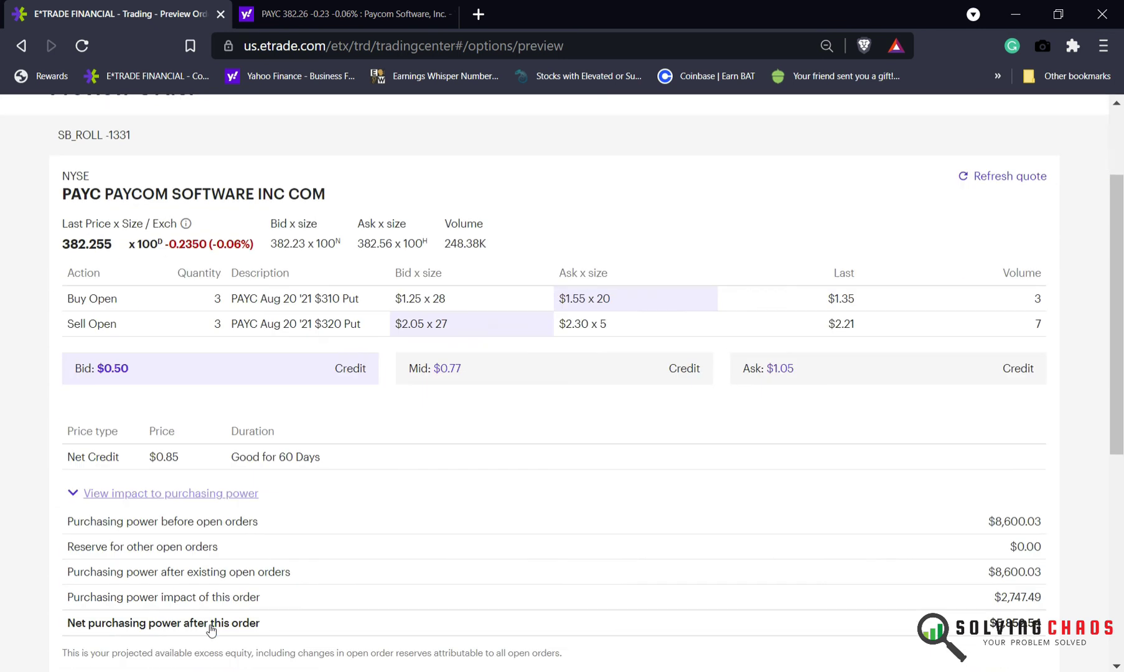
pyautogui.scroll(-3)
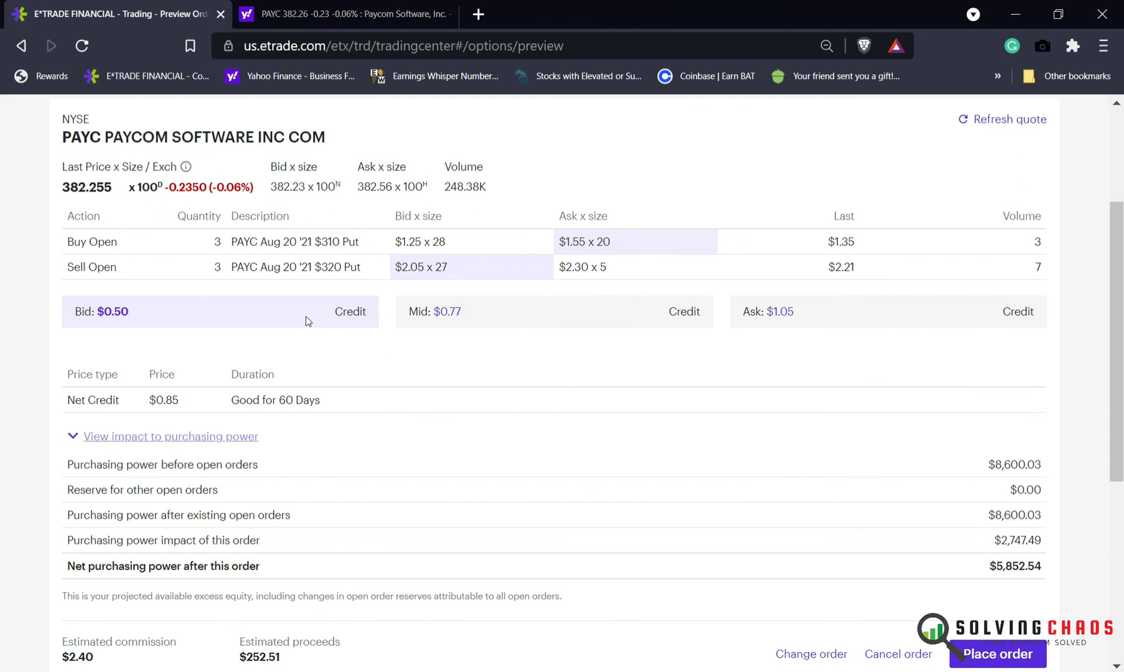
pyautogui.moveTo(313, 256)
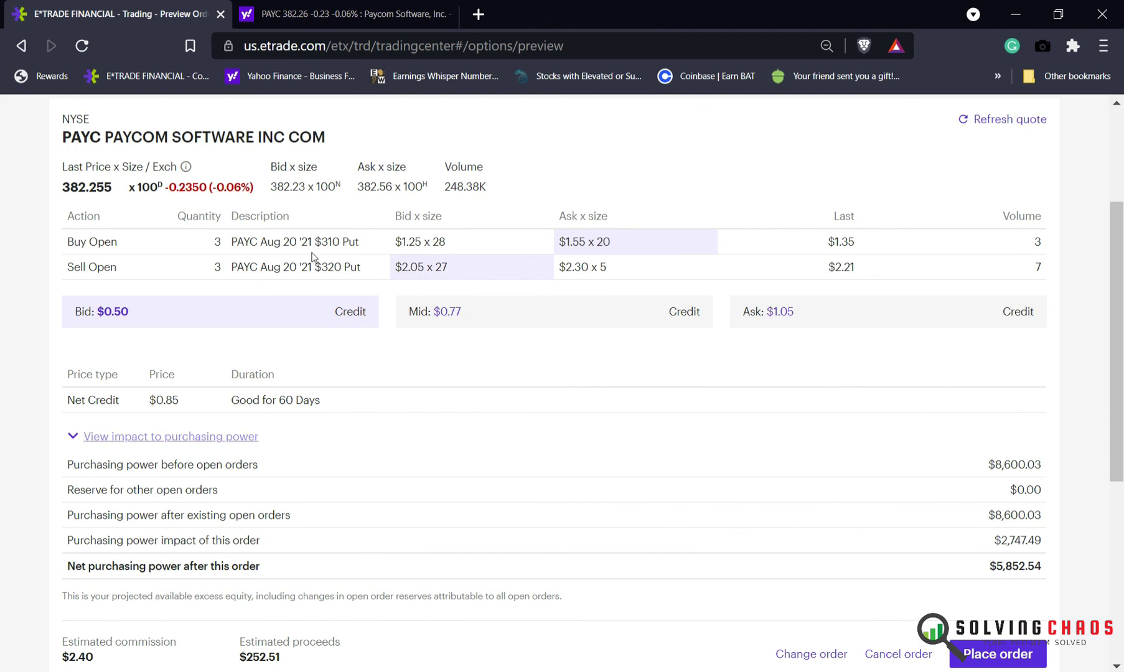
pyautogui.click(996, 653)
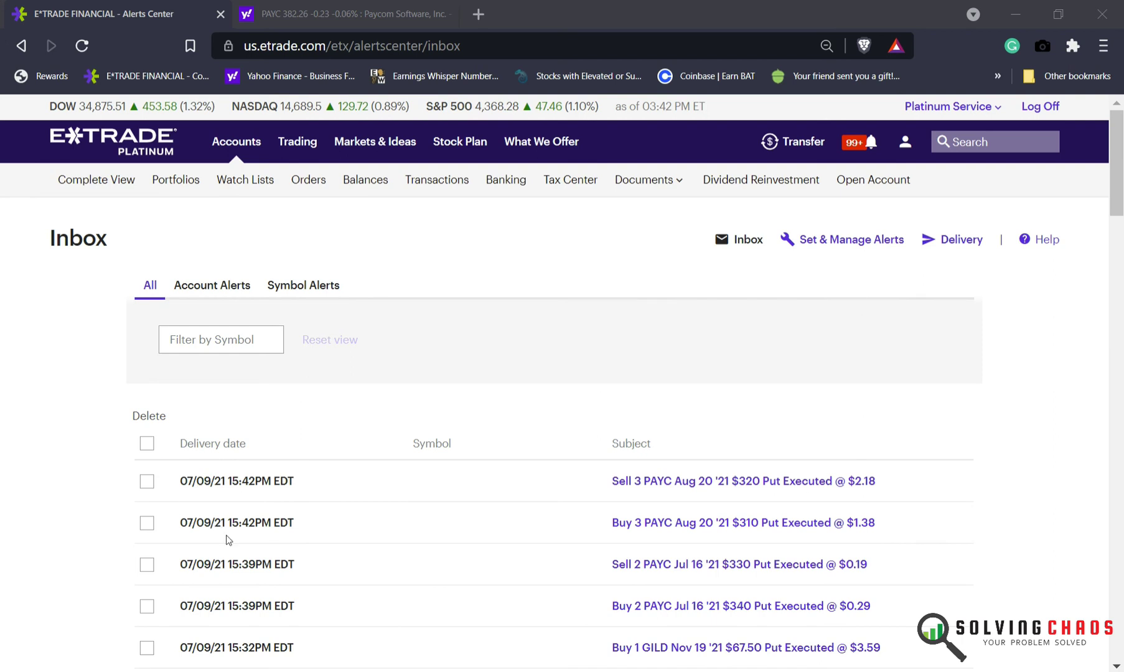
pyautogui.moveTo(633, 550)
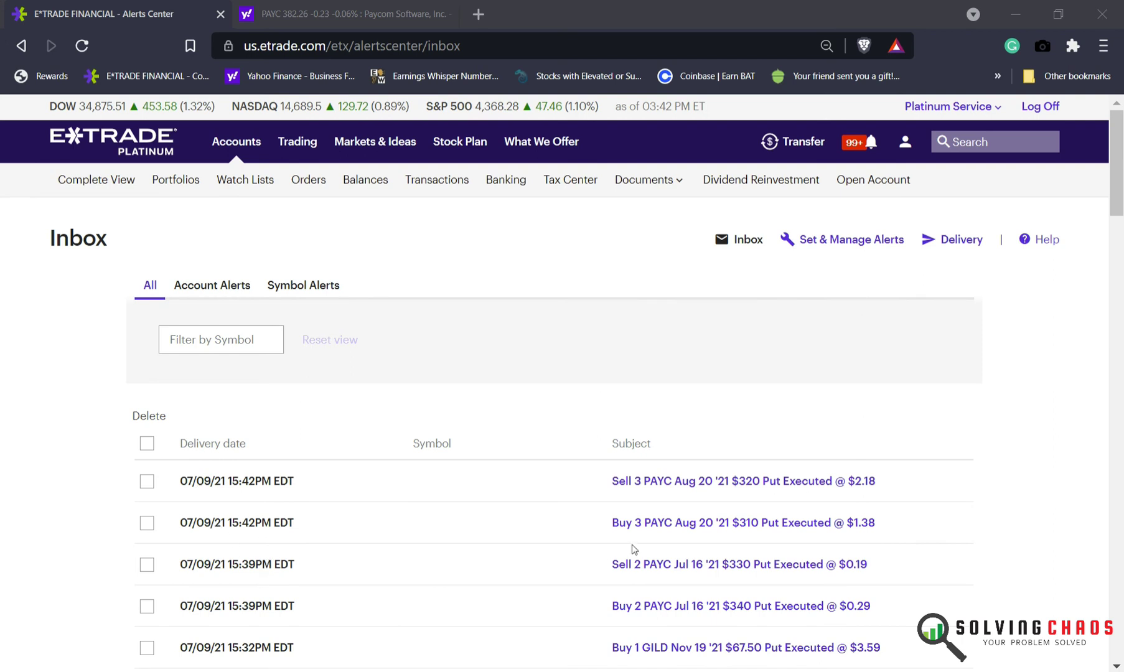
pyautogui.moveTo(723, 508)
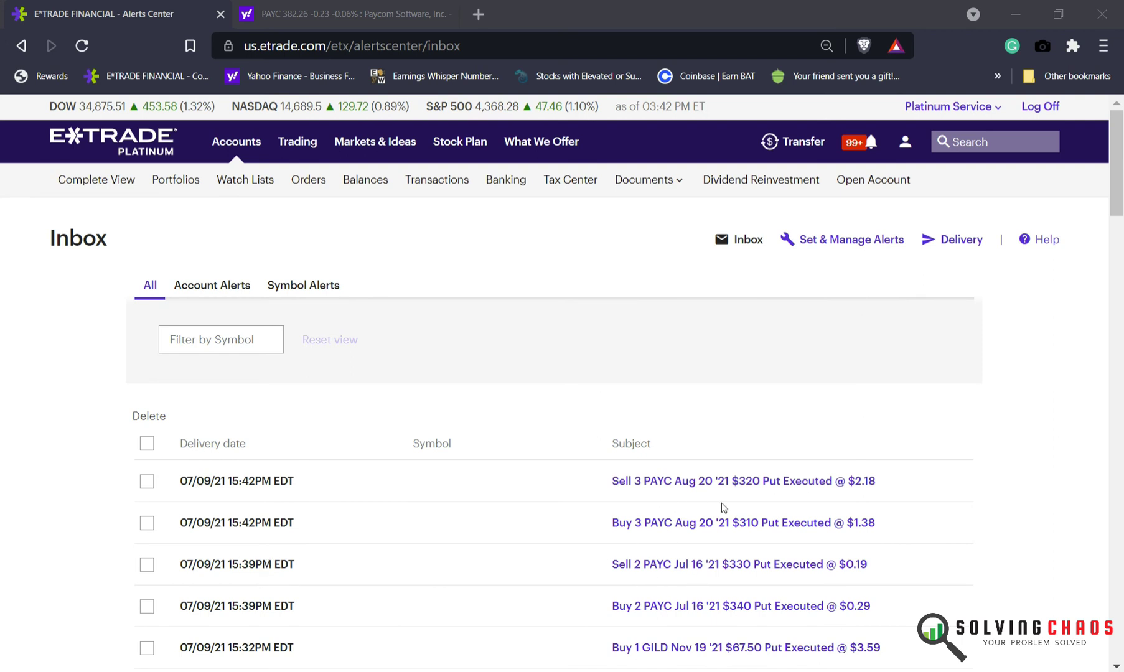
pyautogui.moveTo(742, 523)
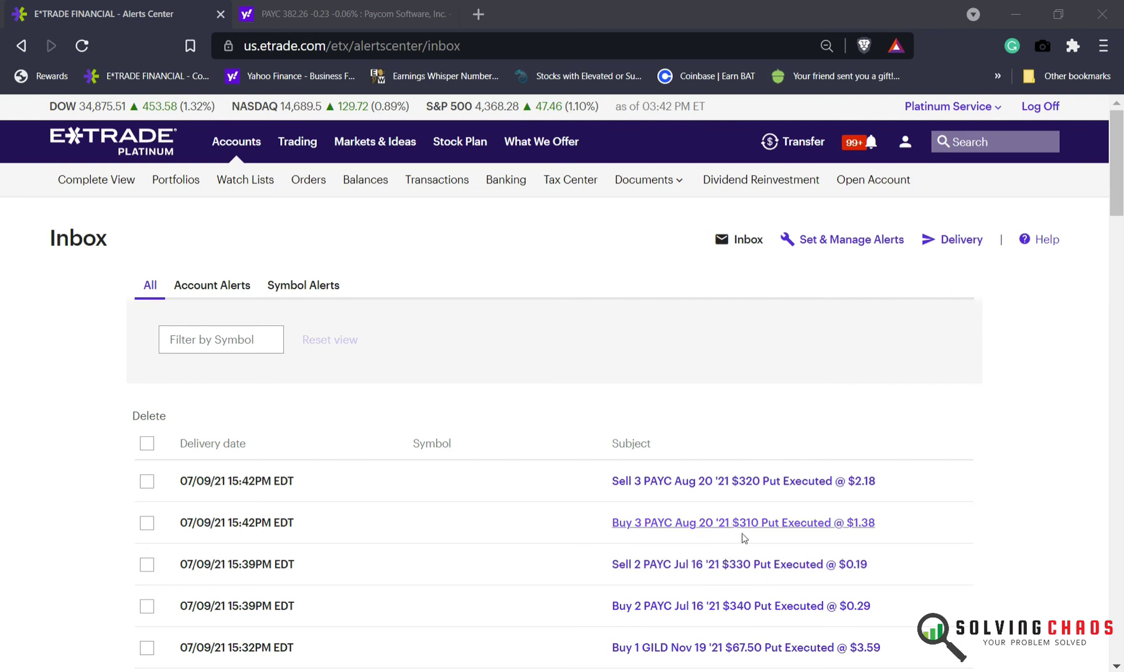
pyautogui.moveTo(743, 612)
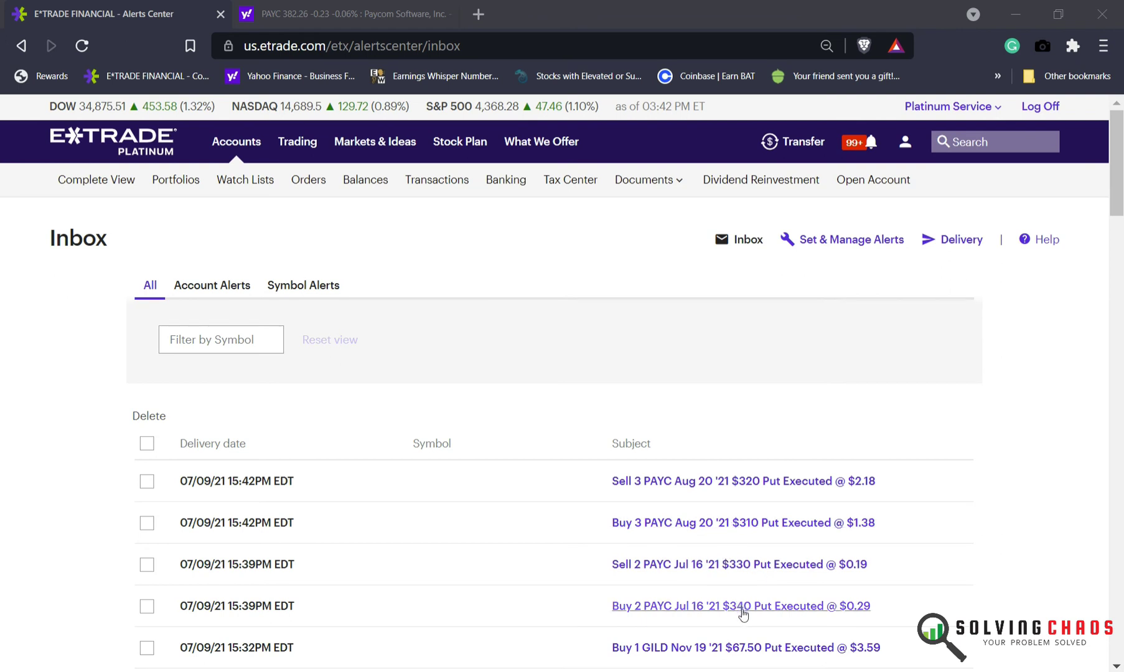
pyautogui.moveTo(693, 610)
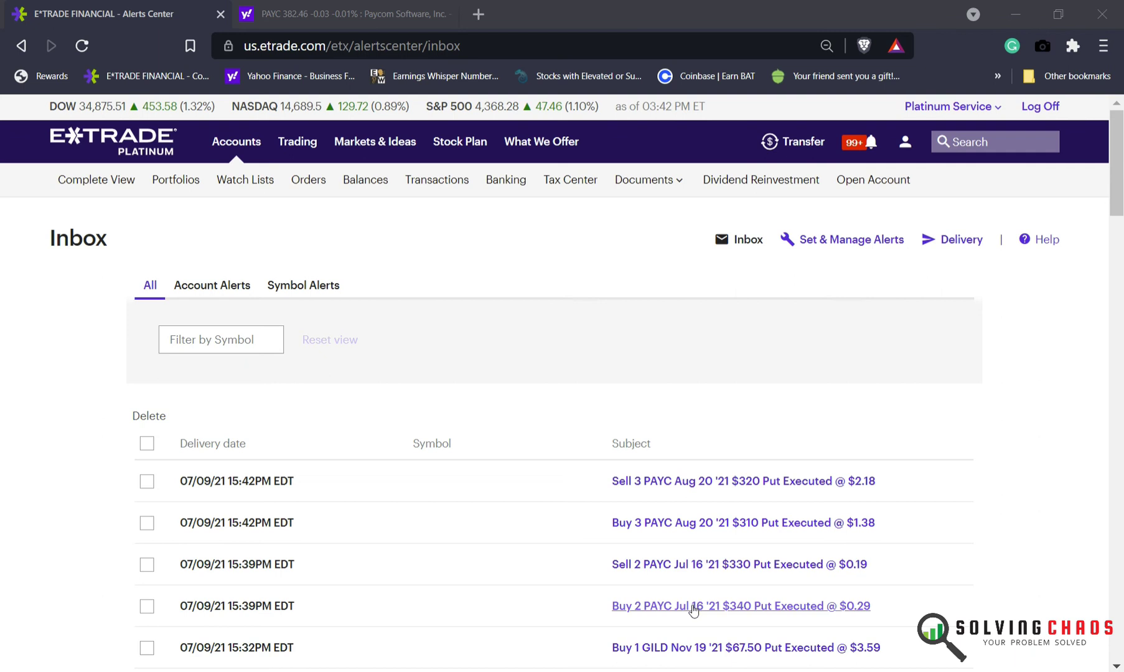
pyautogui.moveTo(755, 506)
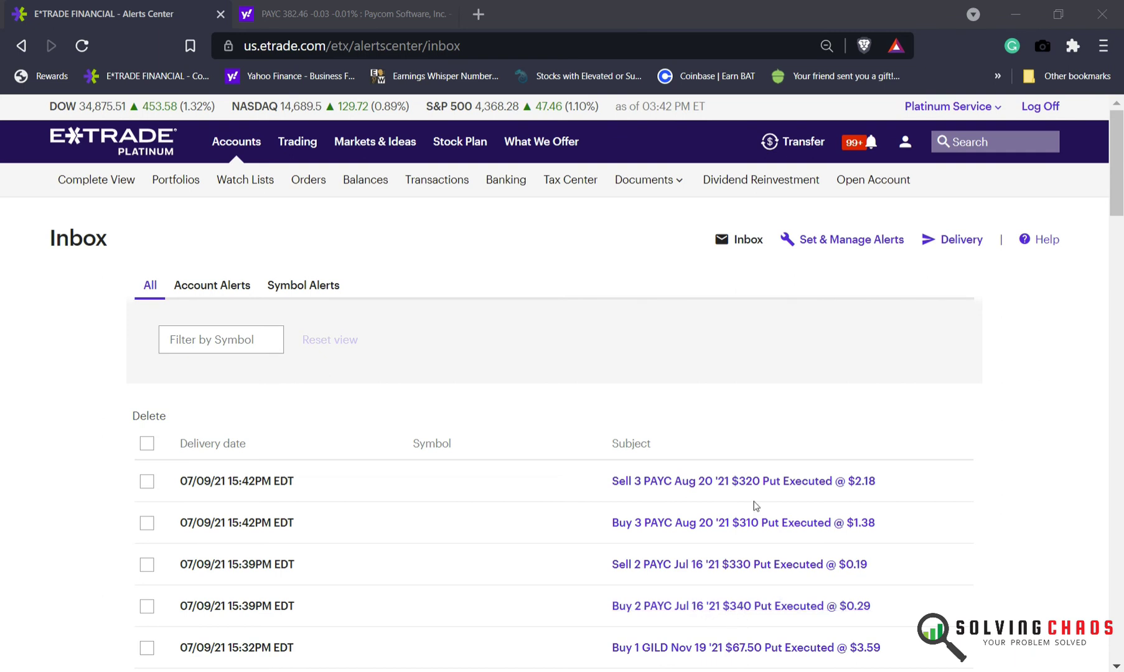
pyautogui.moveTo(743, 480)
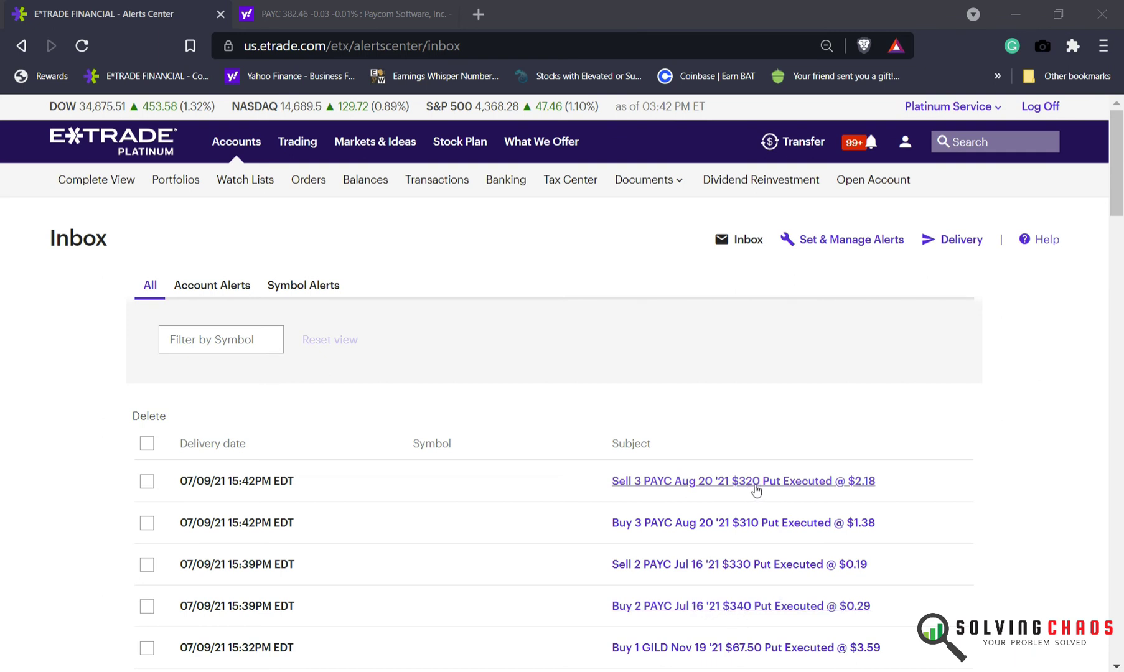
pyautogui.moveTo(741, 405)
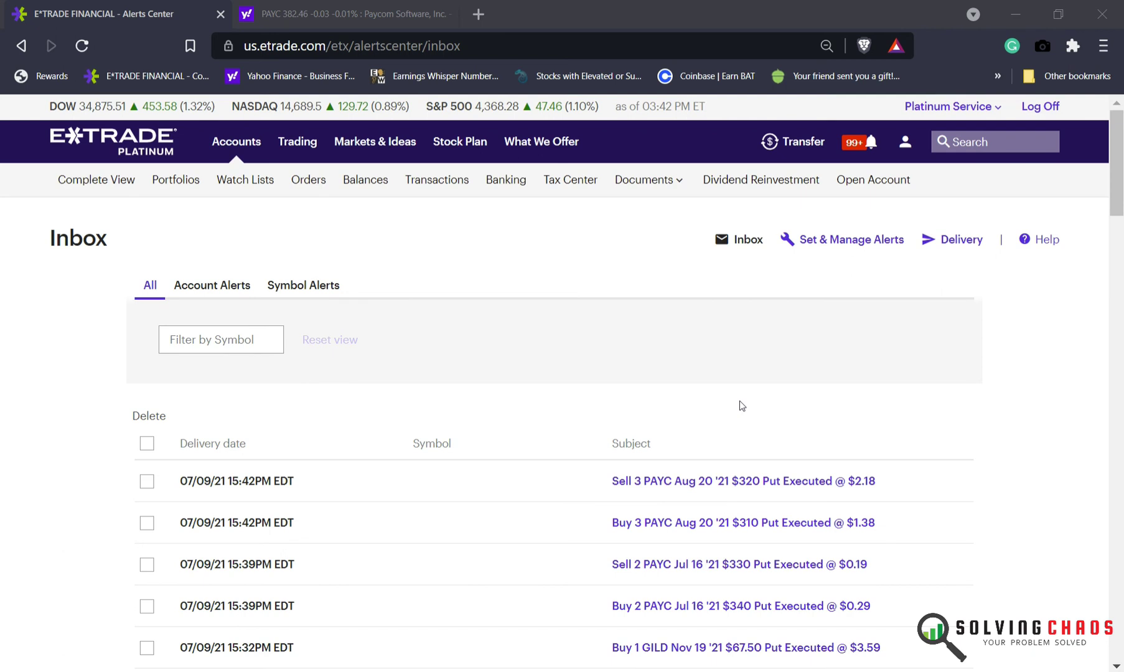
pyautogui.moveTo(815, 473)
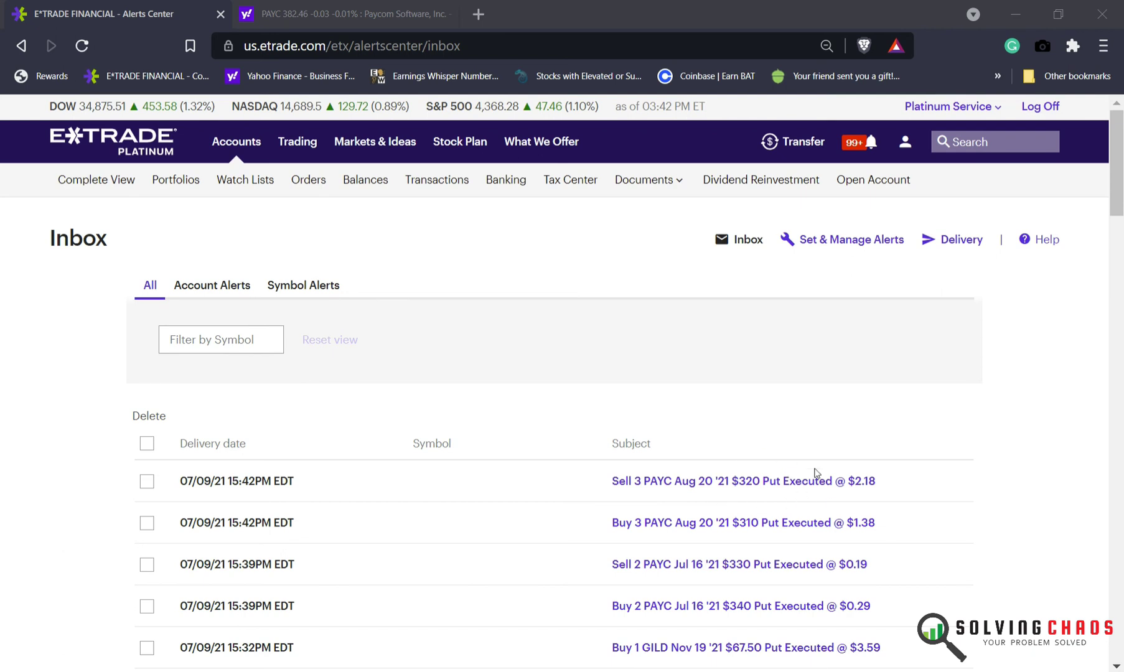
pyautogui.moveTo(314, 601)
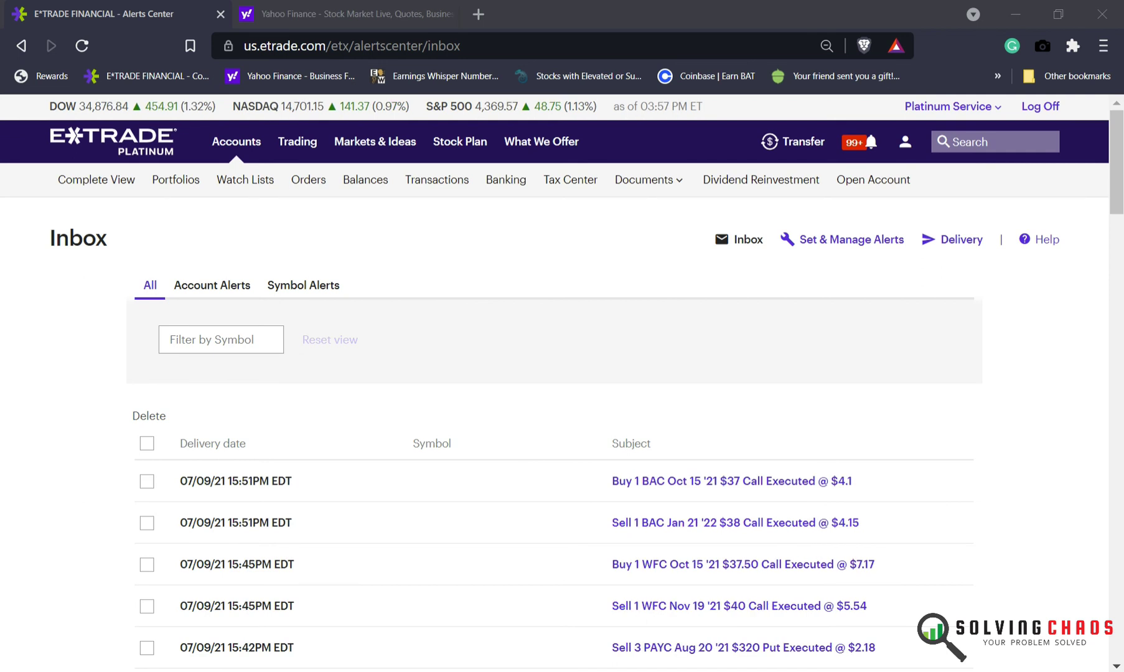
pyautogui.moveTo(641, 523)
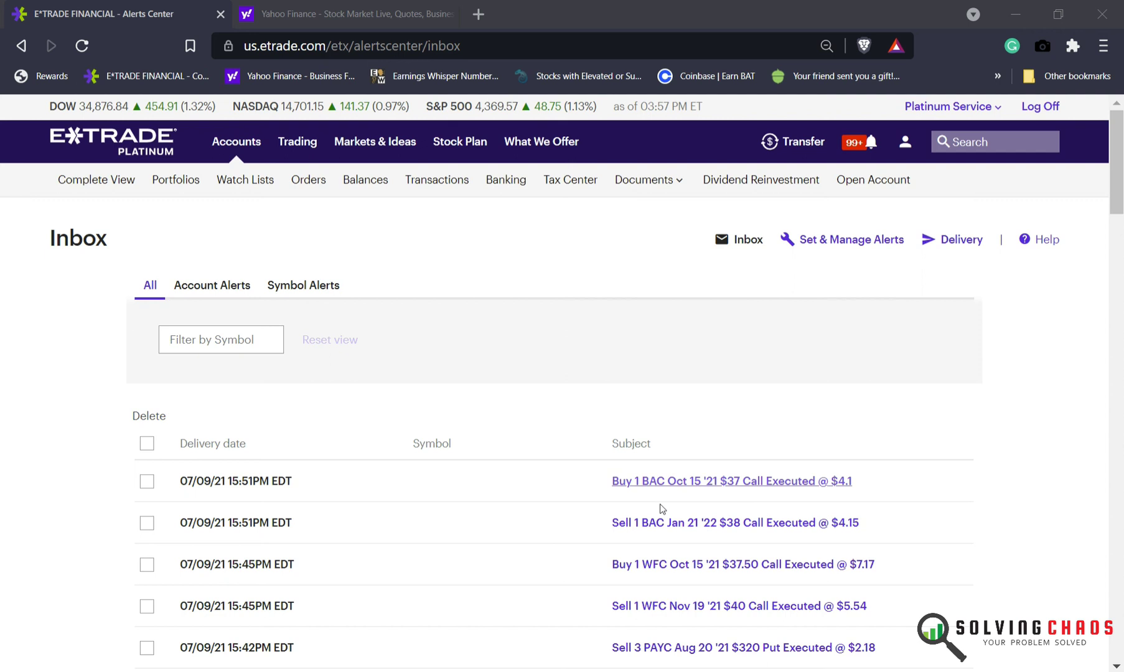
pyautogui.moveTo(743, 493)
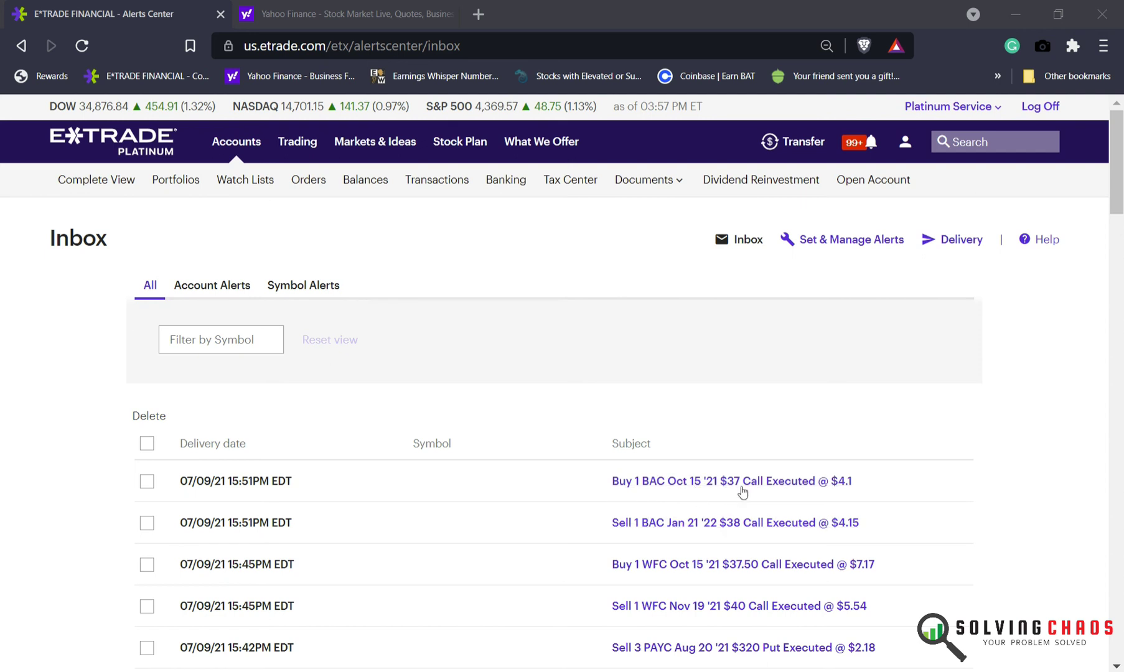
pyautogui.moveTo(737, 474)
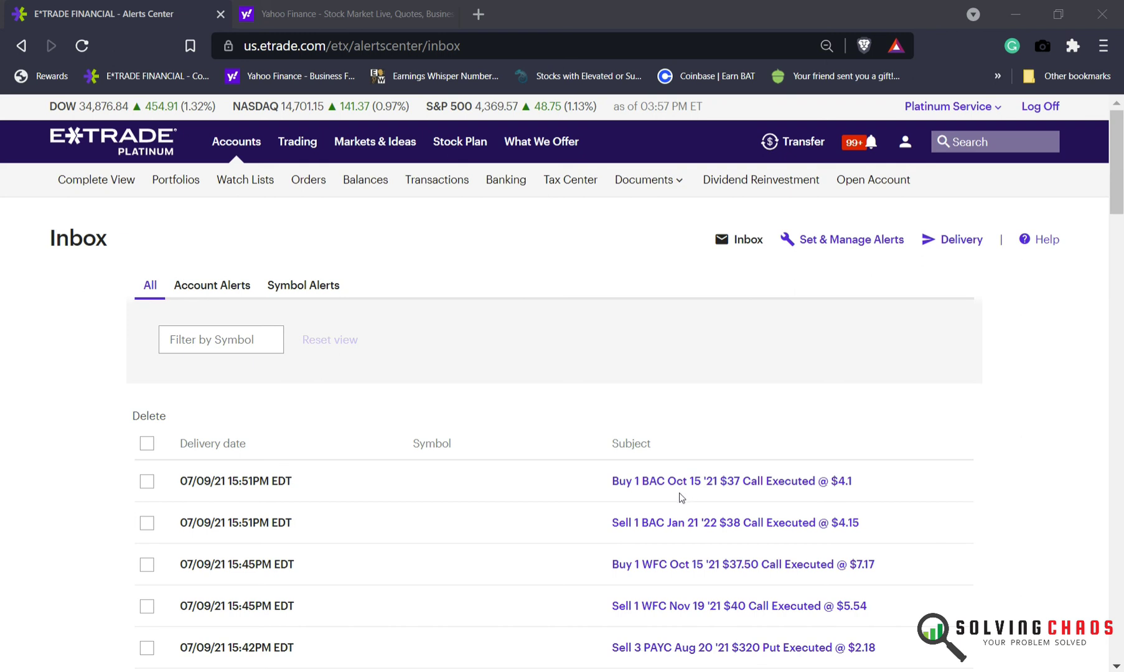
pyautogui.moveTo(680, 505)
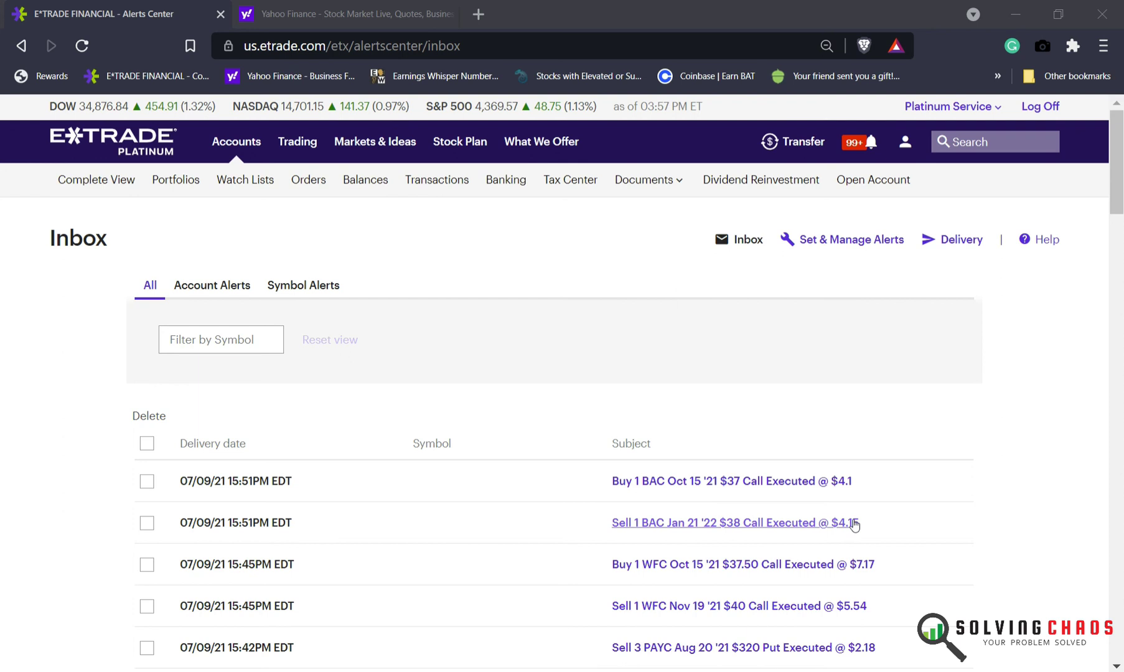
pyautogui.moveTo(871, 518)
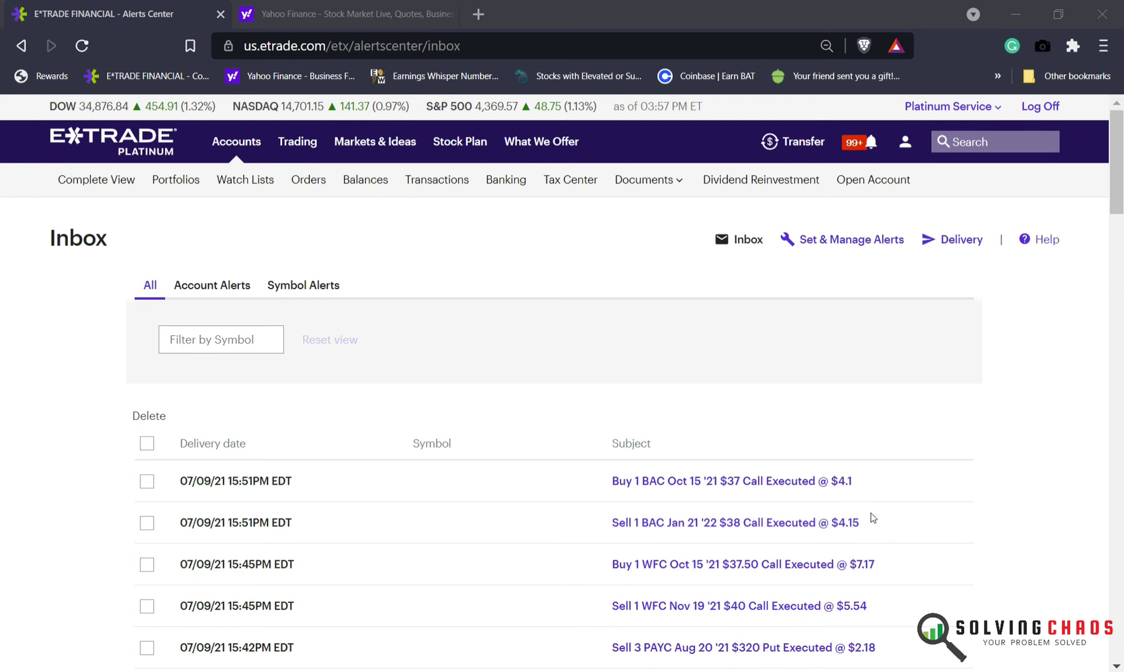
pyautogui.moveTo(853, 508)
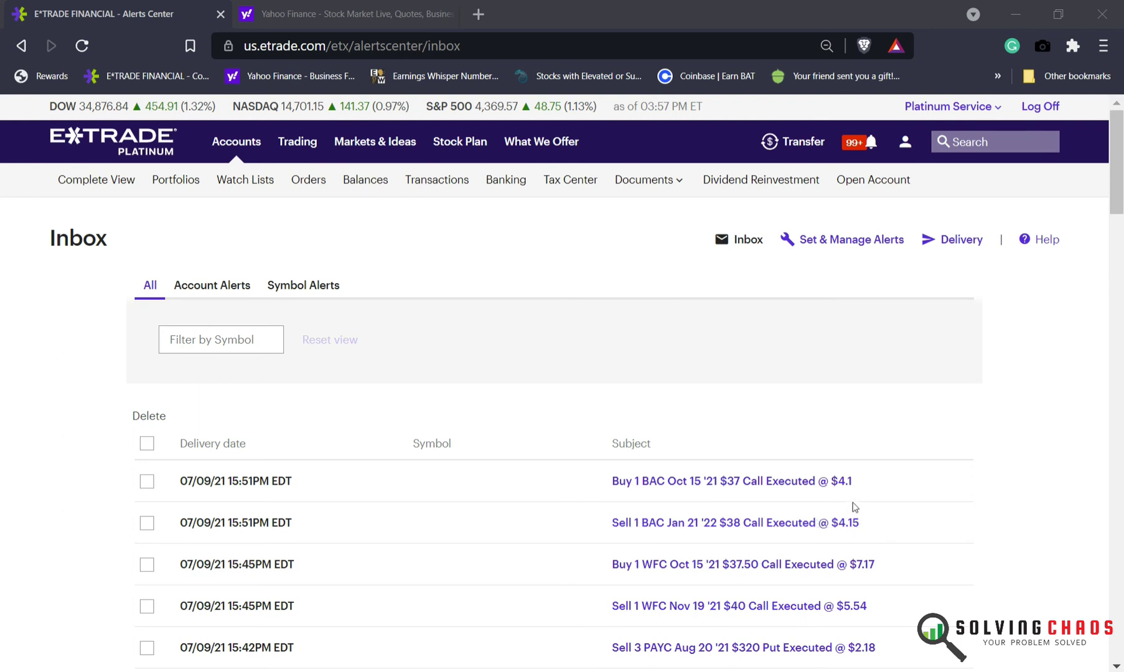
pyautogui.moveTo(755, 523)
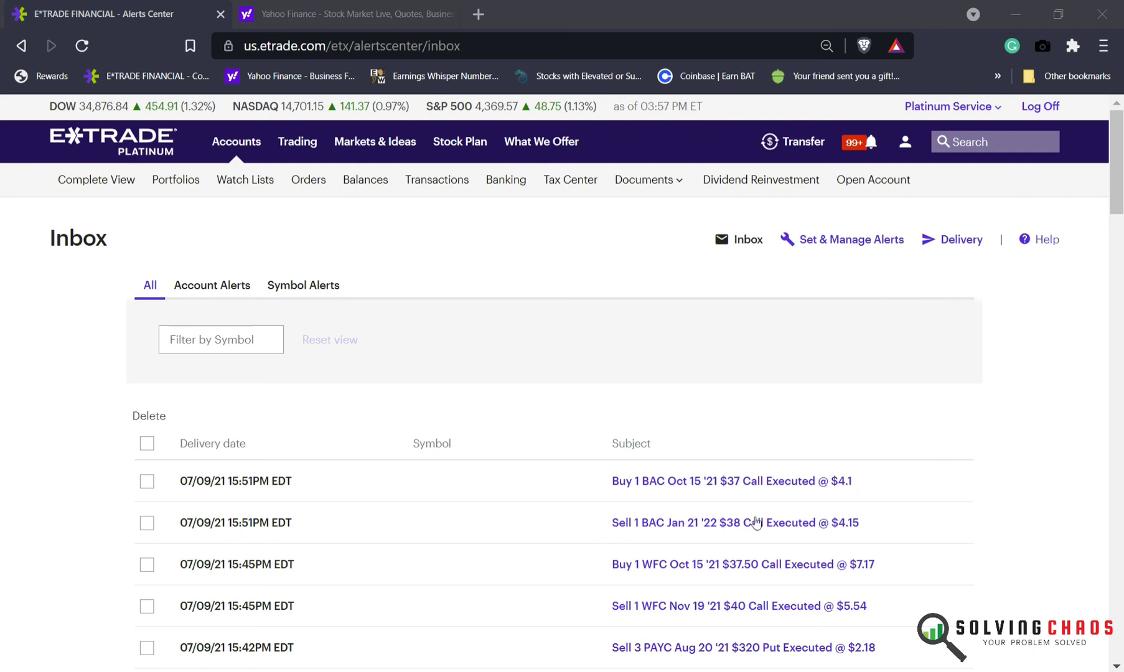
pyautogui.moveTo(748, 510)
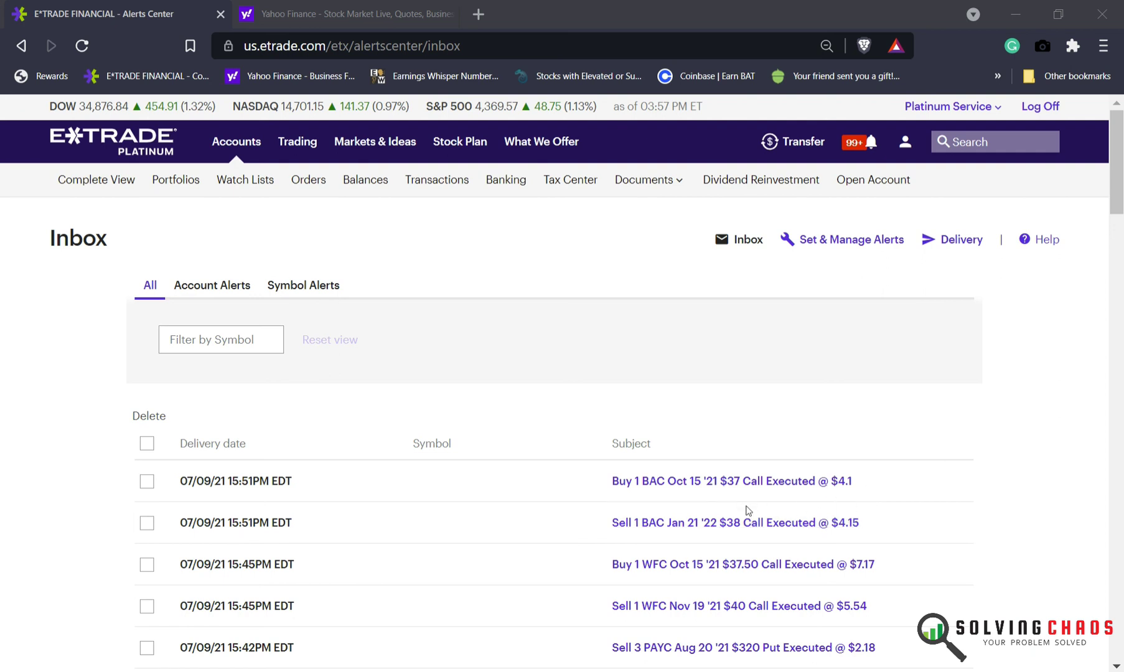
pyautogui.moveTo(653, 556)
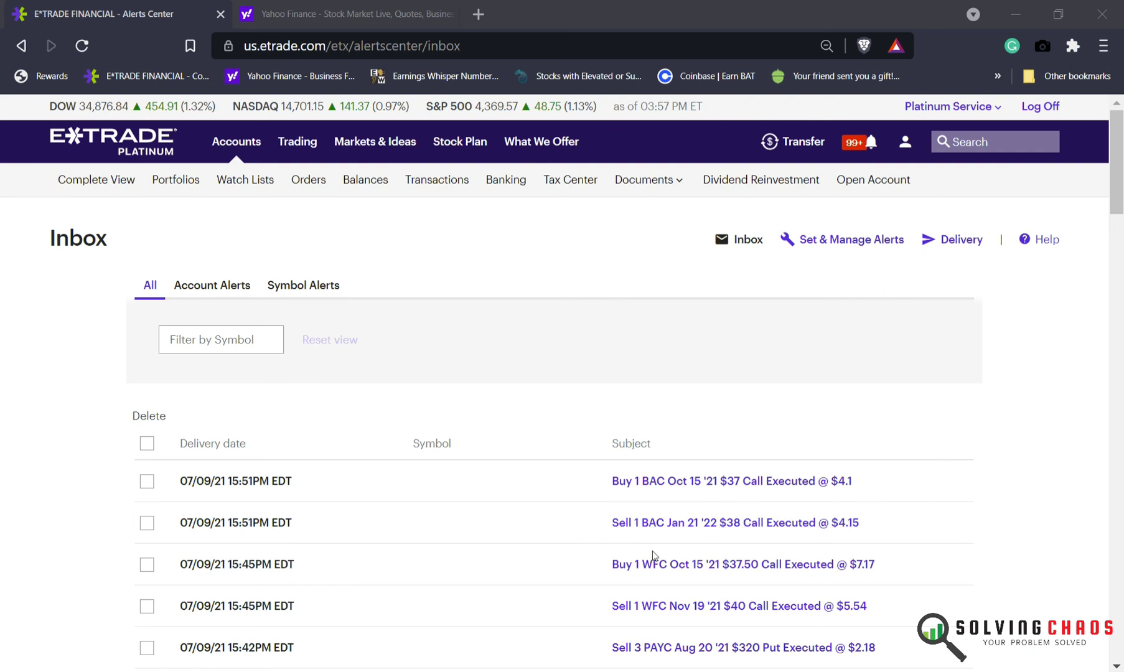
pyautogui.moveTo(704, 509)
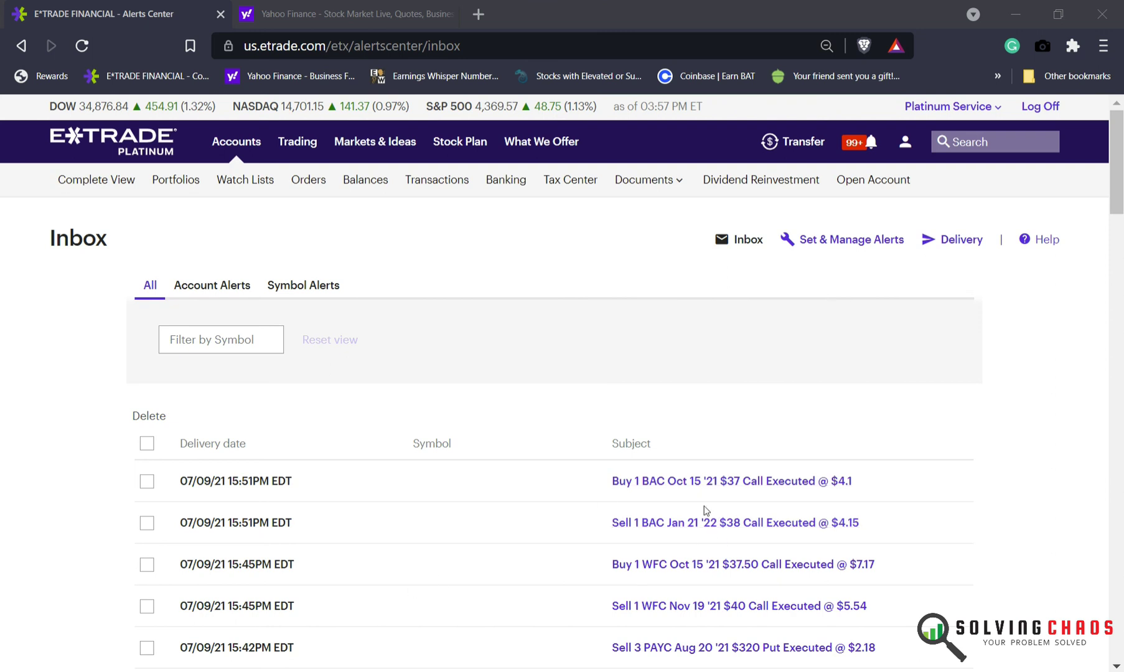
pyautogui.moveTo(667, 509)
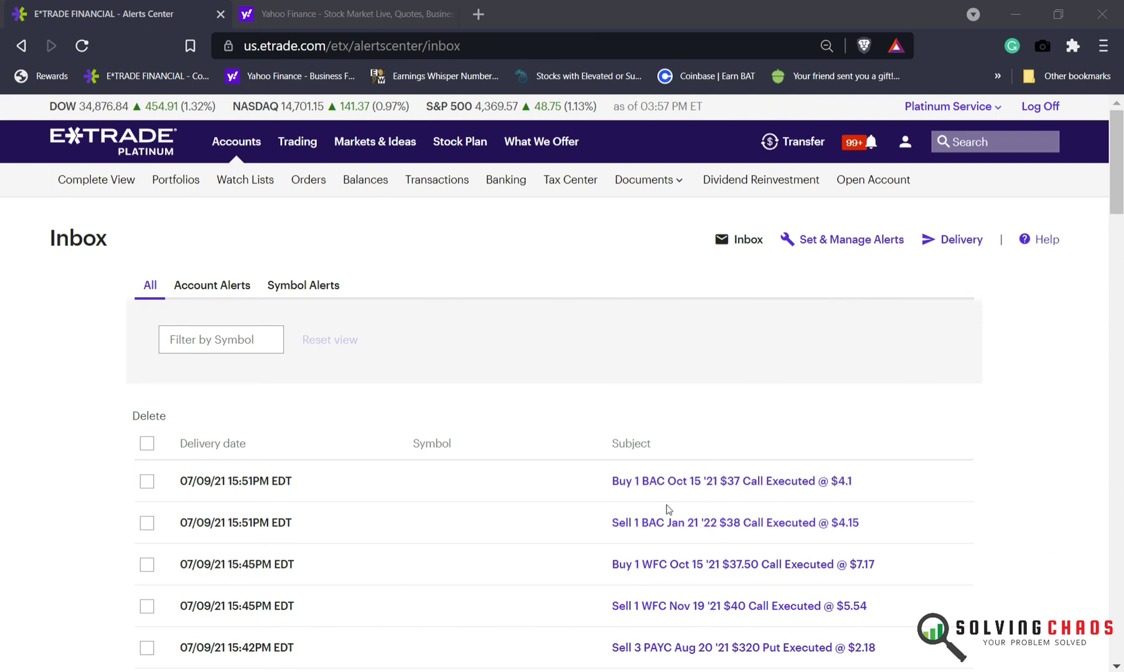
pyautogui.moveTo(668, 543)
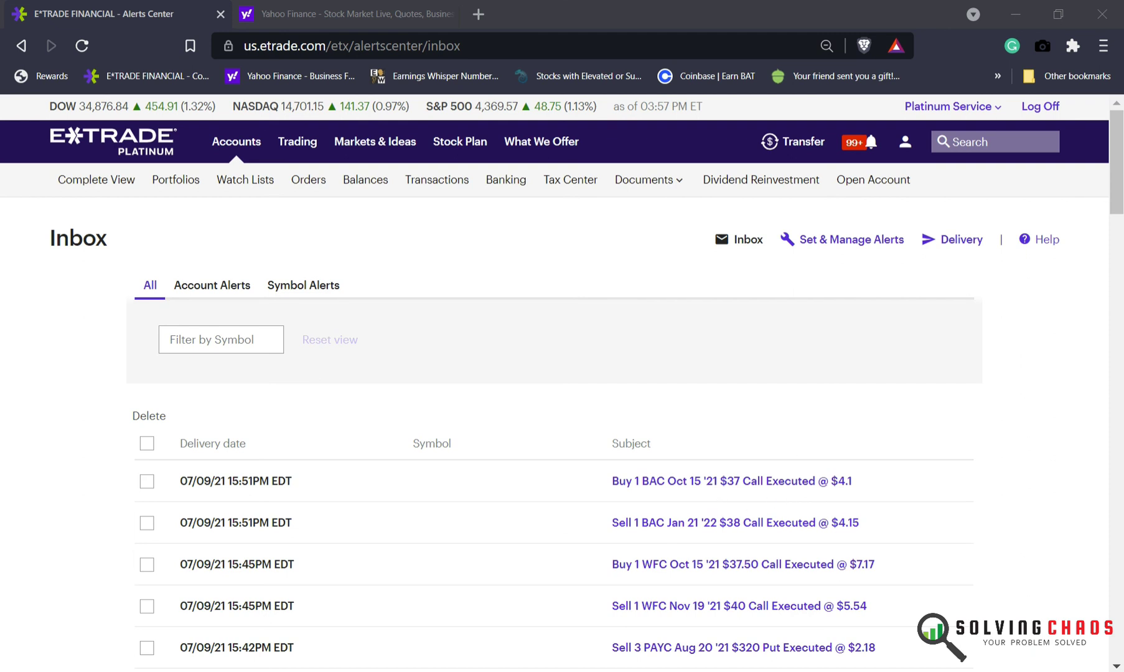
# Switch from E*TRADE's alerts to the Yahoo Finance home page.
pyautogui.click(343, 13)
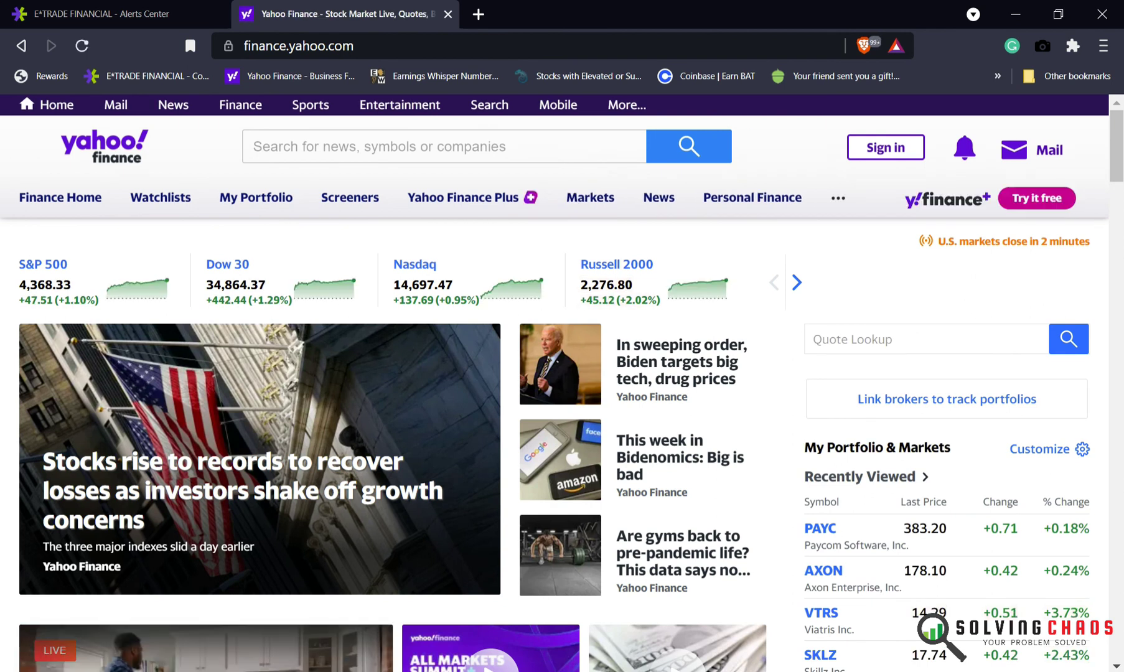
pyautogui.moveTo(209, 573)
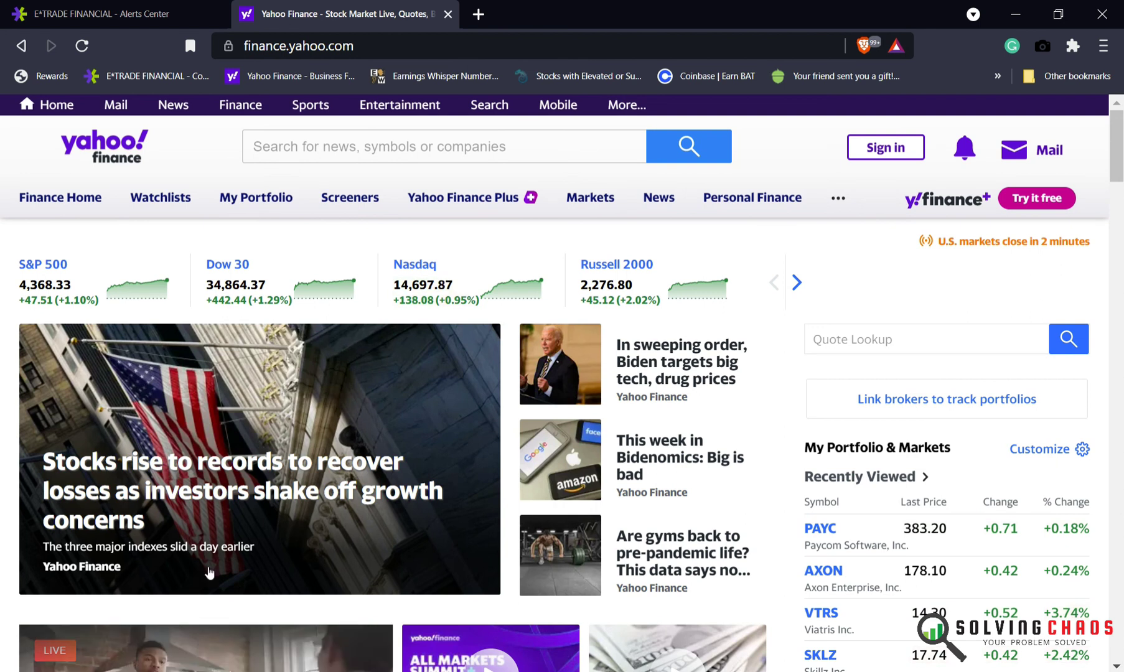
pyautogui.moveTo(390, 335)
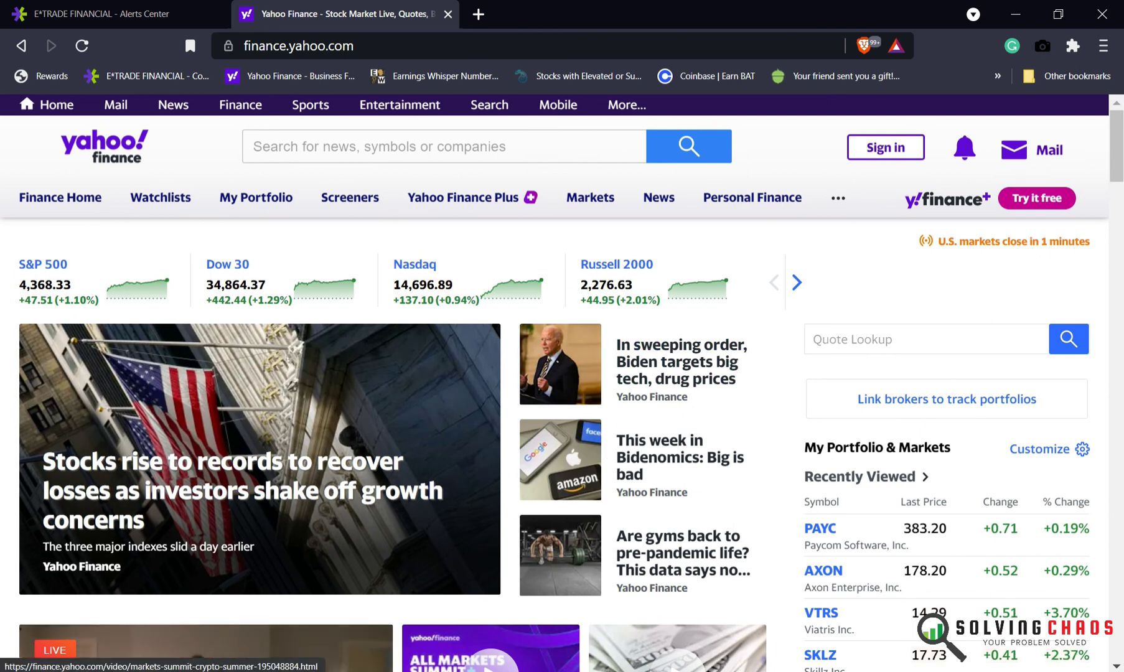
pyautogui.moveTo(471, 507)
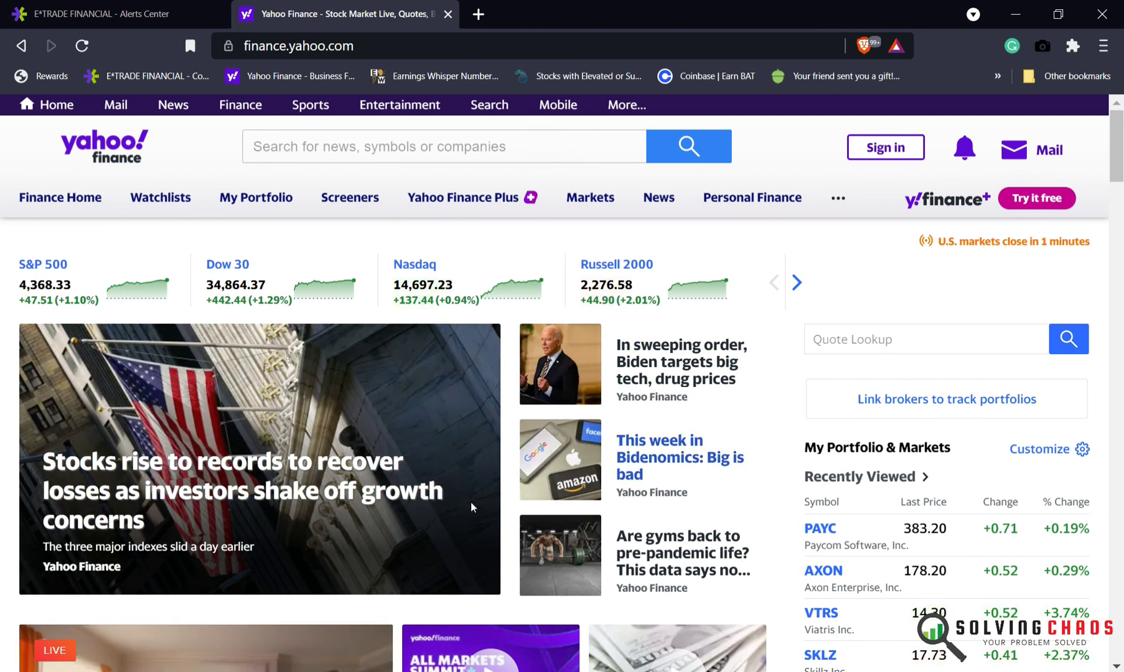
pyautogui.moveTo(451, 507)
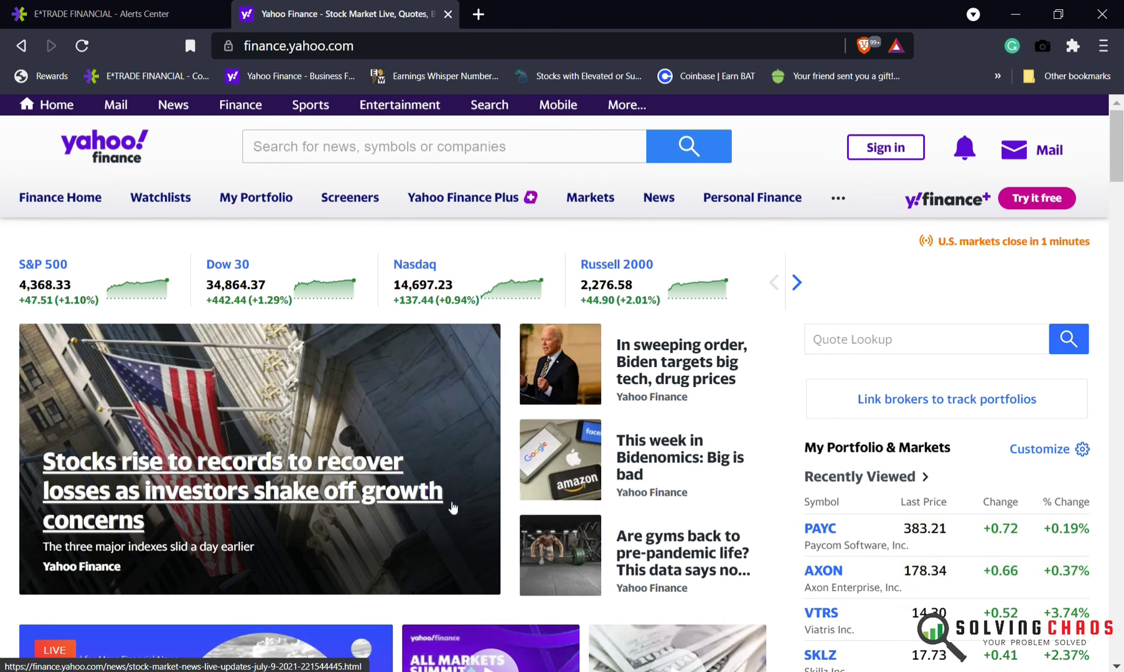
pyautogui.moveTo(479, 546)
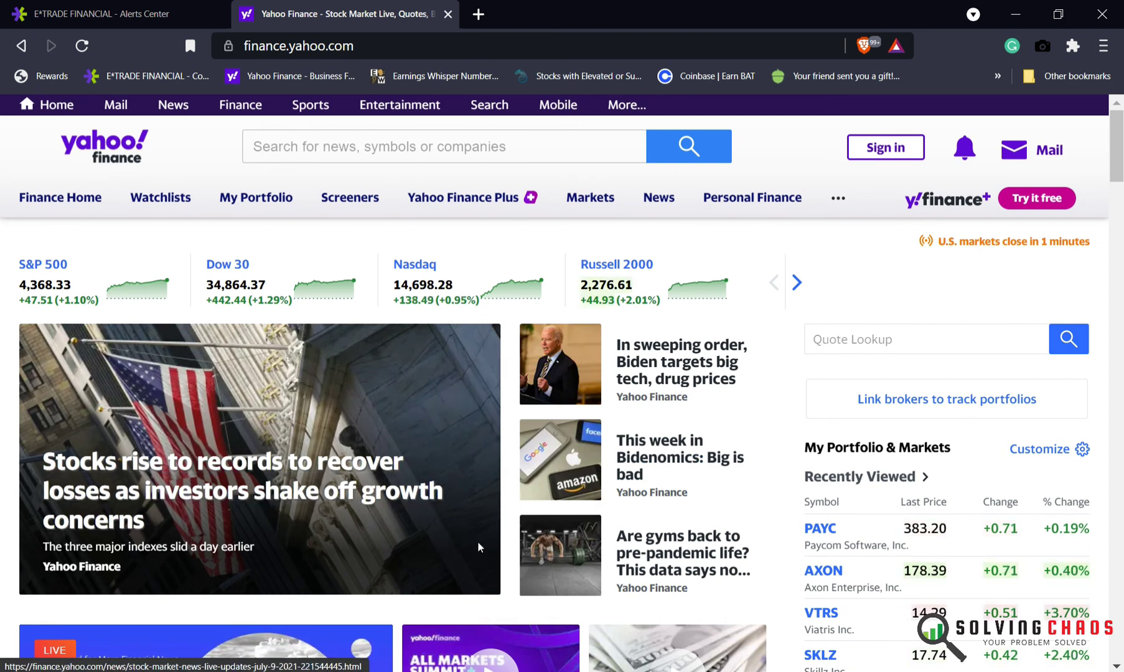
pyautogui.moveTo(188, 613)
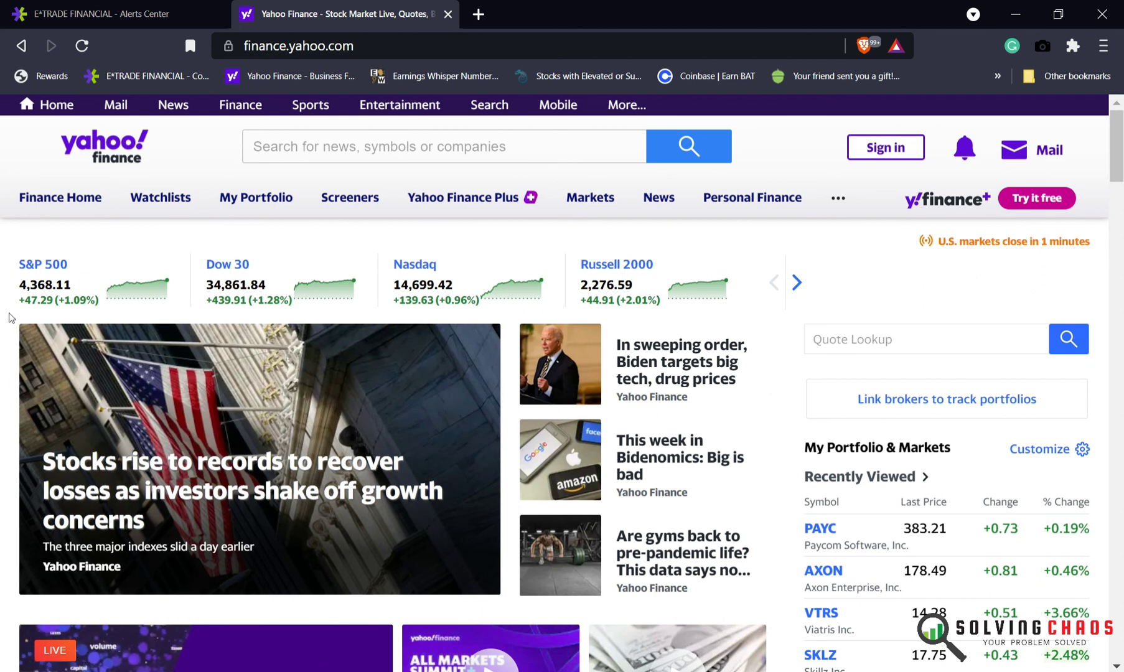
pyautogui.moveTo(313, 552)
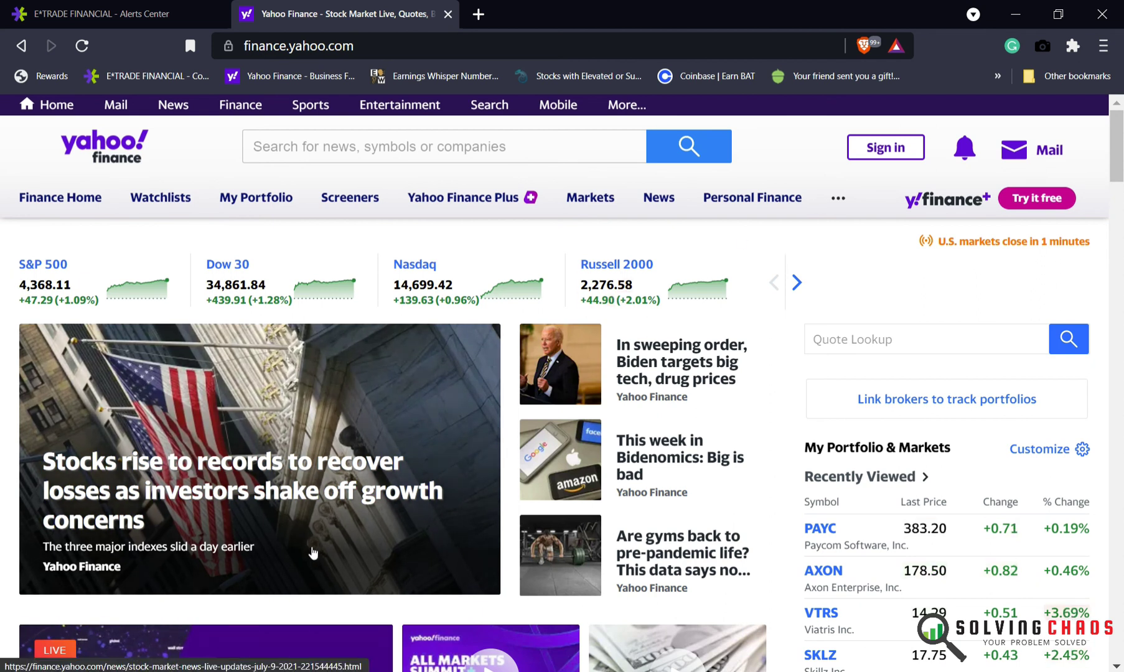
pyautogui.moveTo(250, 521)
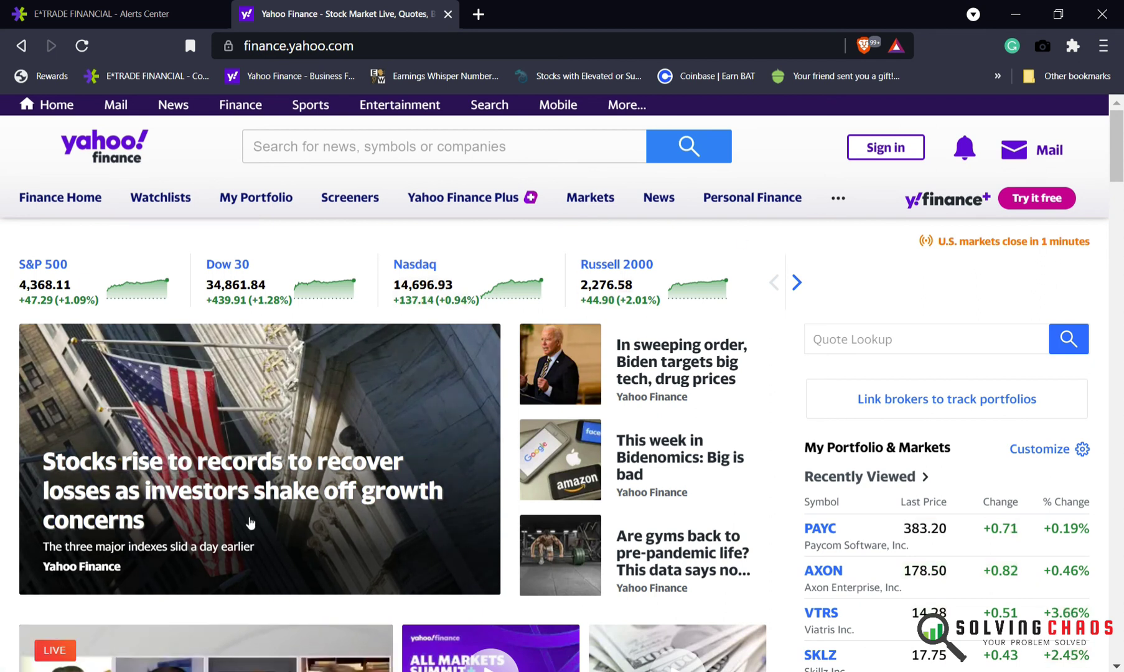